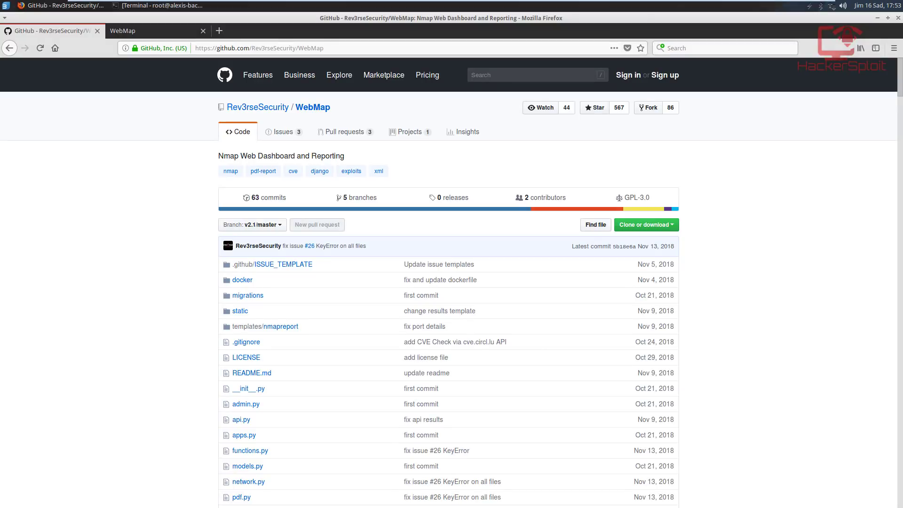
mouse_move(33, 157)
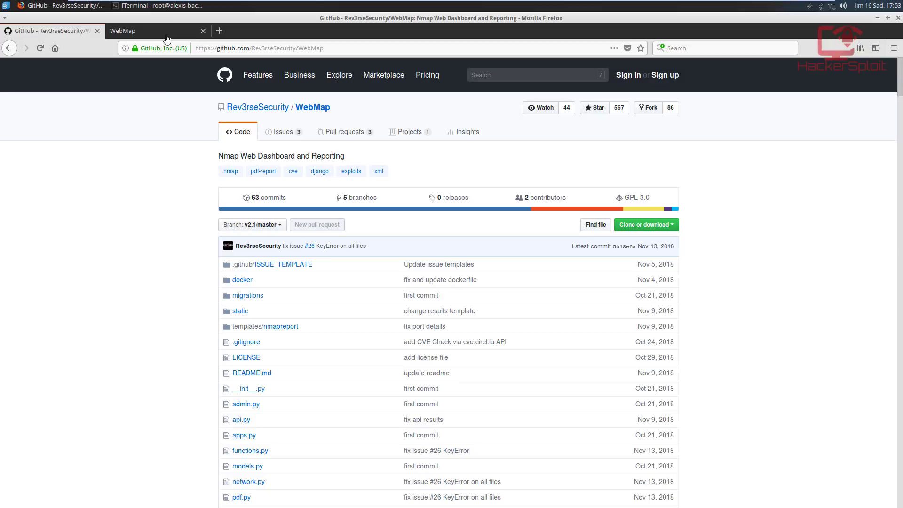
mouse_move(167, 39)
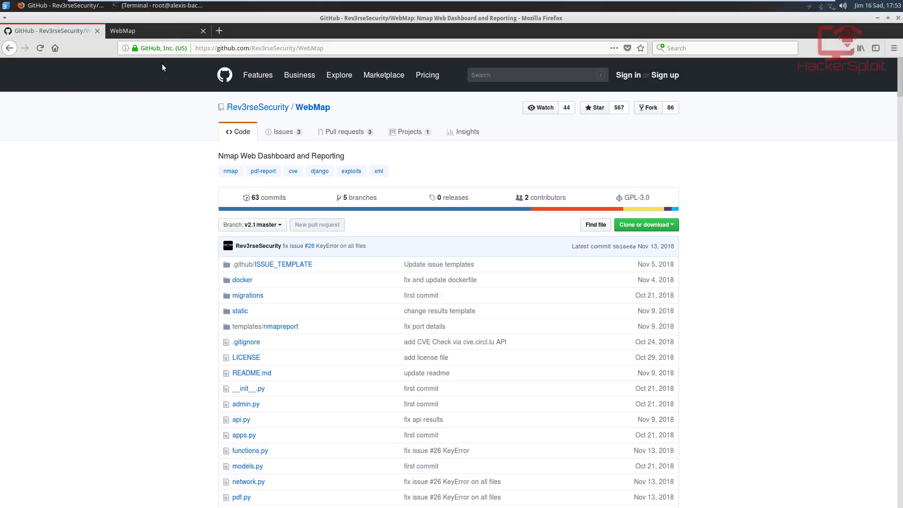
mouse_move(210, 78)
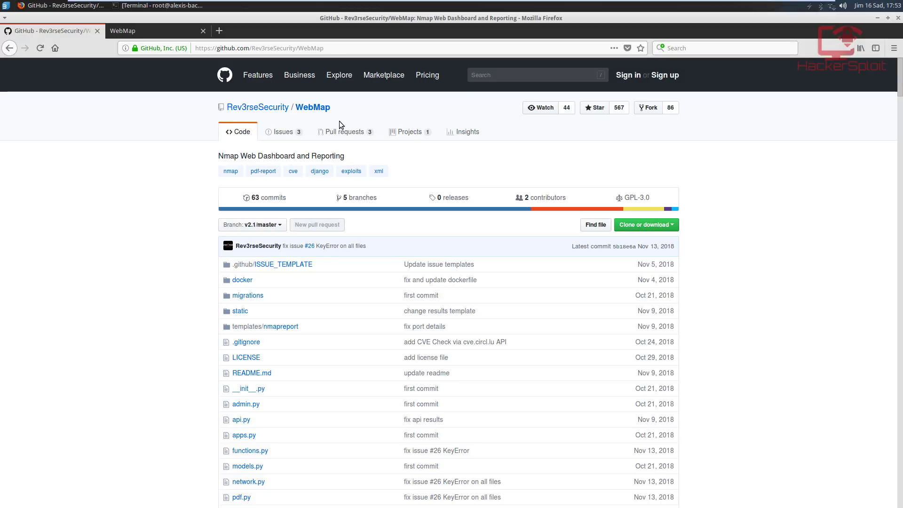
mouse_move(313, 108)
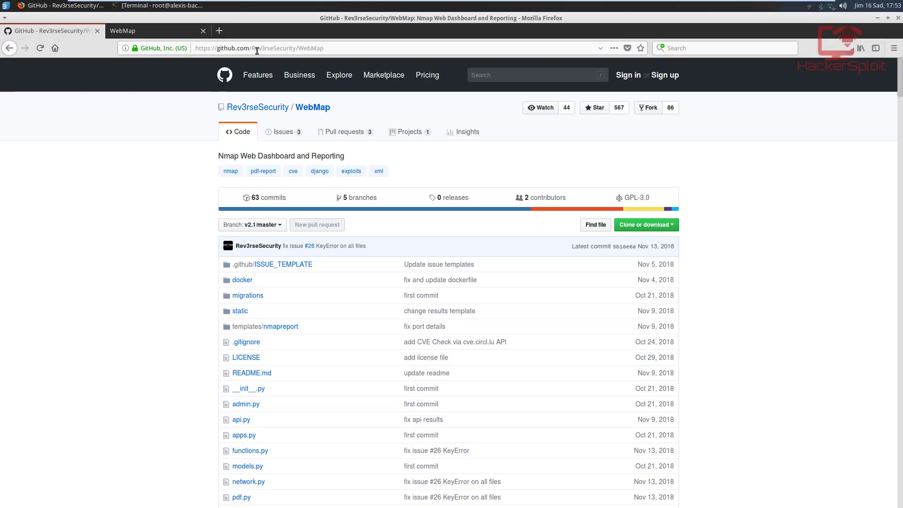
mouse_move(310, 147)
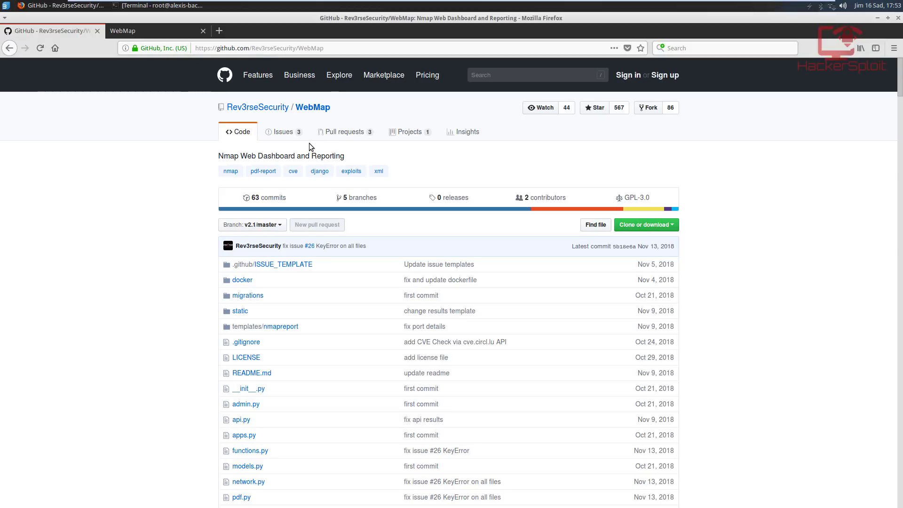
- Scroll the repository page down past the file list to the README with logo and dashboard screenshot
scroll(down, 3)
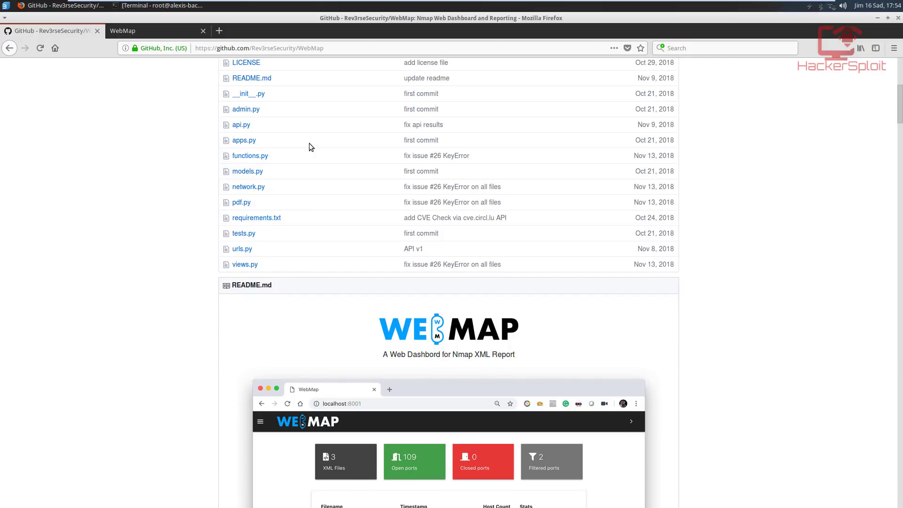
mouse_move(389, 344)
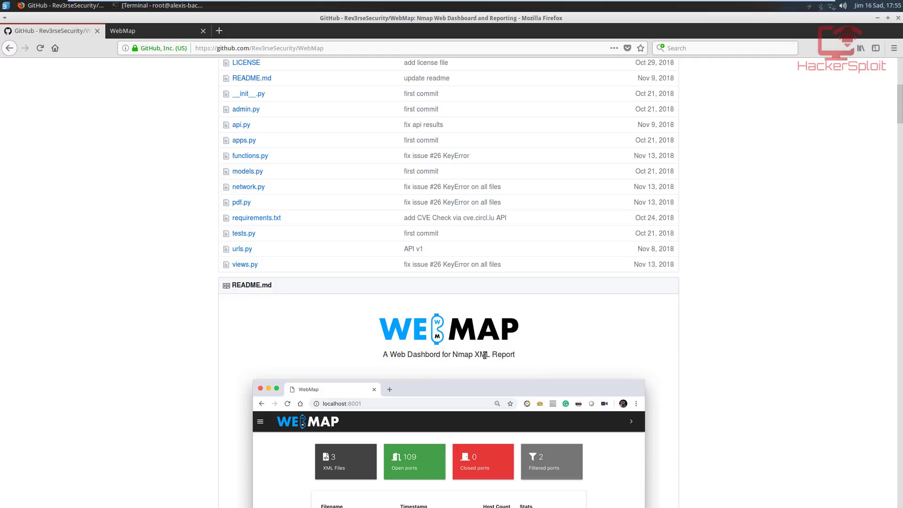
mouse_move(383, 359)
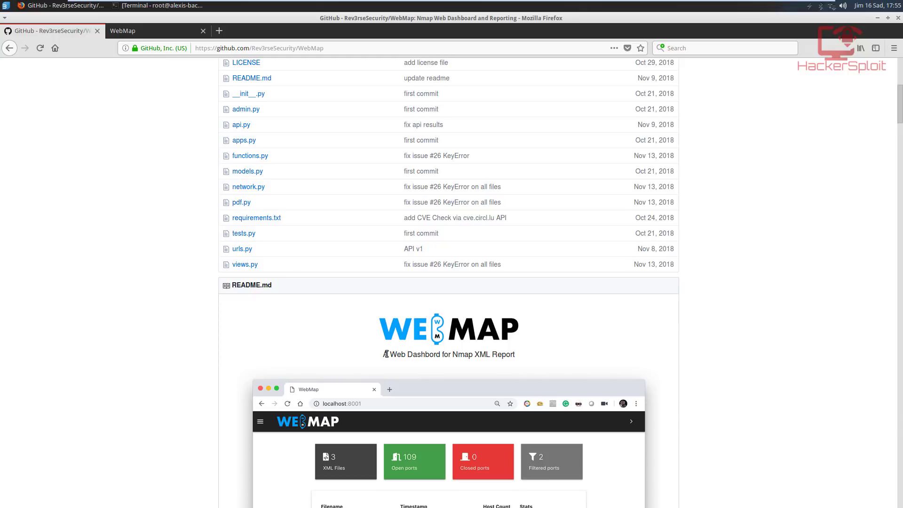
mouse_move(389, 347)
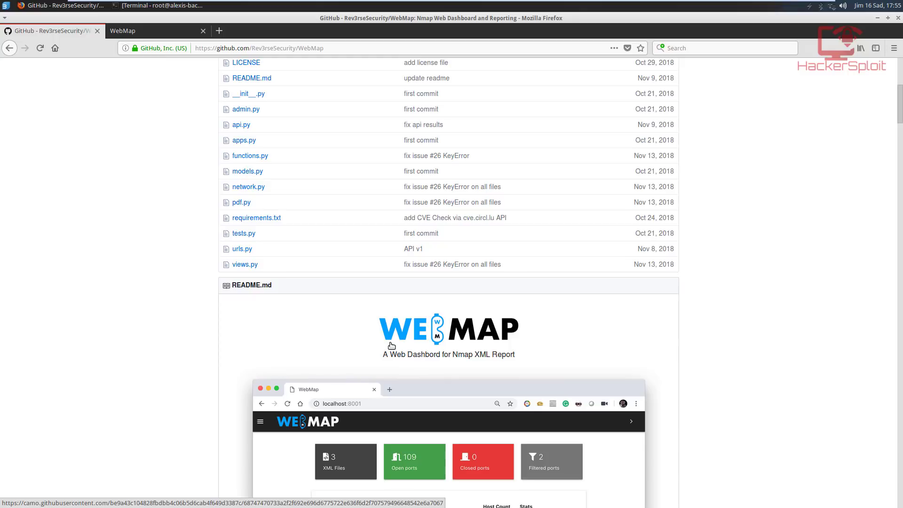
mouse_move(394, 348)
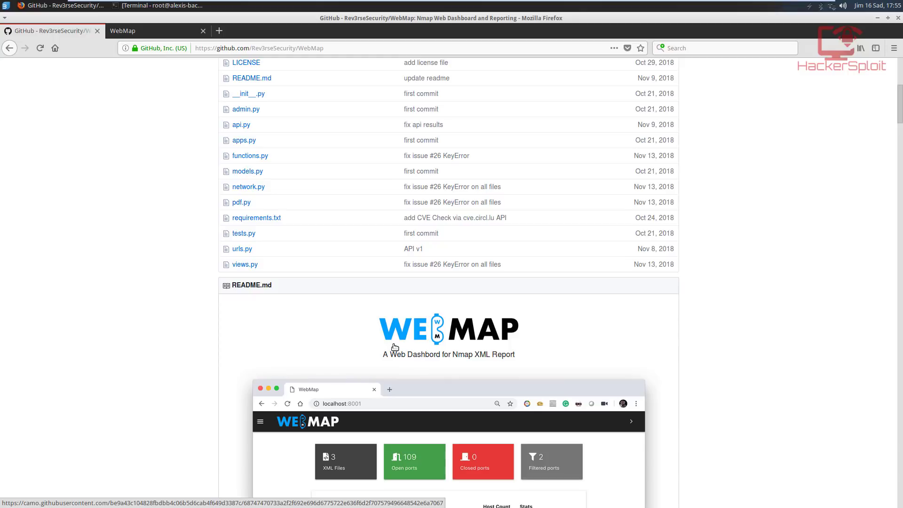
mouse_move(384, 352)
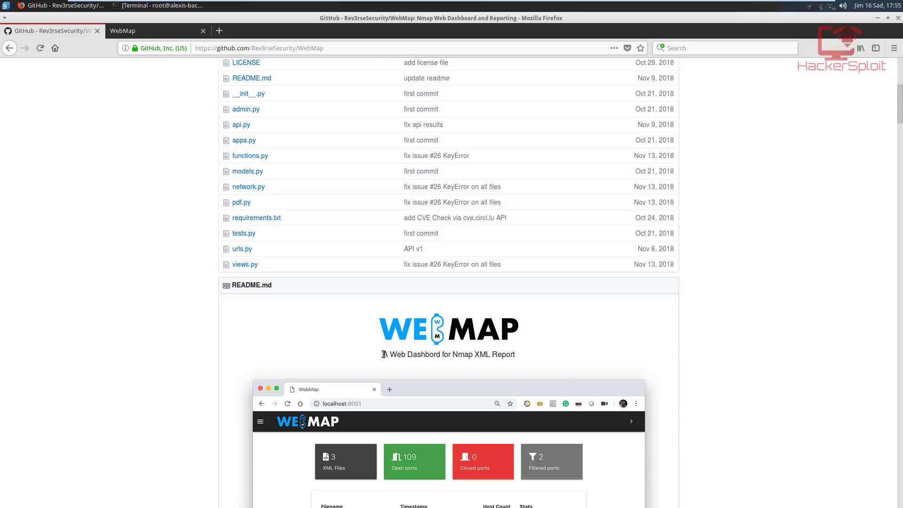
mouse_move(381, 352)
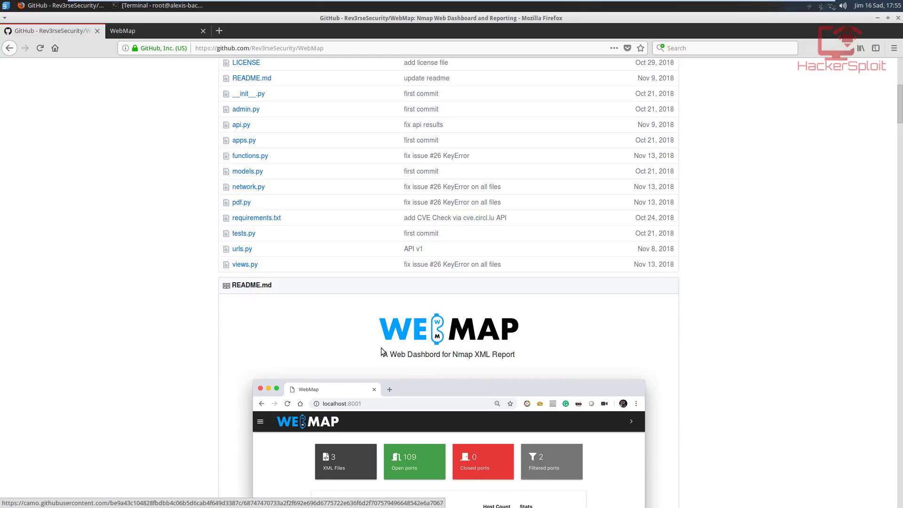
- Scroll past the README screenshots and table of contents to the Usage section with docker commands
scroll(down, 3)
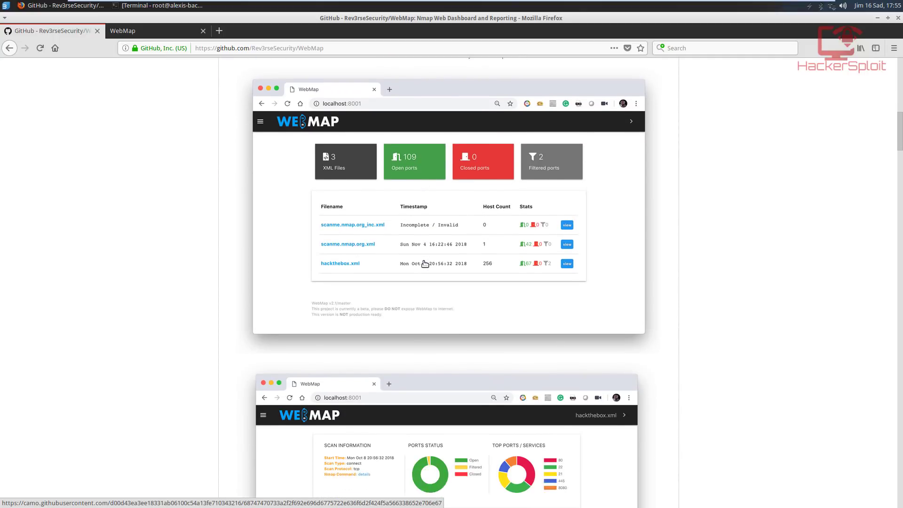
scroll(down, 3)
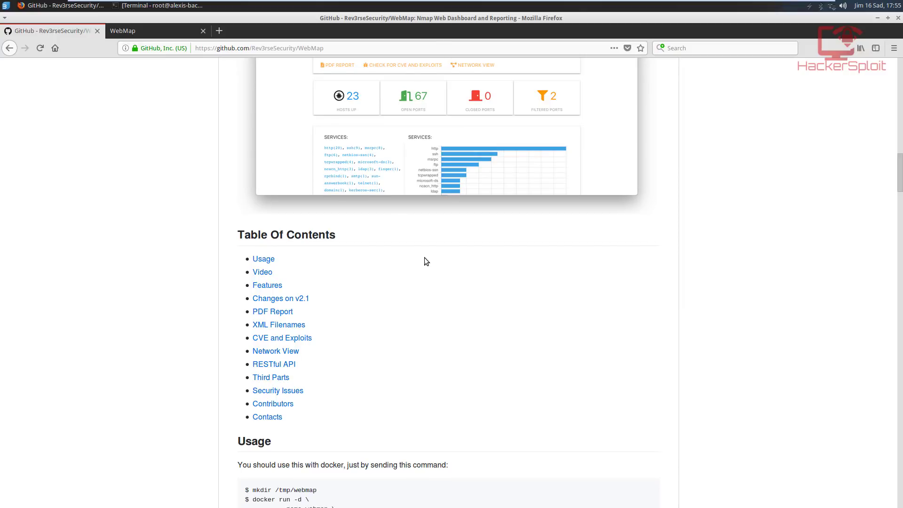
scroll(down, 3)
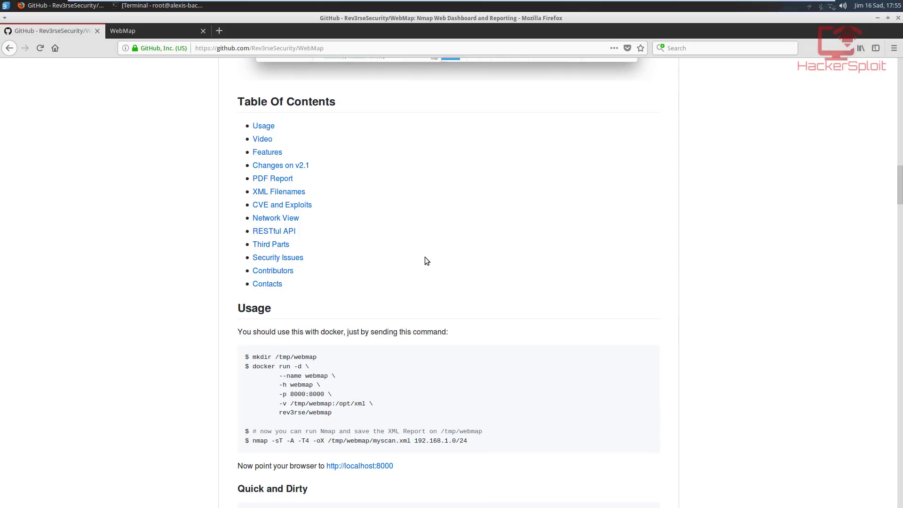
scroll(down, 3)
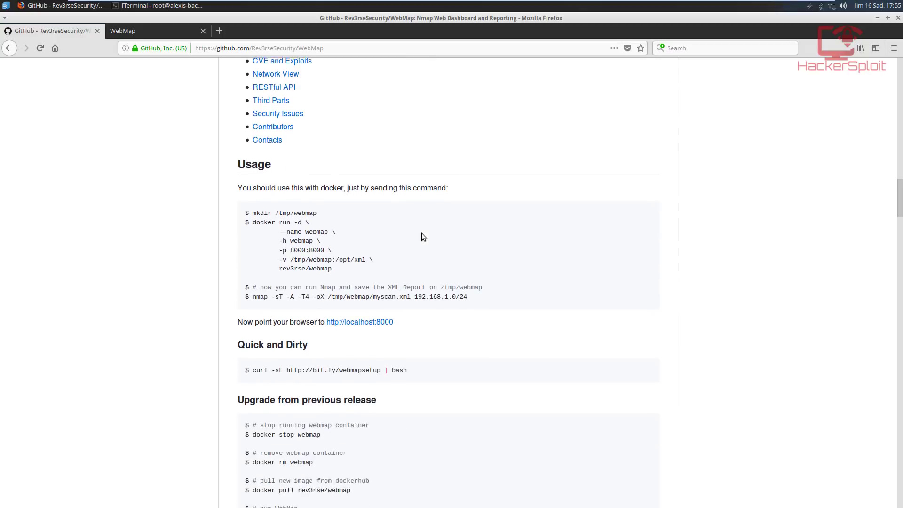
scroll(down, 3)
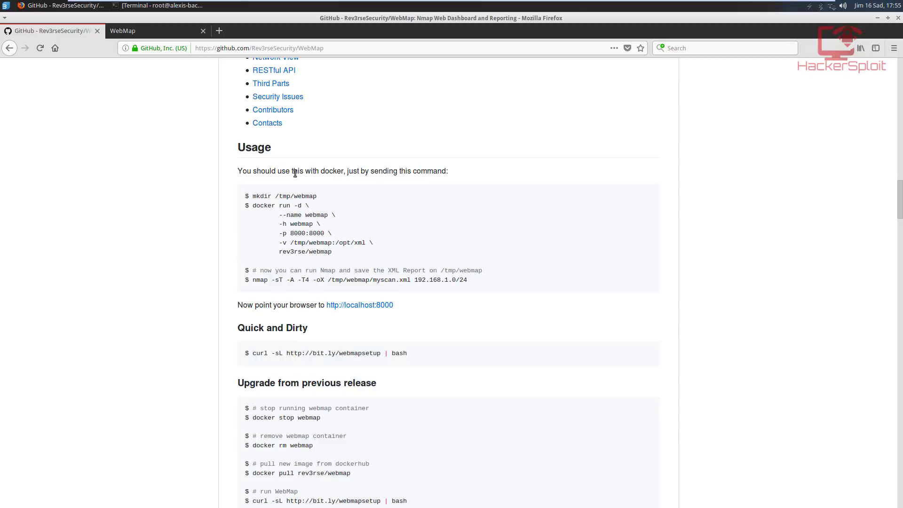
mouse_move(338, 199)
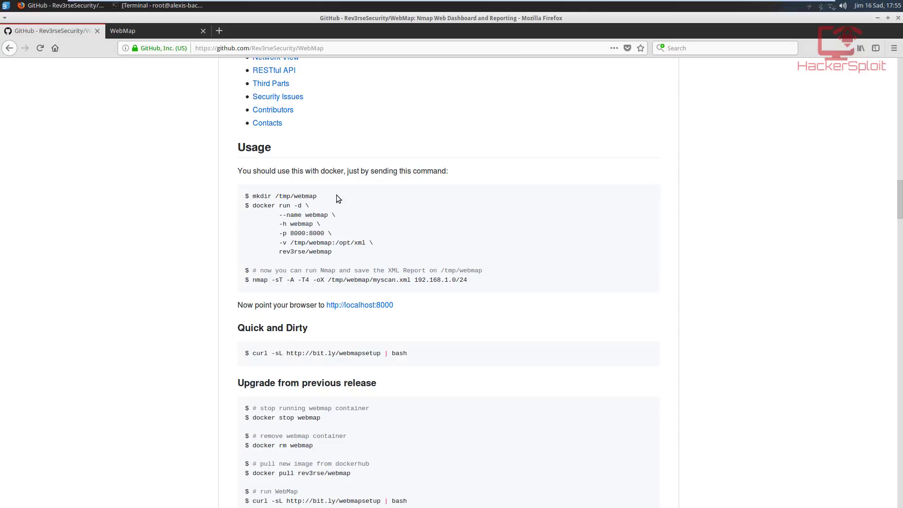
mouse_move(252, 192)
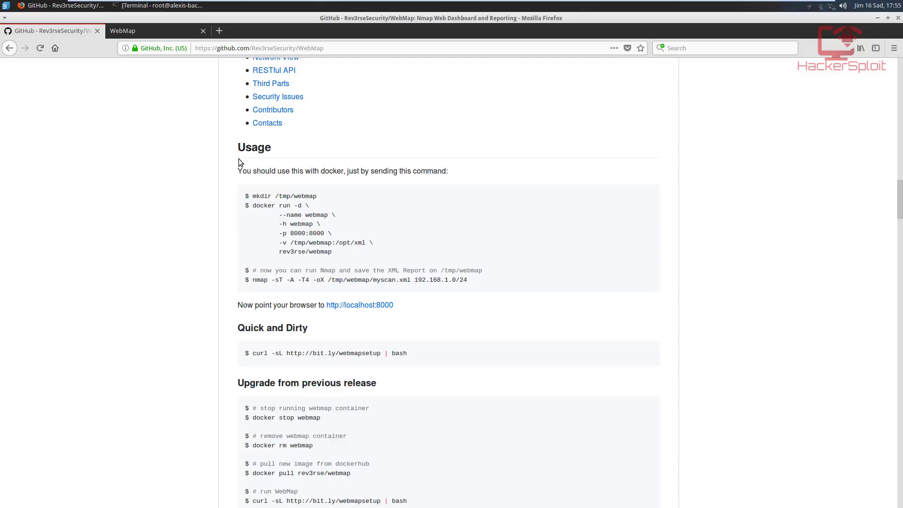
mouse_move(180, 15)
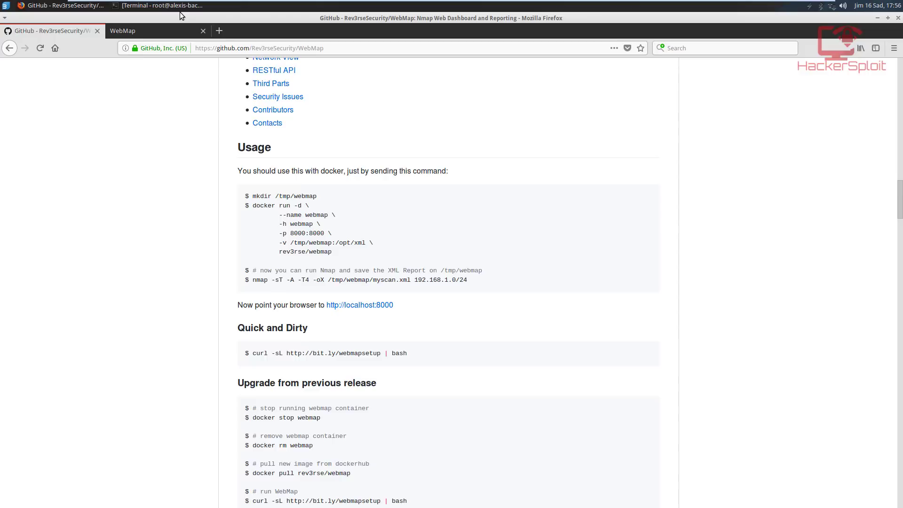
mouse_move(472, 291)
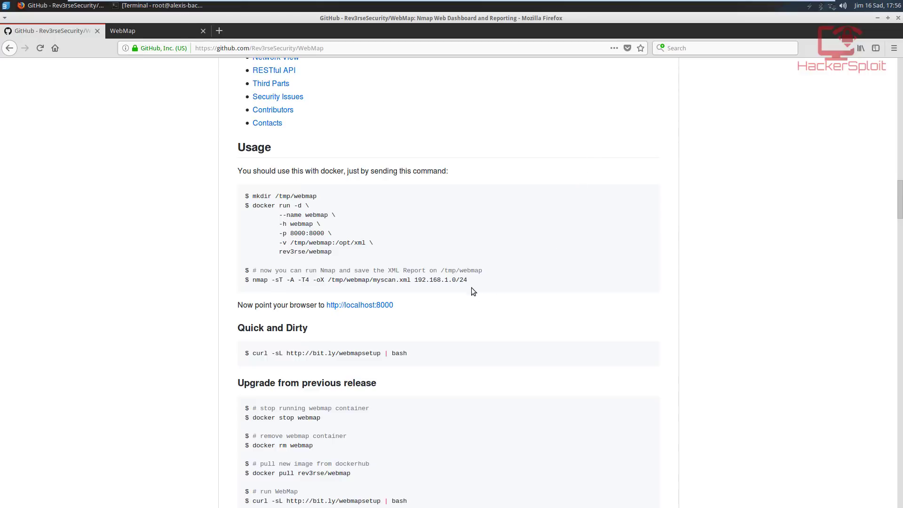
mouse_move(322, 226)
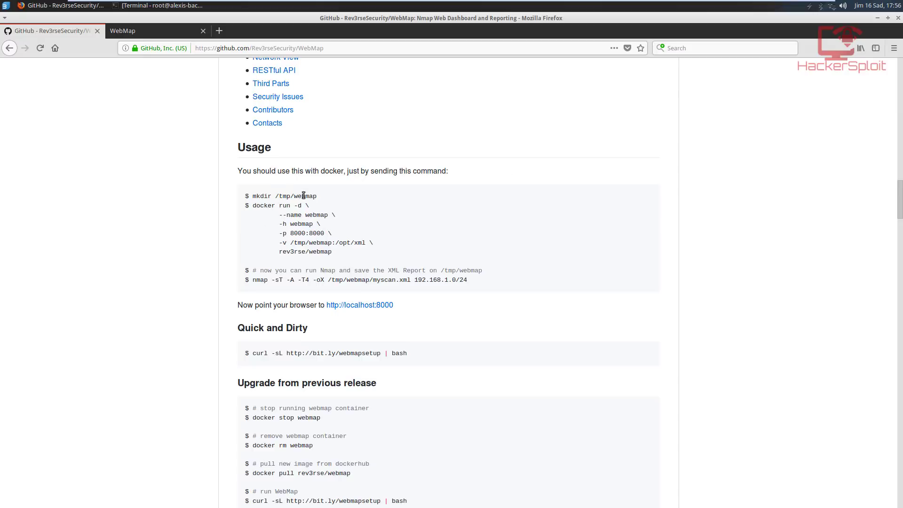
mouse_move(265, 318)
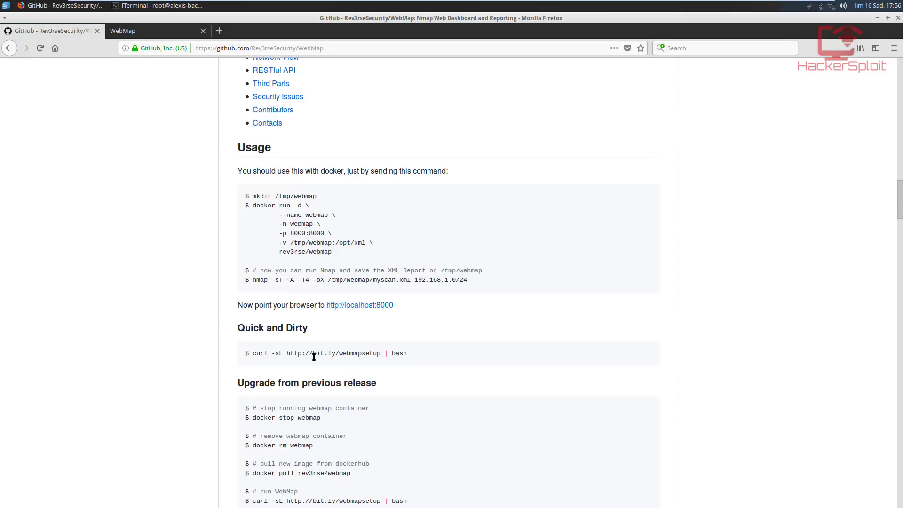
mouse_move(528, 295)
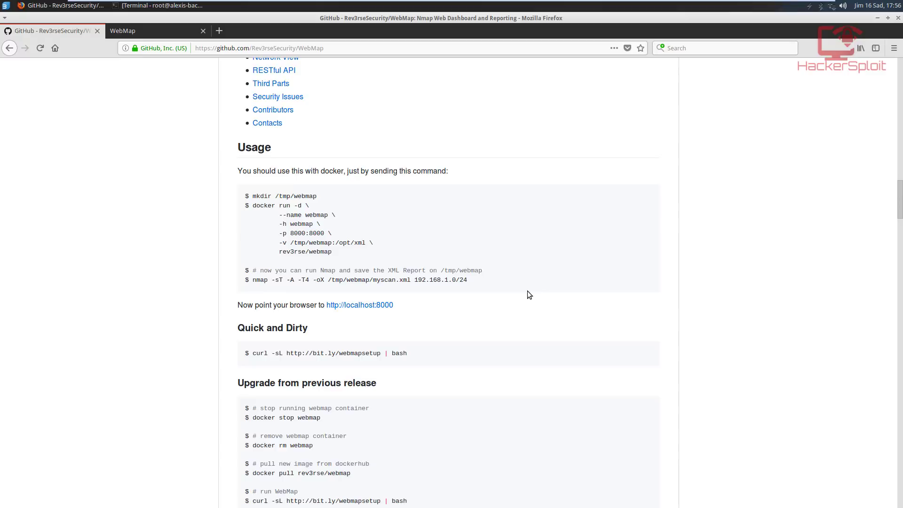
mouse_move(525, 301)
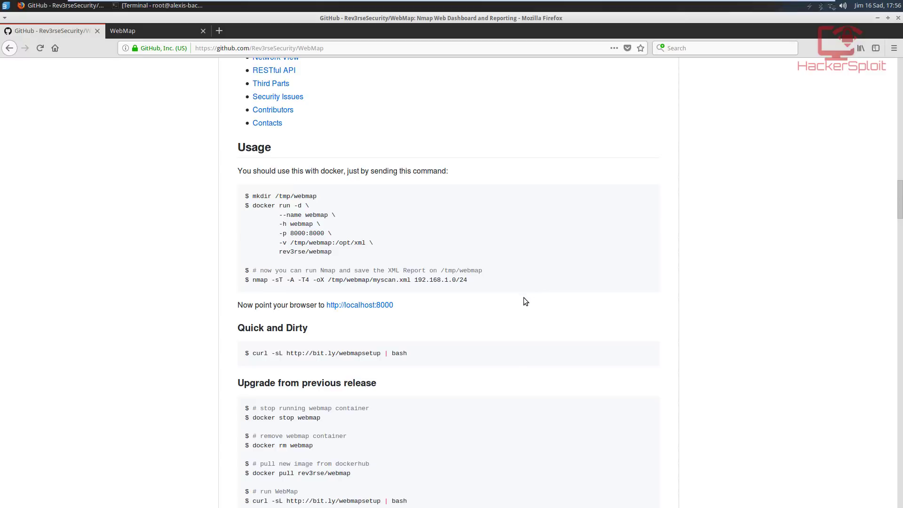
mouse_move(308, 243)
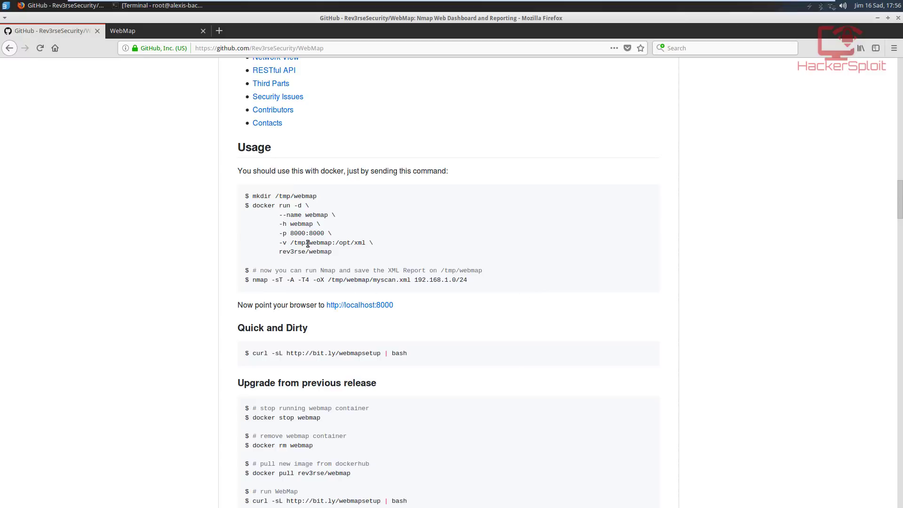
mouse_move(359, 240)
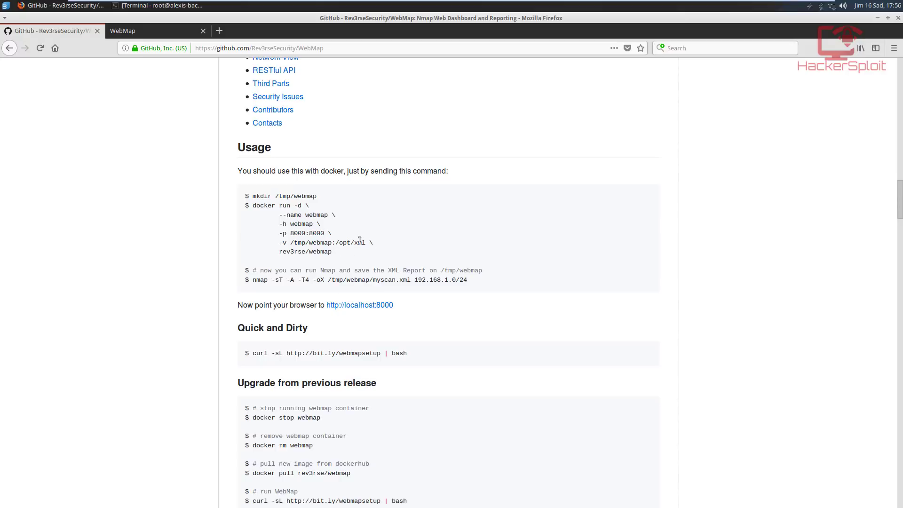
mouse_move(389, 248)
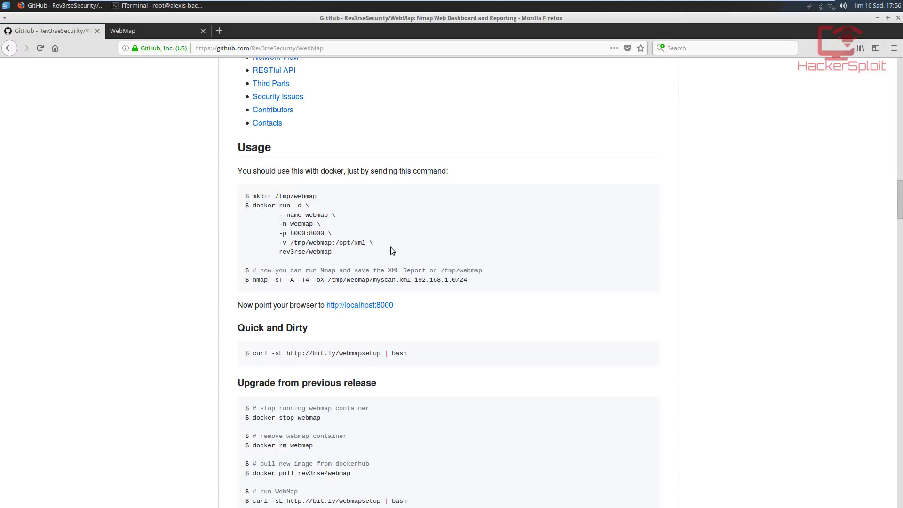
- Read the Features list, highlighting the PDF Report with charts feature, and return to the file listing
scroll(down, 3)
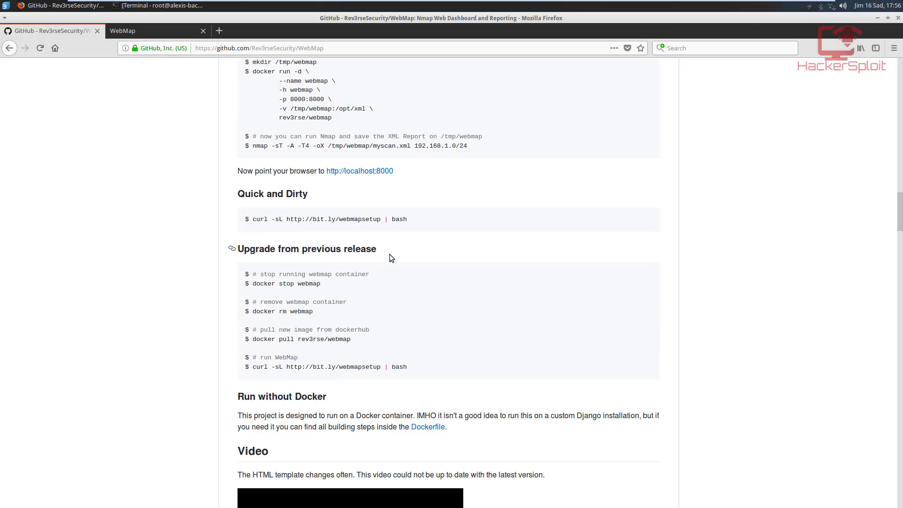
scroll(down, 3)
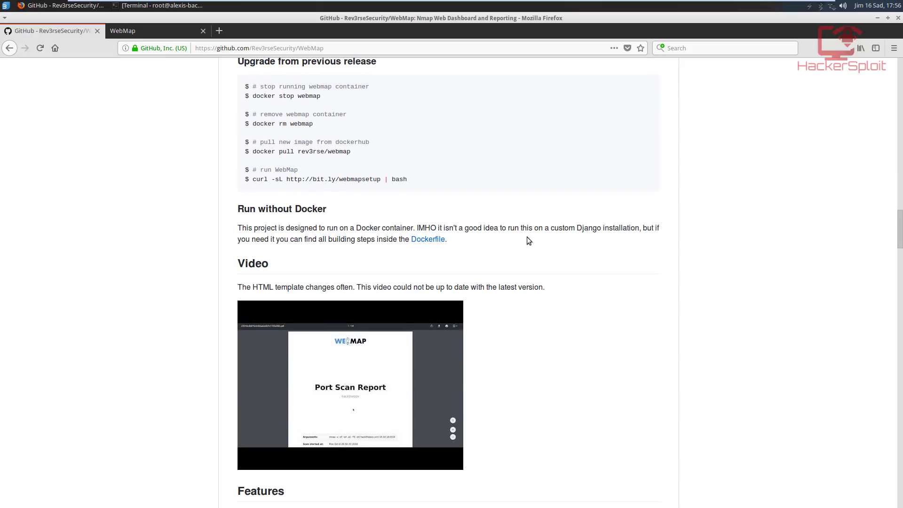
scroll(down, 3)
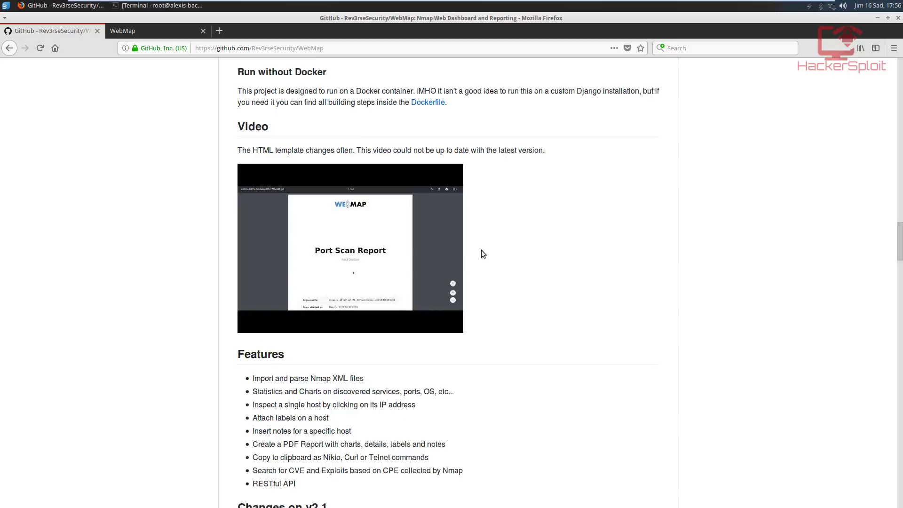
scroll(down, 3)
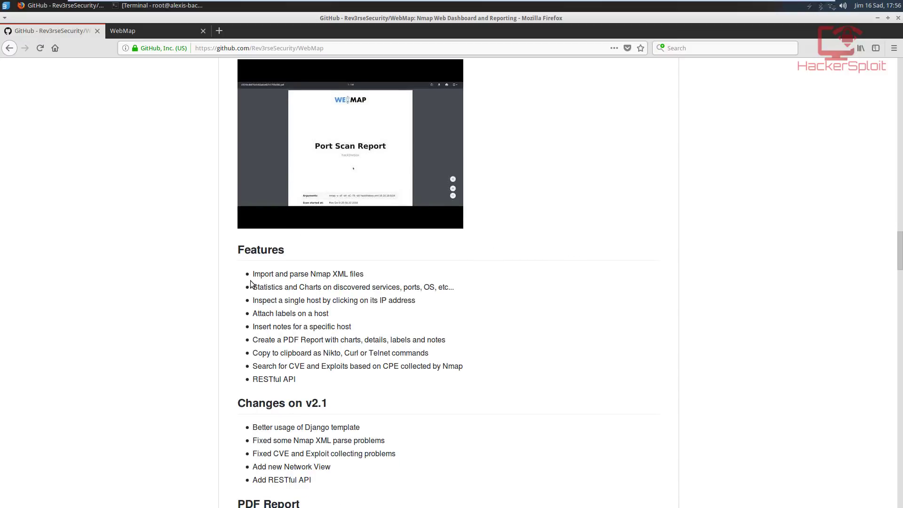
mouse_move(288, 279)
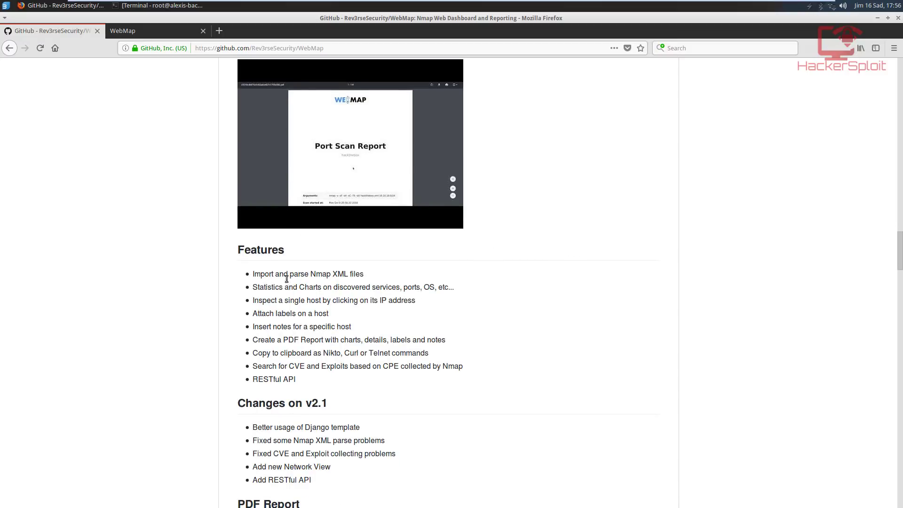
mouse_move(372, 276)
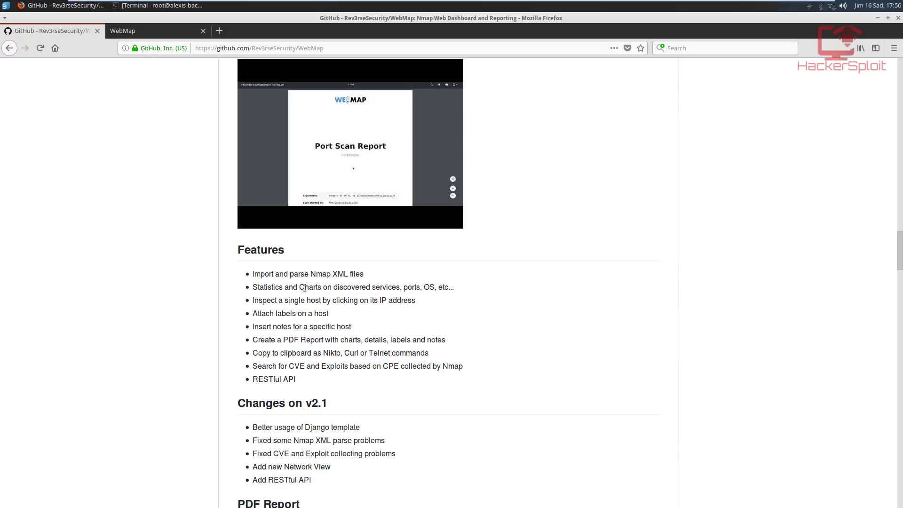
mouse_move(414, 285)
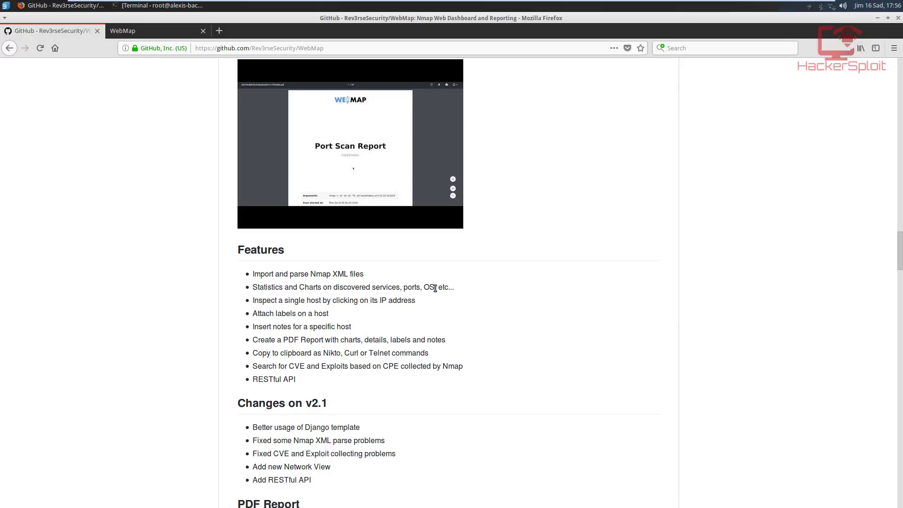
mouse_move(310, 309)
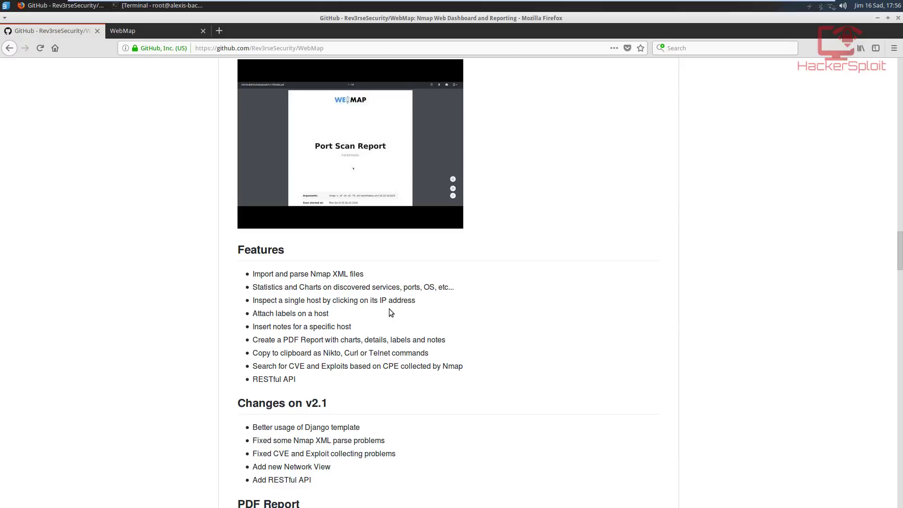
mouse_move(391, 312)
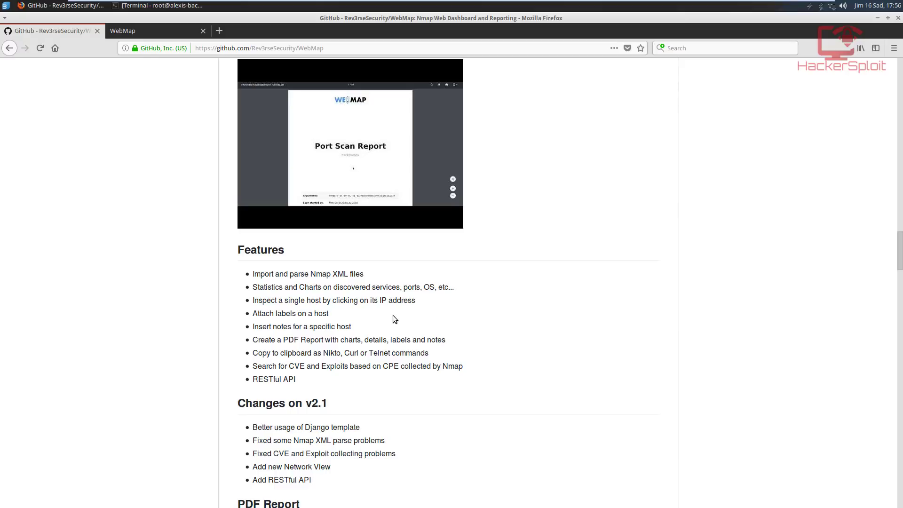
mouse_move(356, 335)
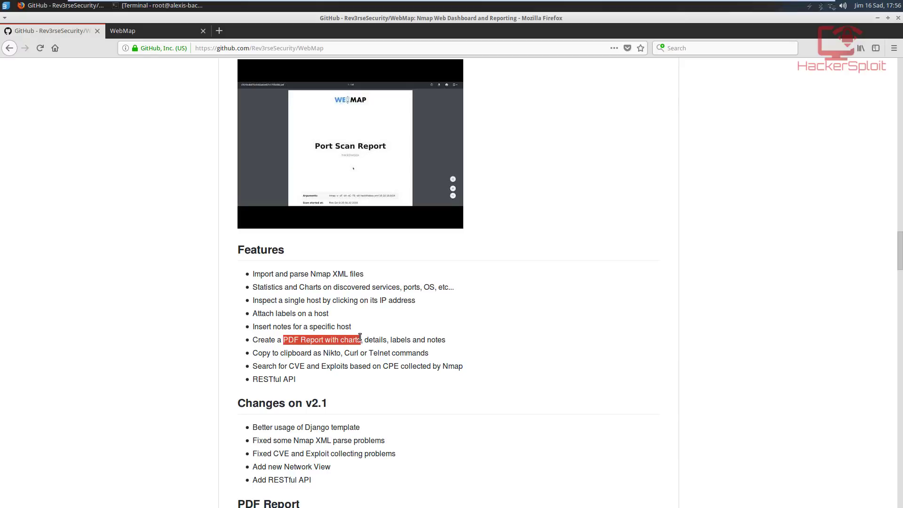
drag(360, 340, 445, 340)
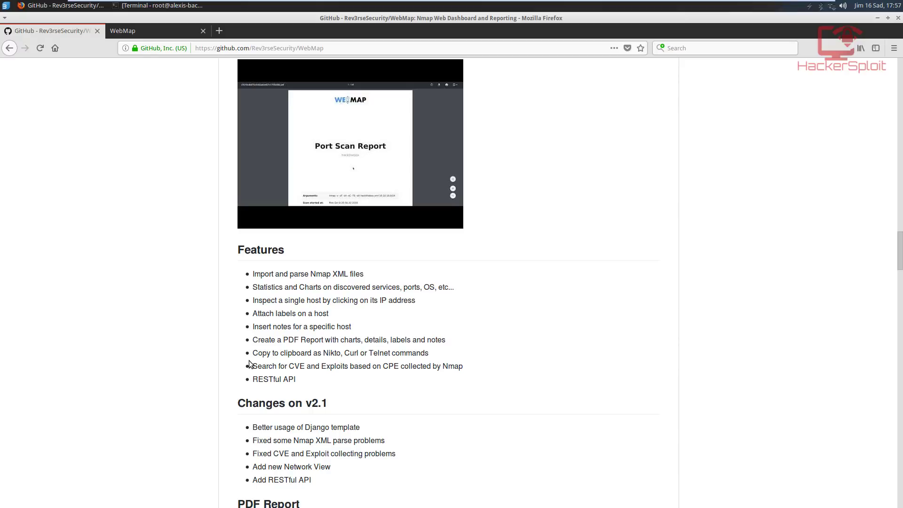
double_click(279, 353)
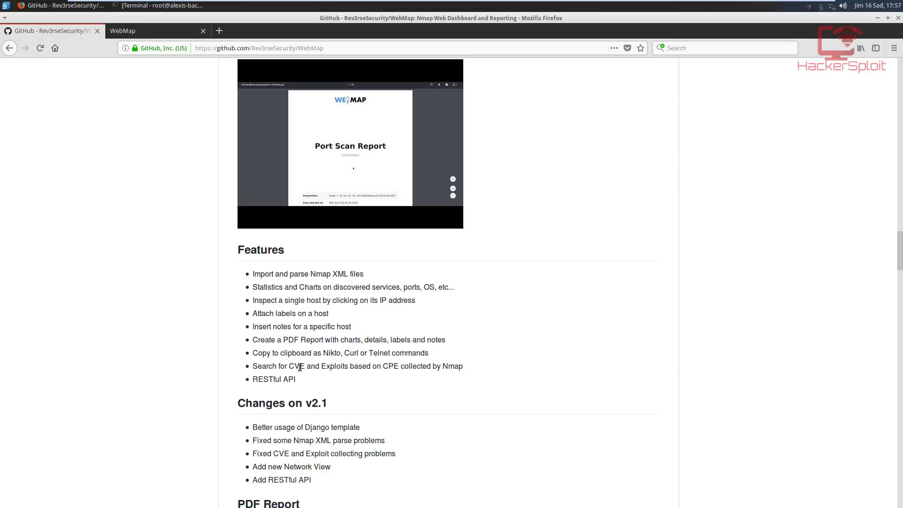
mouse_move(431, 366)
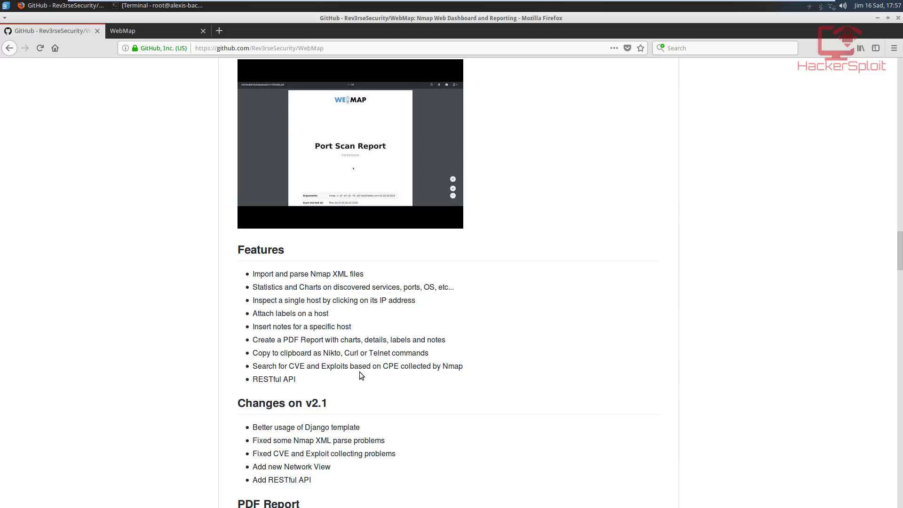
mouse_move(358, 368)
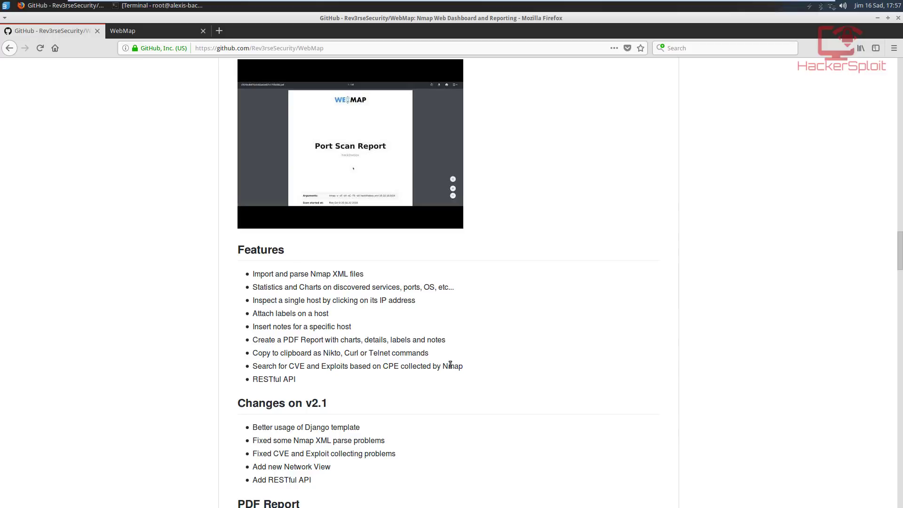
scroll(down, 3)
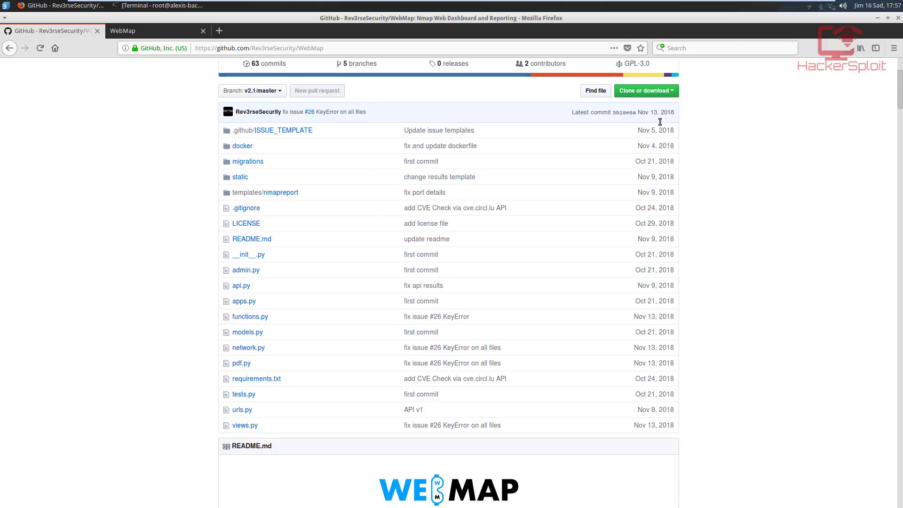
- Select the Quick and Dirty curl setup command in the Usage section for copying
scroll(down, 3)
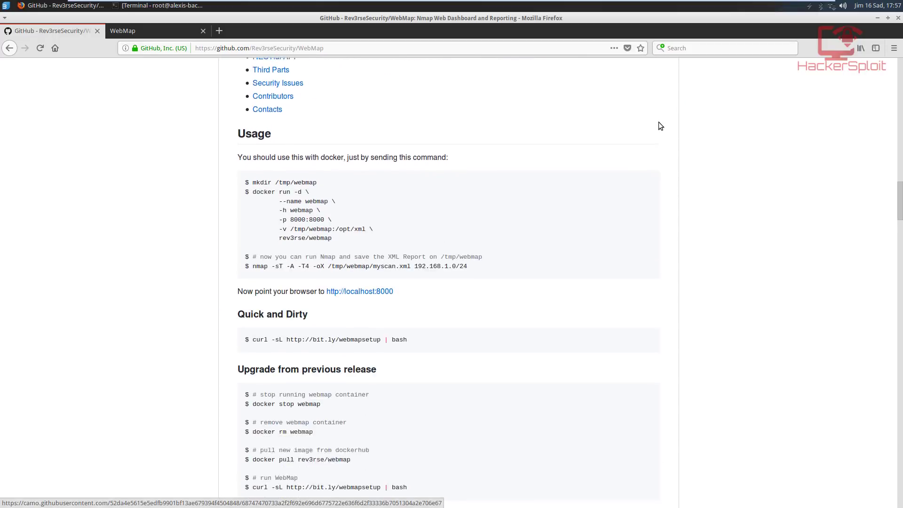
scroll(down, 3)
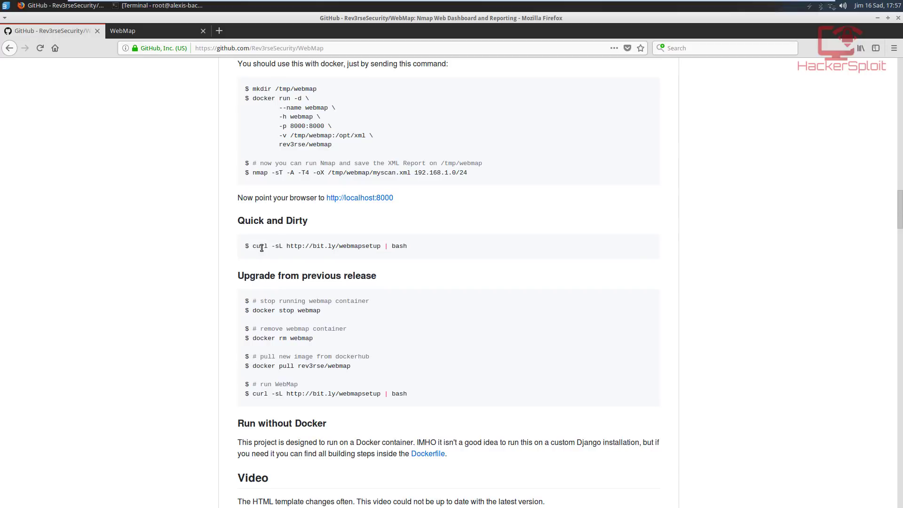
triple_click(330, 245)
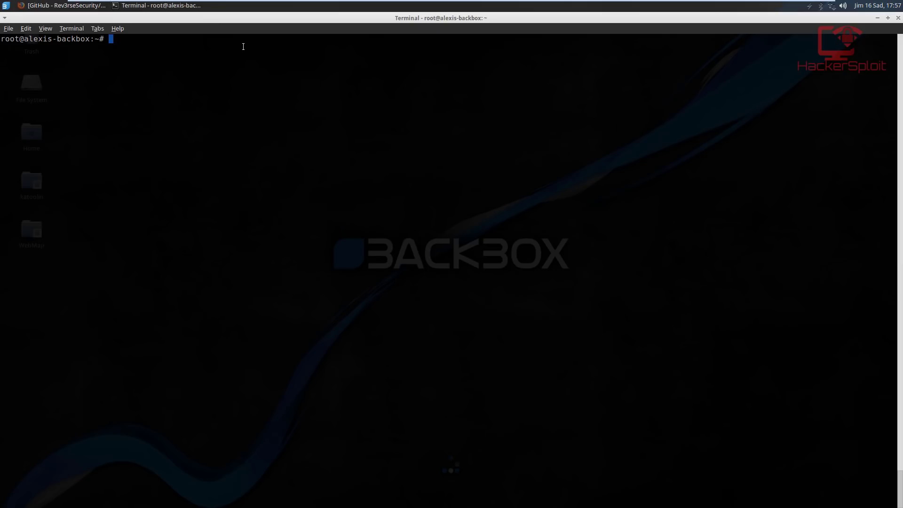
text(curl -sL http://bit.ly/webmapsetup | bash)
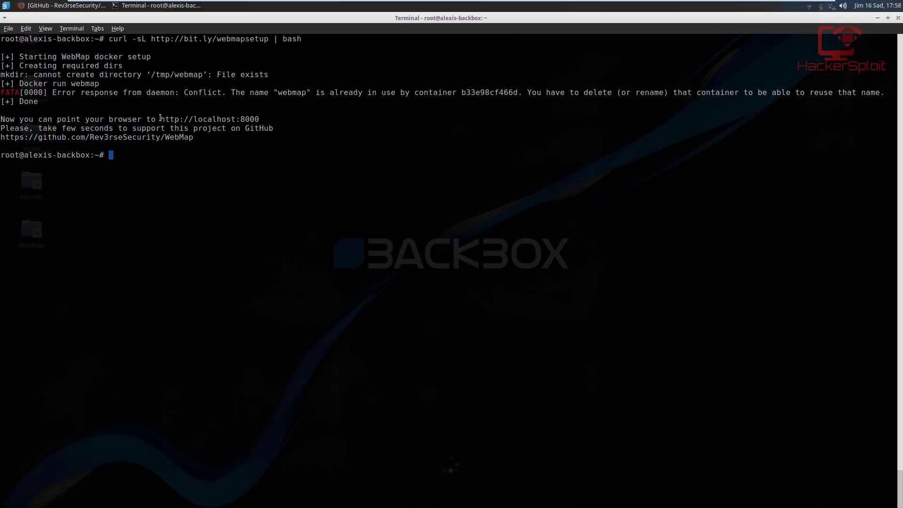
drag(159, 119, 202, 119)
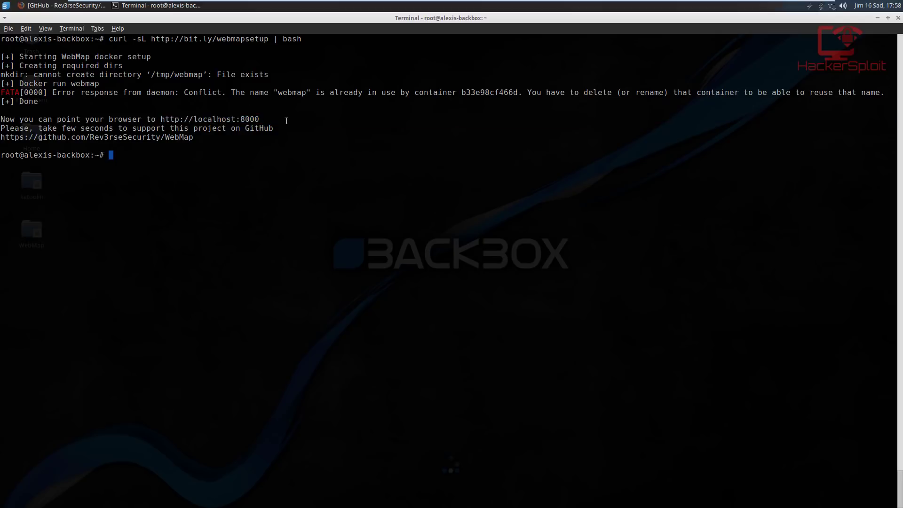
mouse_move(223, 153)
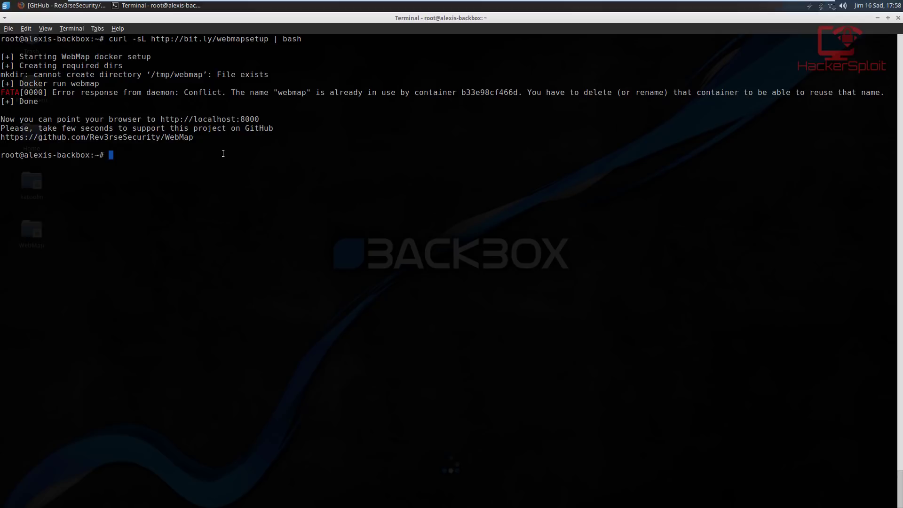
text(l)
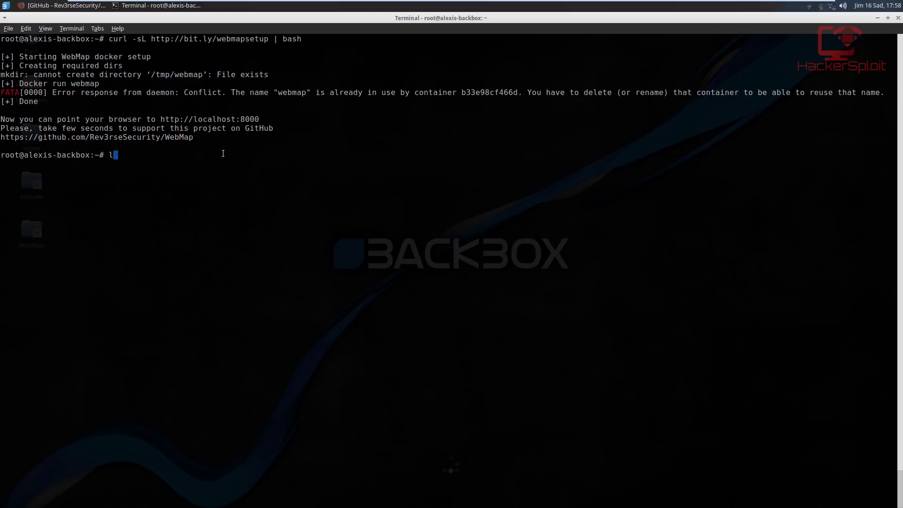
text(s -lah /tmp/webmap/)
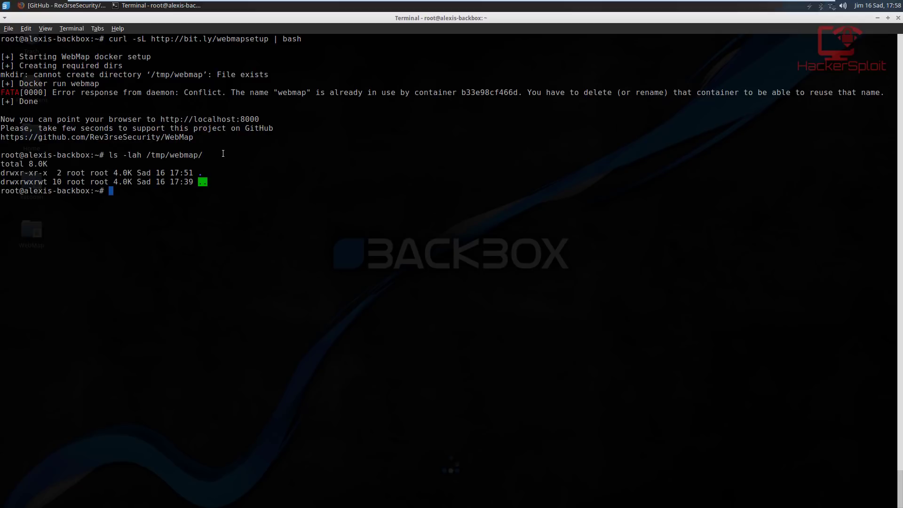
mouse_move(168, 197)
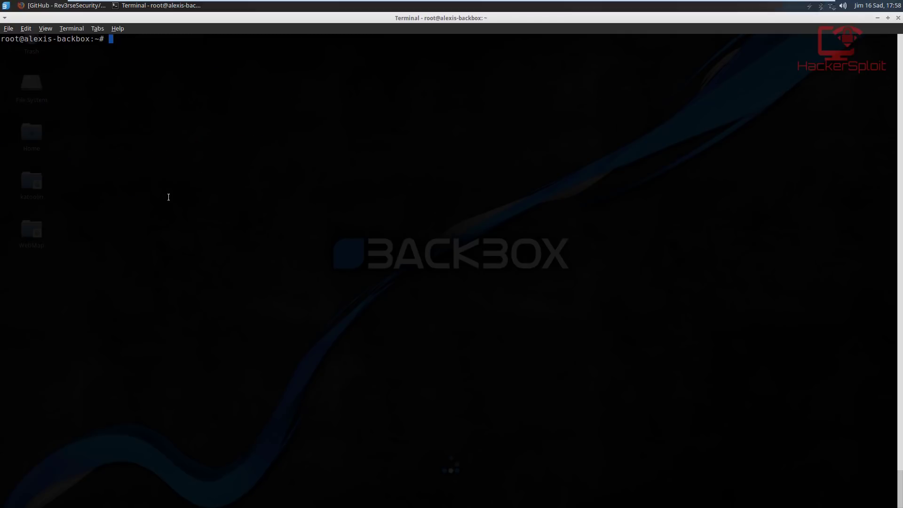
- Compose the scan command 'nmap -sV -sC 192.168.1.103' for the target host
text(nma)
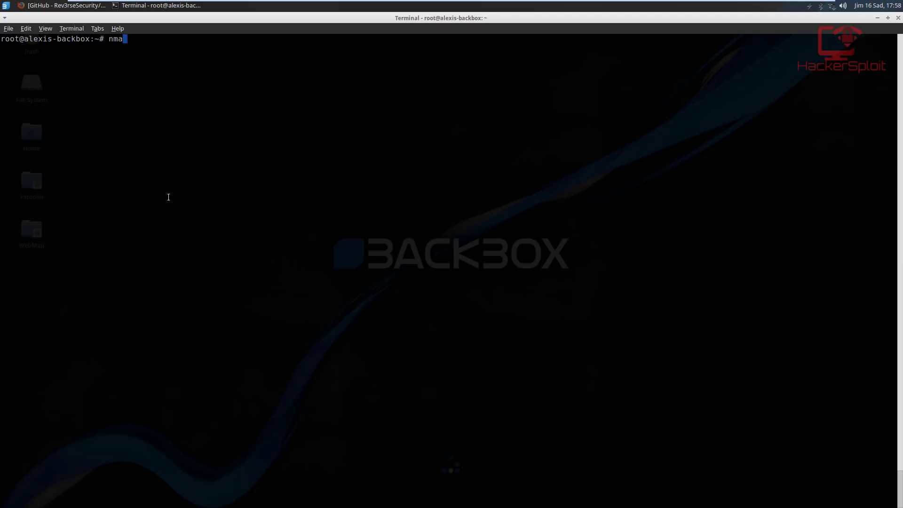
text(p)
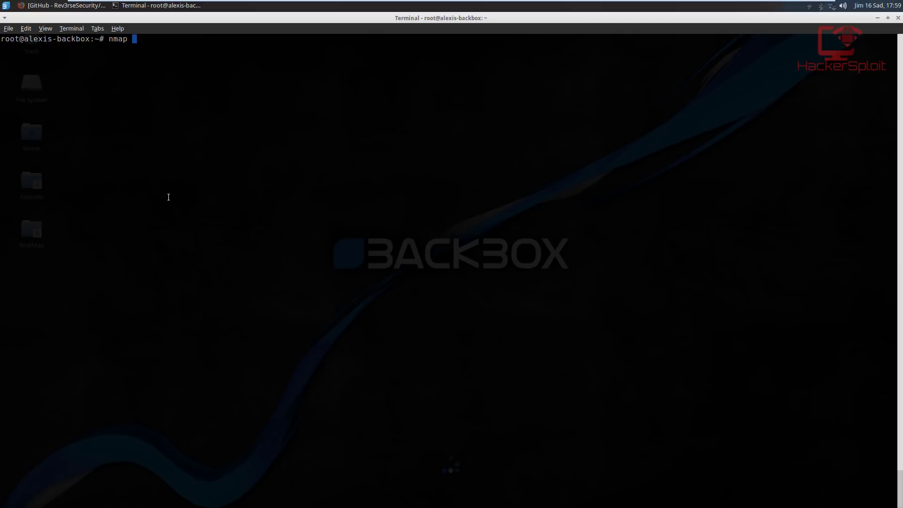
text(-sV)
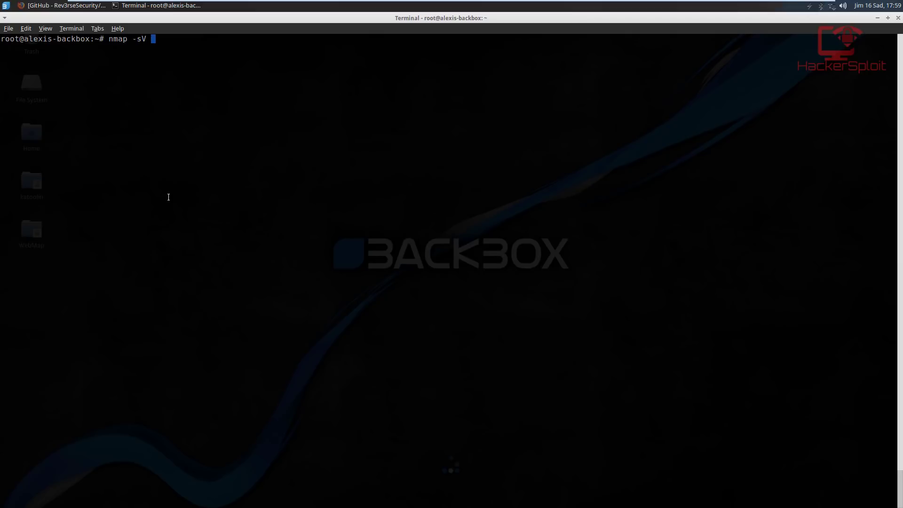
text(-sC)
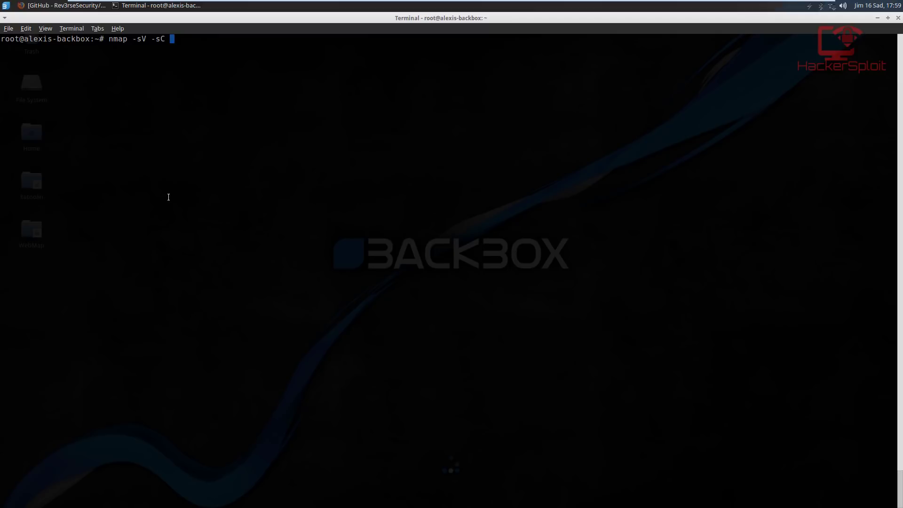
text(192.168.1.)
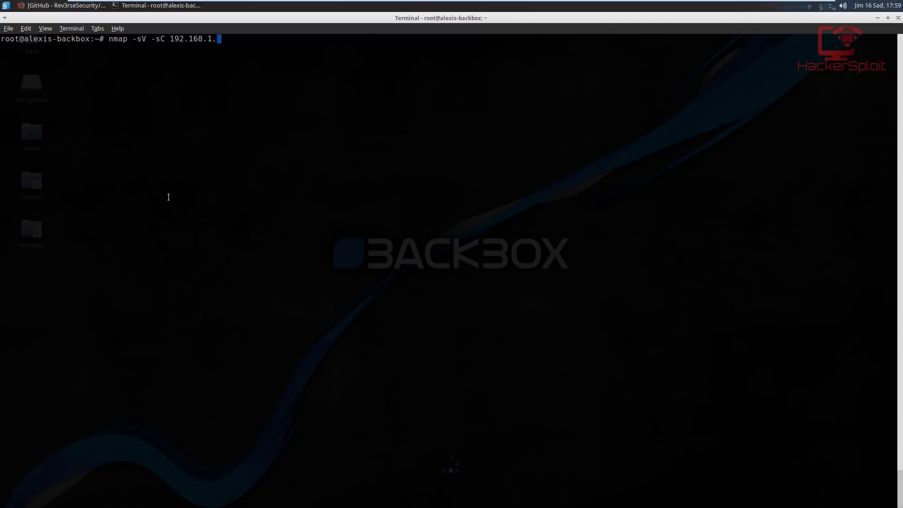
text(103)
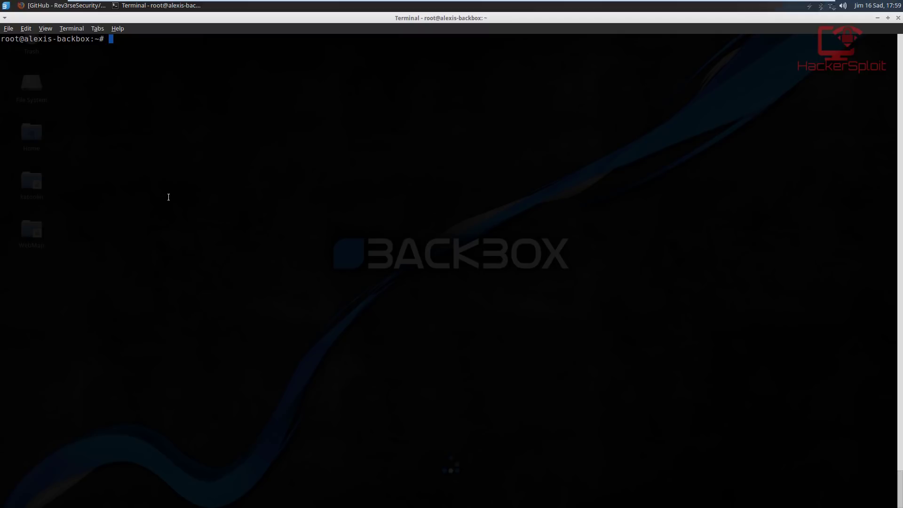
- Run the scan with '-oX /tmp/webmap/192.168.1.103.xml' so the XML report lands in the webmap folder
text(nmap -sV -sC 192.168.1.103 -)
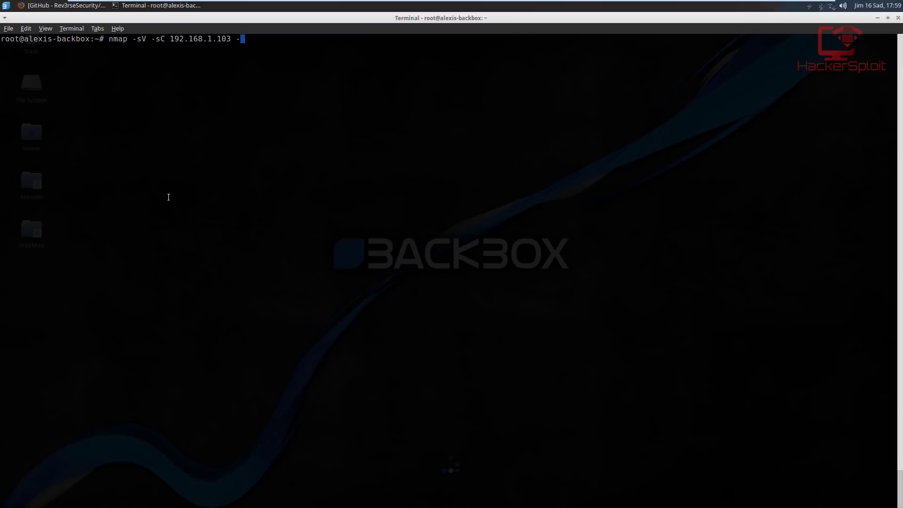
text(o)
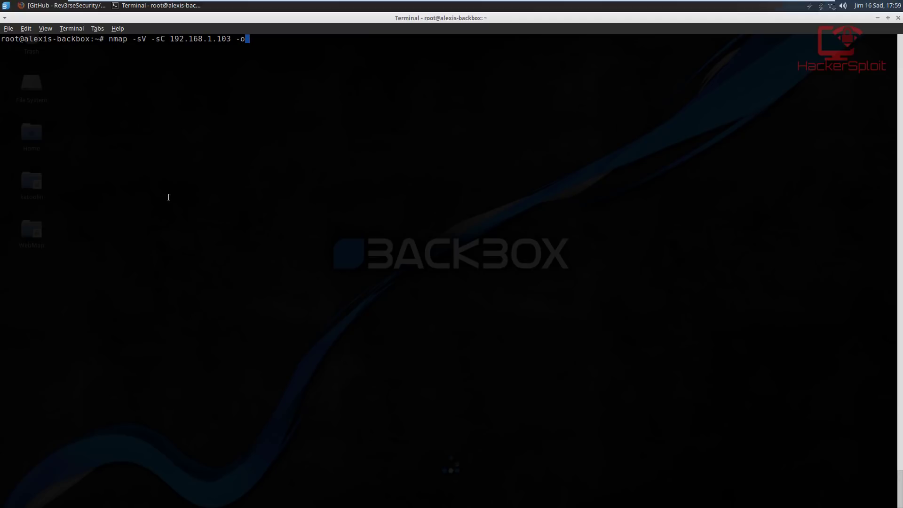
text(X)
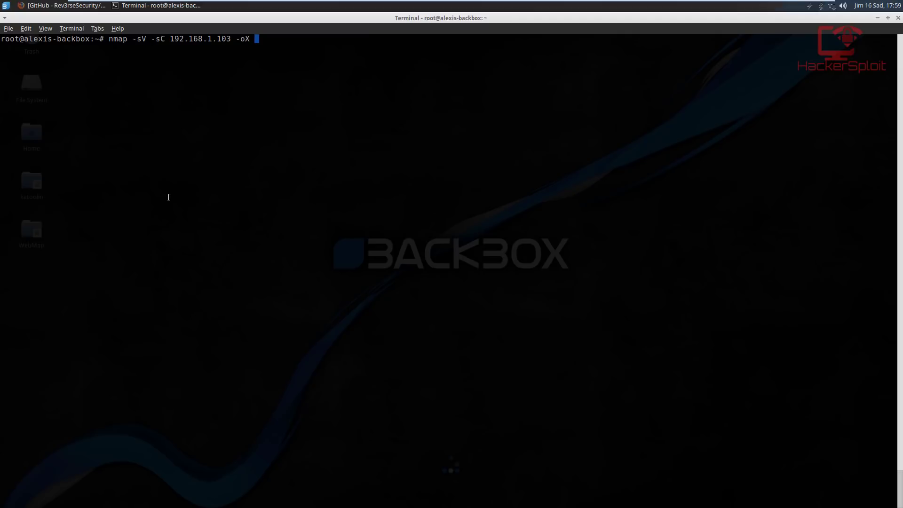
text(/)
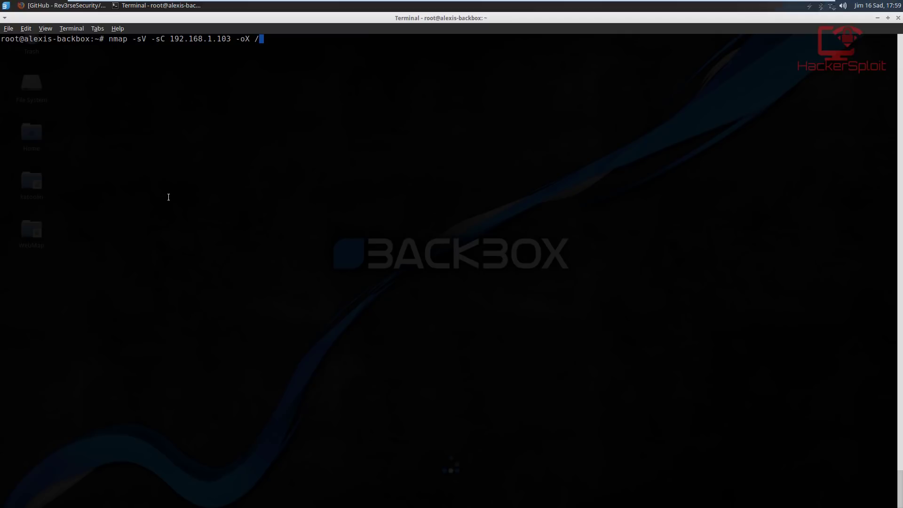
text(tmp/)
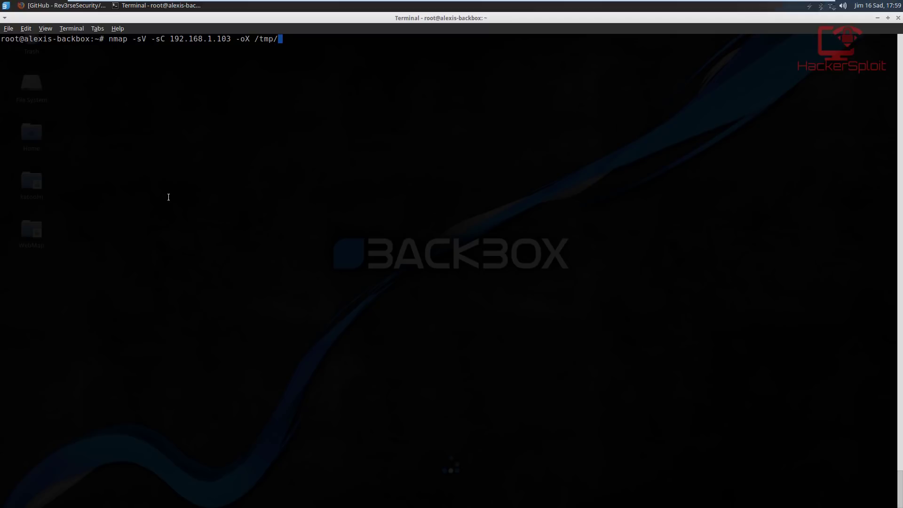
text(webmap/)
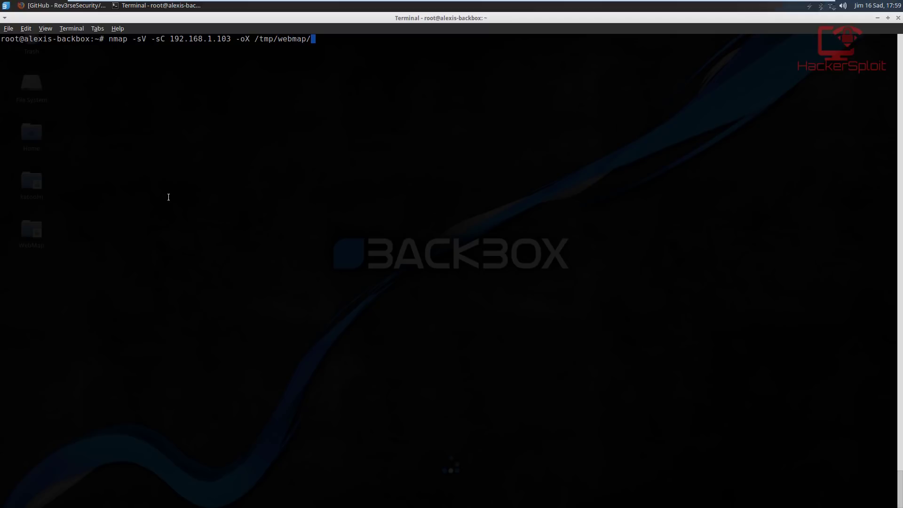
text(192.1)
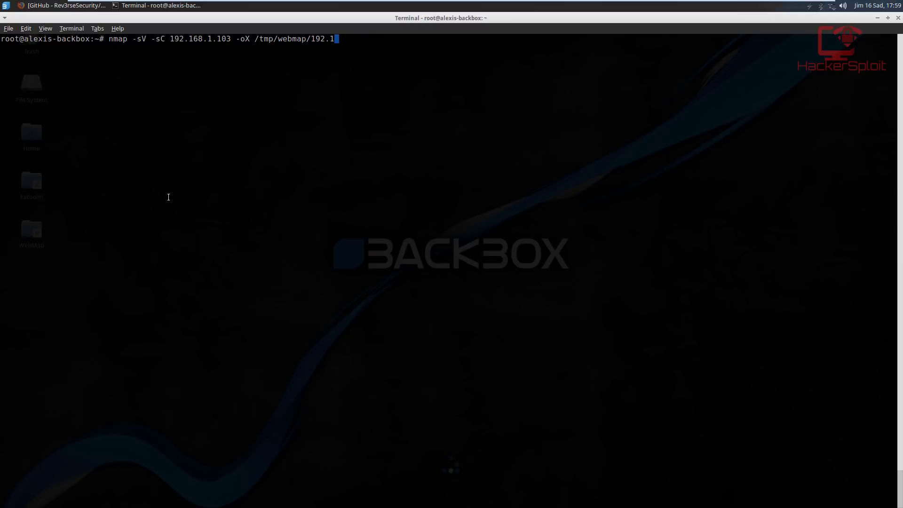
text(68.1.103)
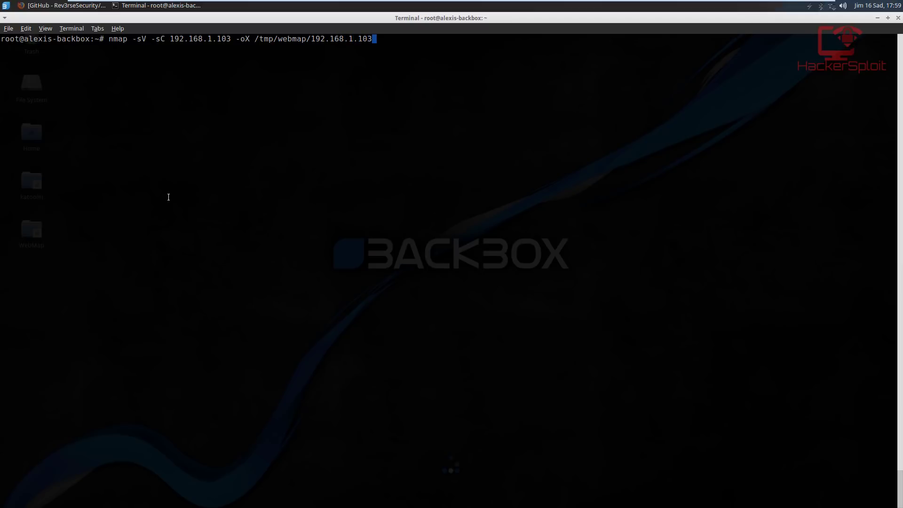
text(.xml)
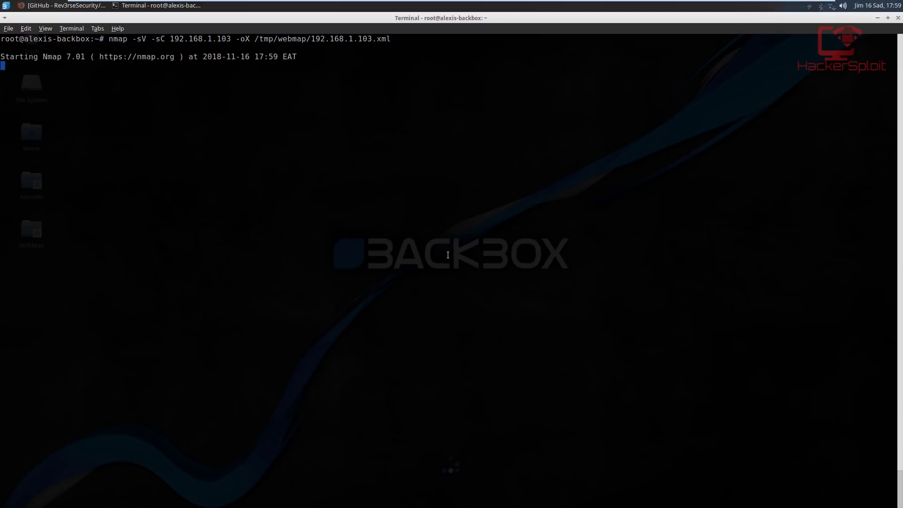
mouse_move(141, 81)
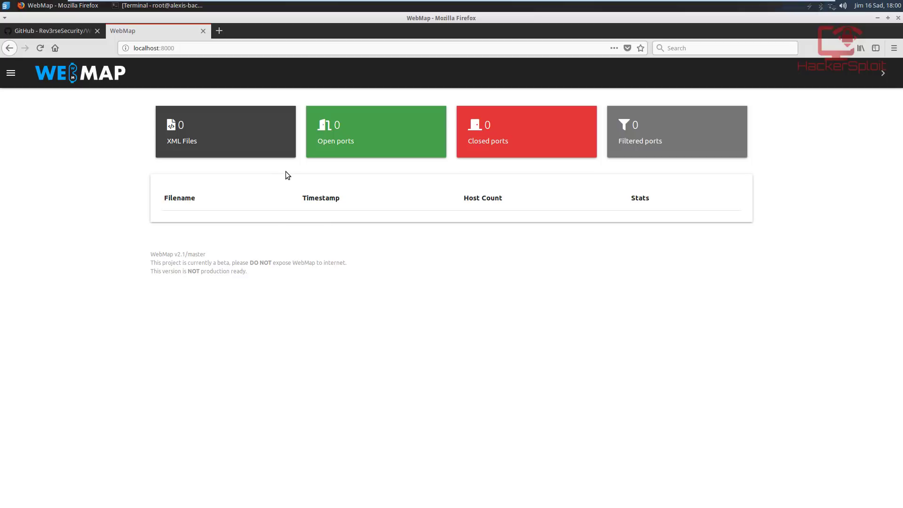
mouse_move(249, 256)
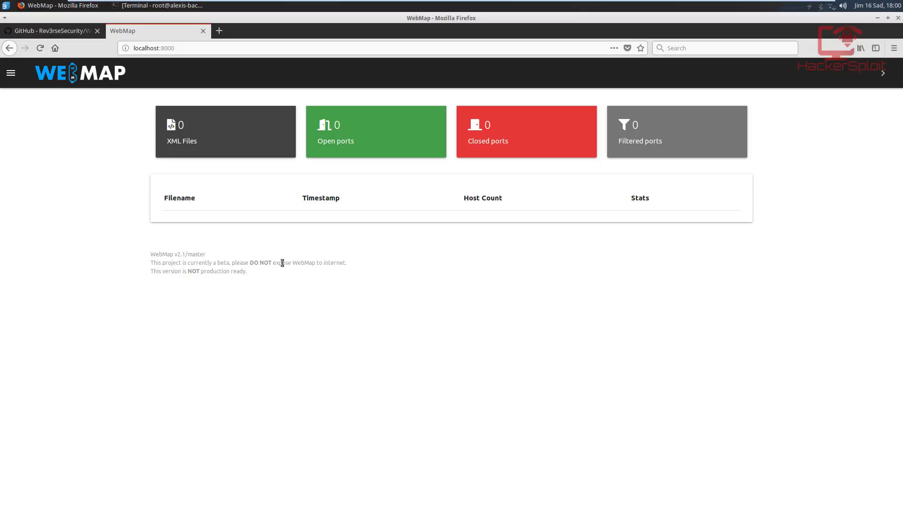
mouse_move(283, 178)
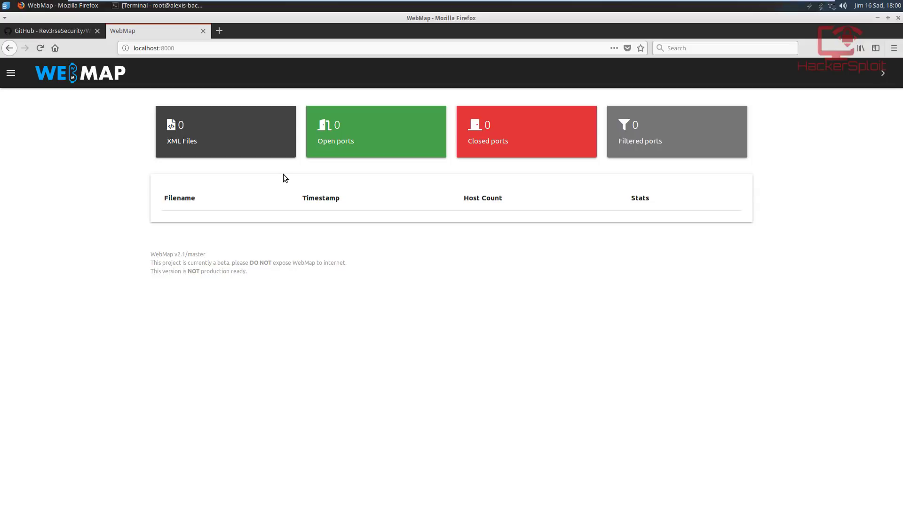
mouse_move(174, 69)
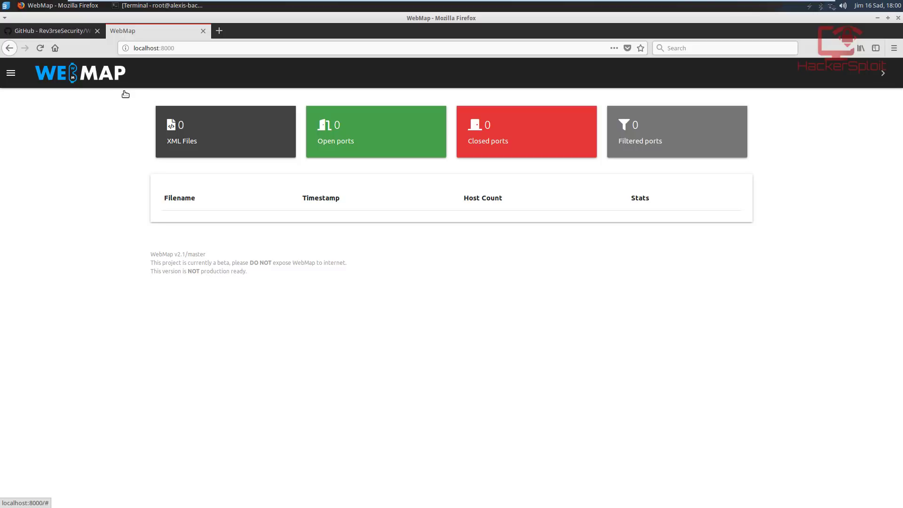
mouse_move(129, 97)
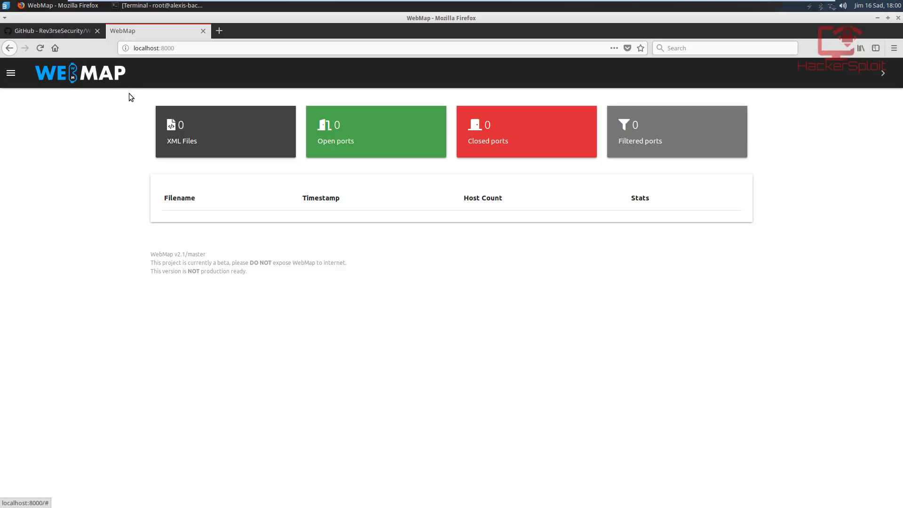
mouse_move(49, 81)
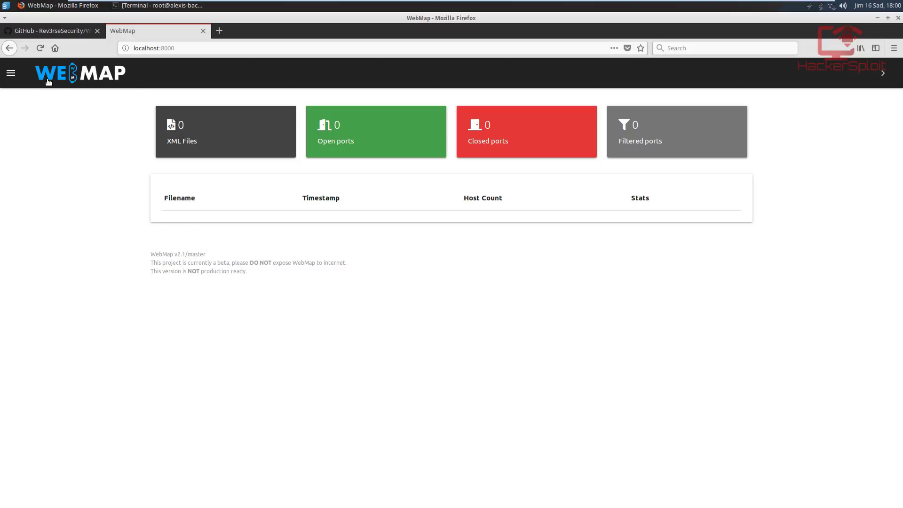
mouse_move(33, 79)
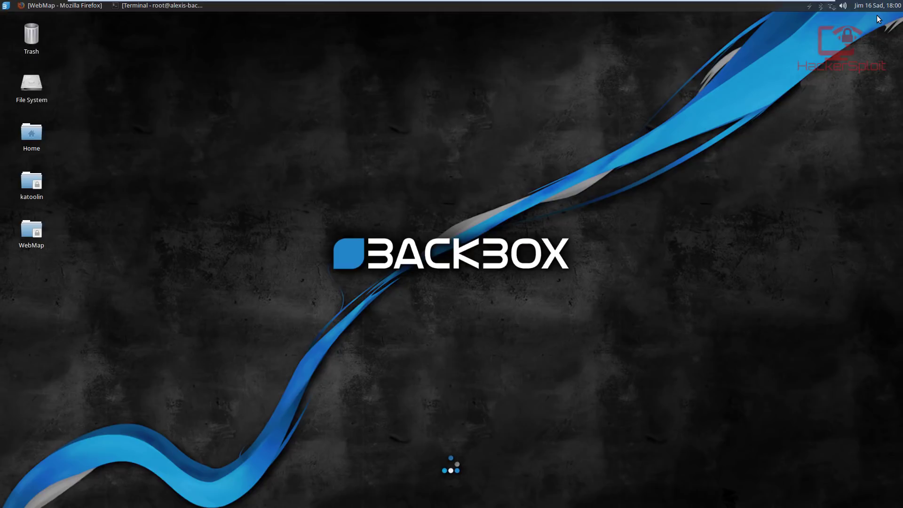
- Restore the terminal until nmap finishes, then refresh WebMap to list 192.168.1.103.xml
click(160, 5)
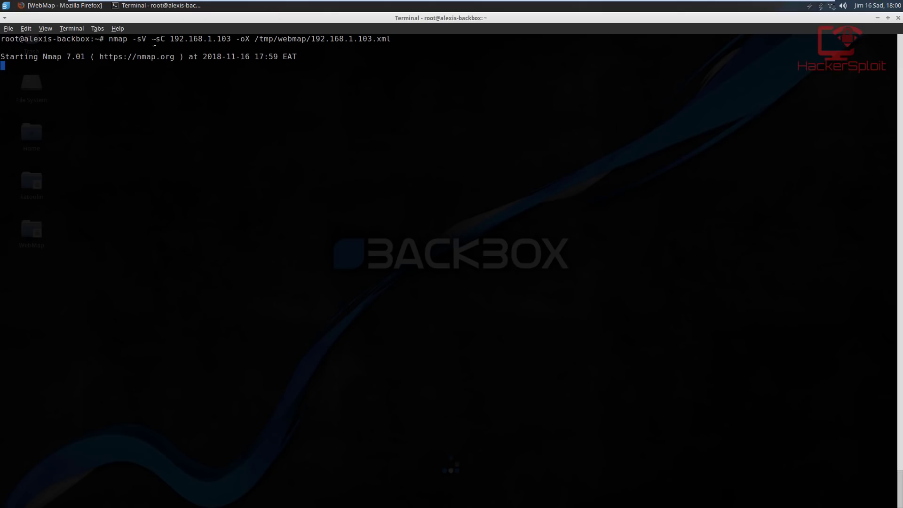
drag(131, 38, 165, 39)
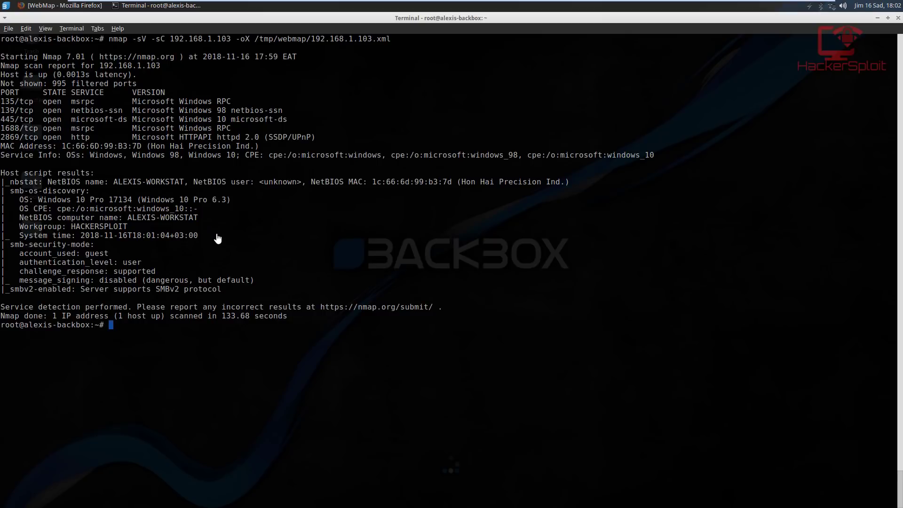
mouse_move(224, 217)
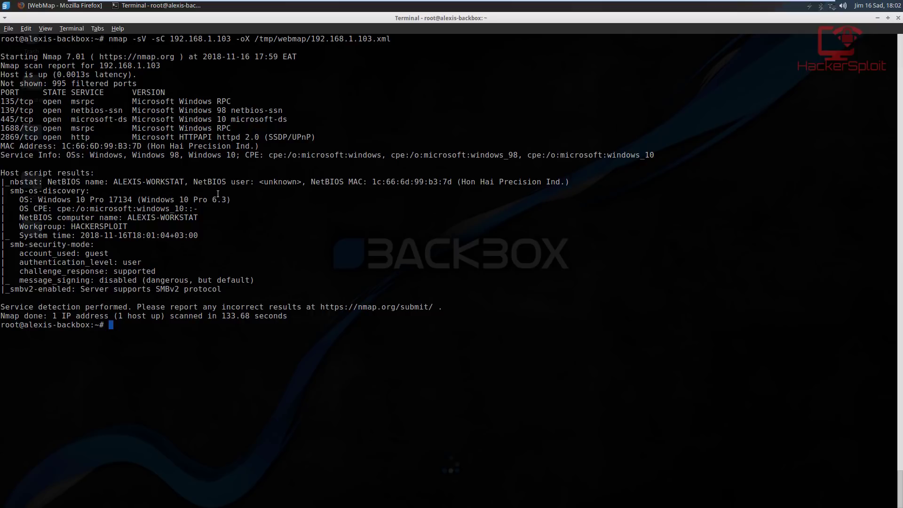
mouse_move(181, 102)
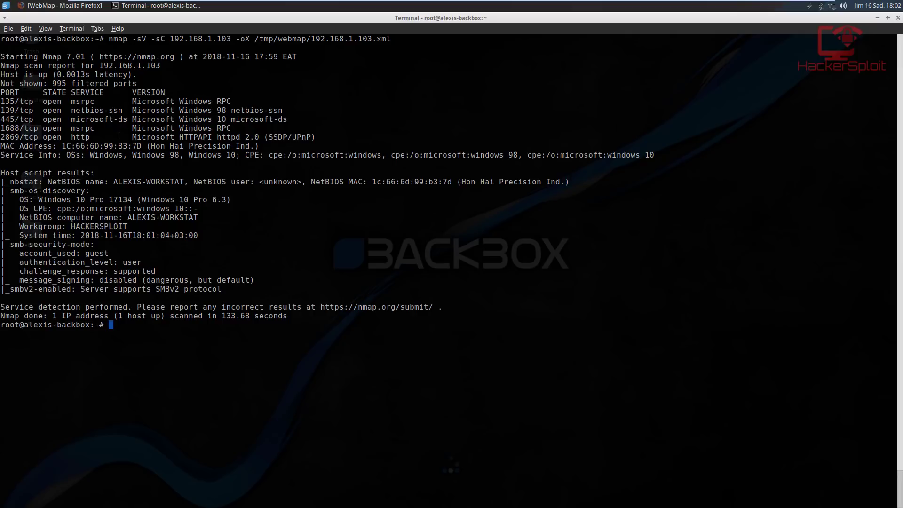
mouse_move(266, 136)
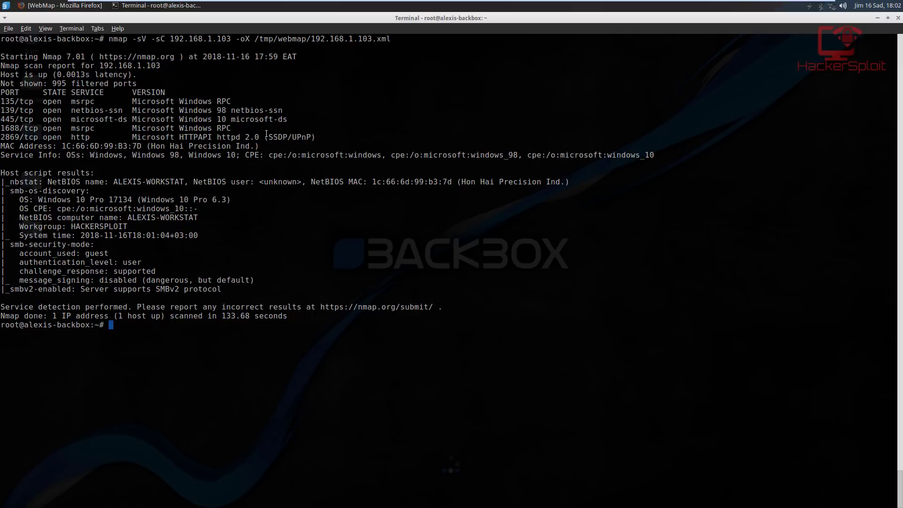
mouse_move(363, 142)
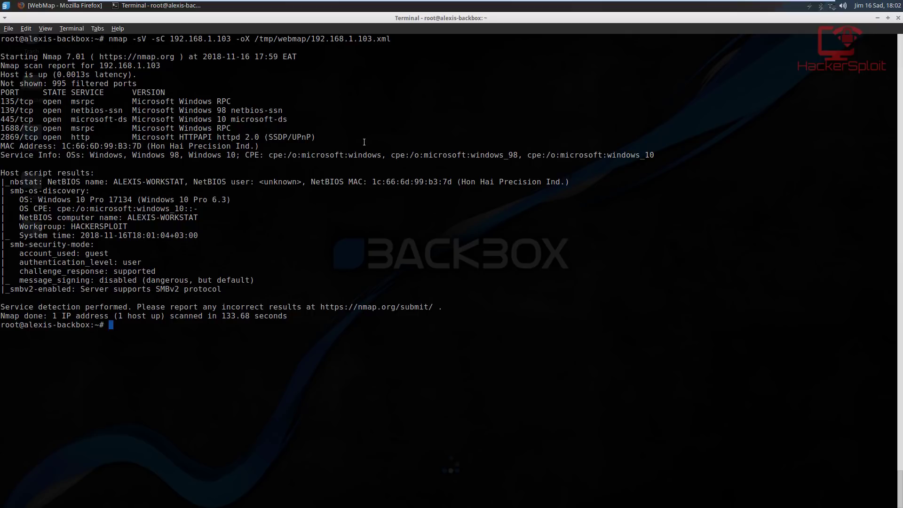
mouse_move(250, 172)
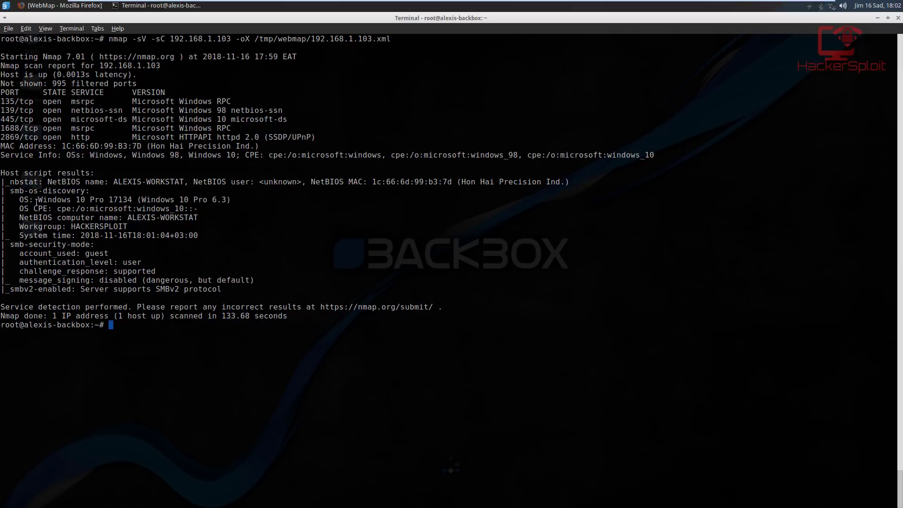
drag(37, 200, 163, 200)
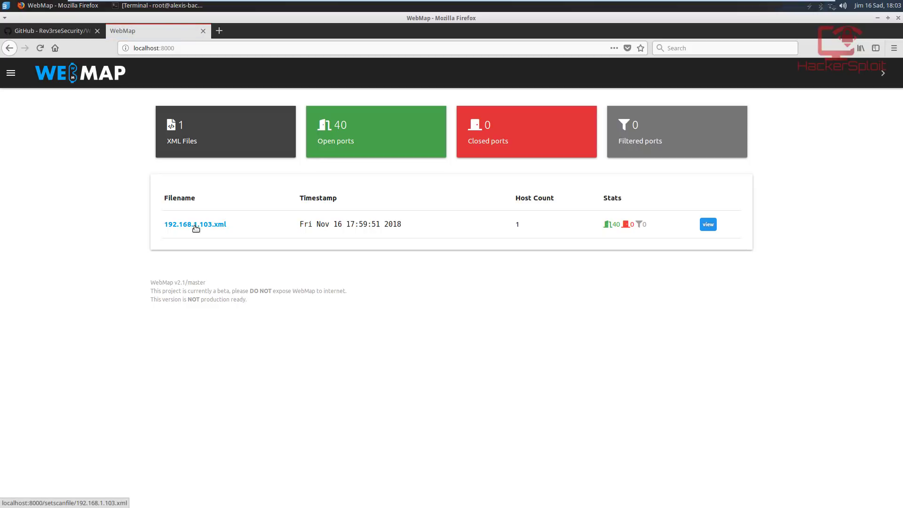
- Open the 192.168.1.103.xml report and check the full nmap command in Scan Details
click(195, 223)
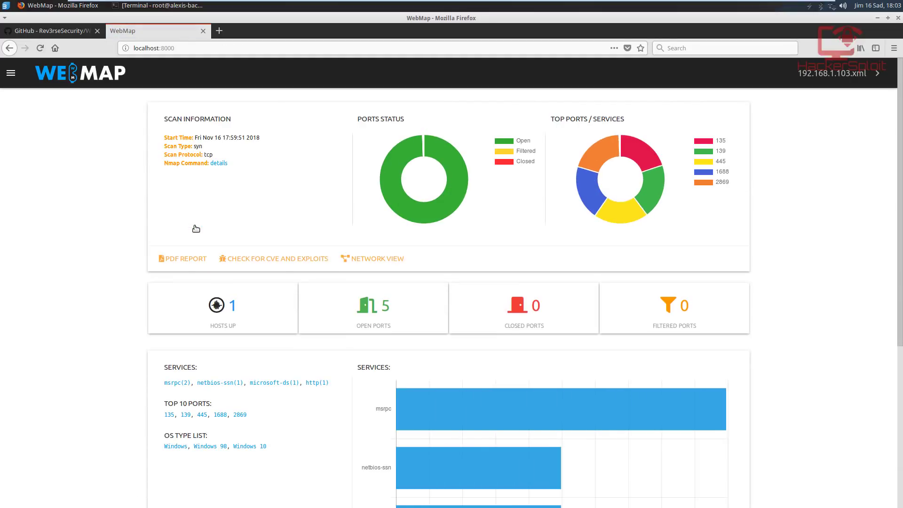
mouse_move(282, 184)
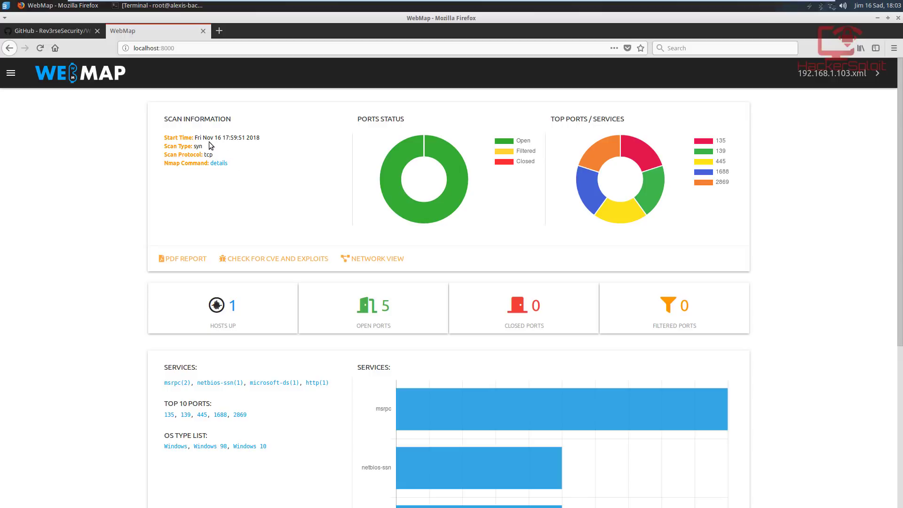
mouse_move(212, 142)
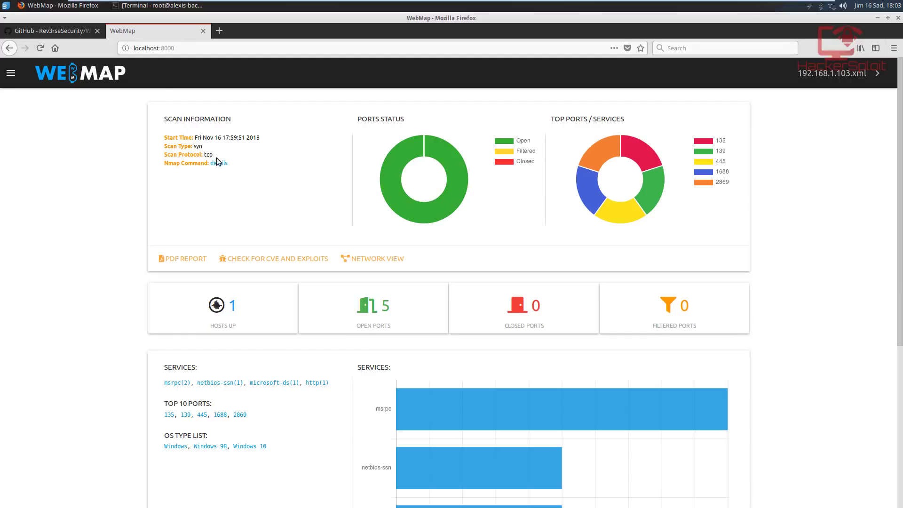
click(219, 163)
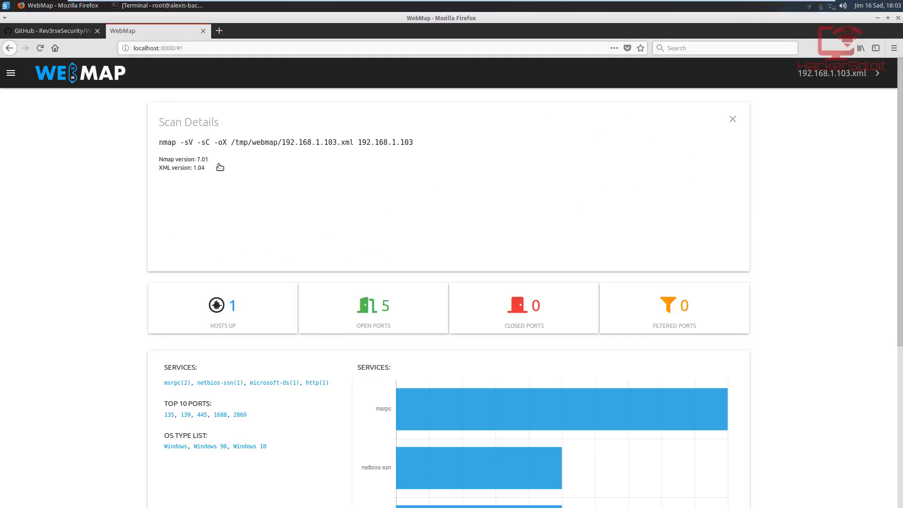
click(732, 120)
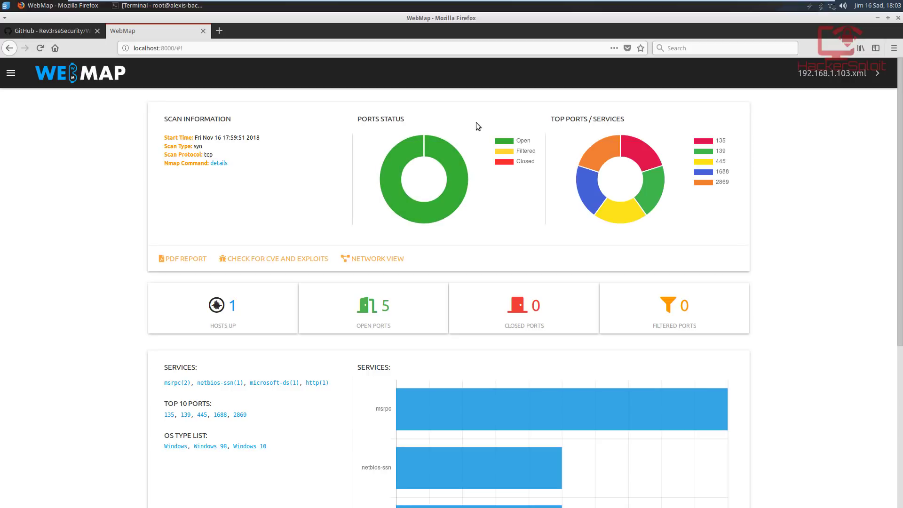
mouse_move(510, 146)
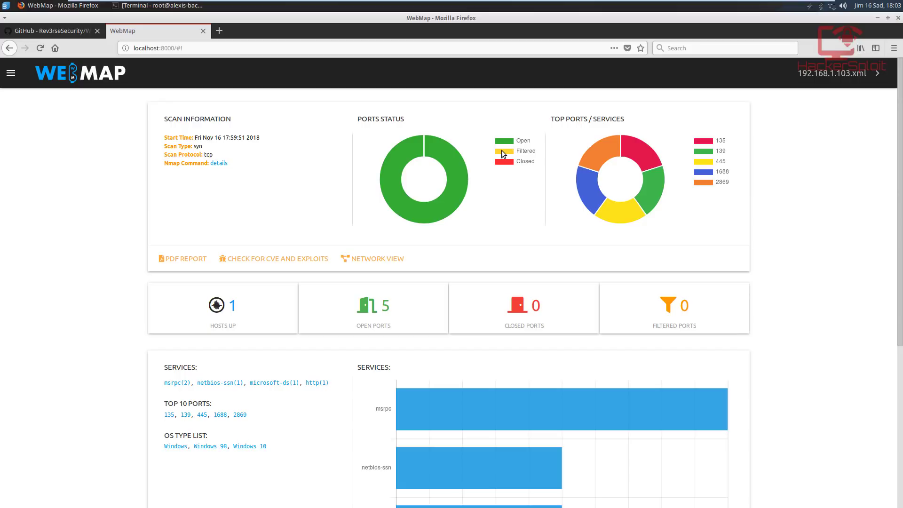
mouse_move(504, 167)
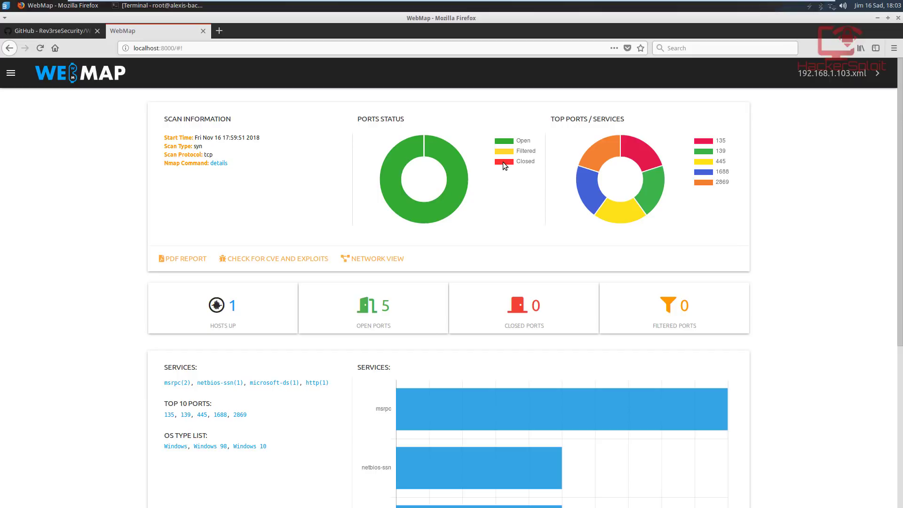
mouse_move(623, 119)
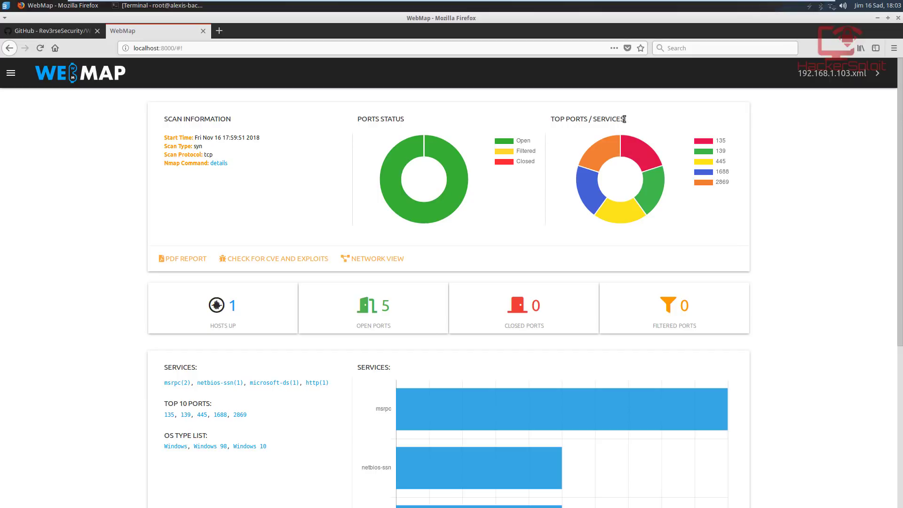
mouse_move(625, 130)
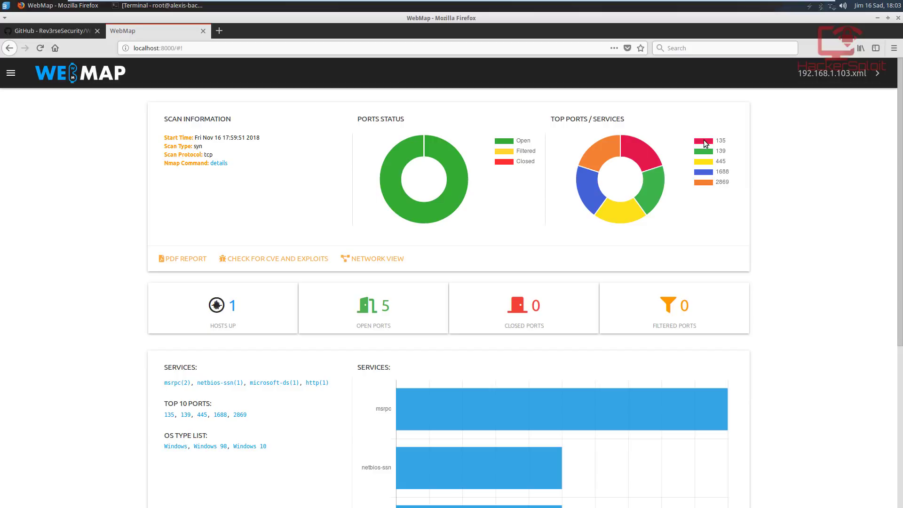
mouse_move(709, 156)
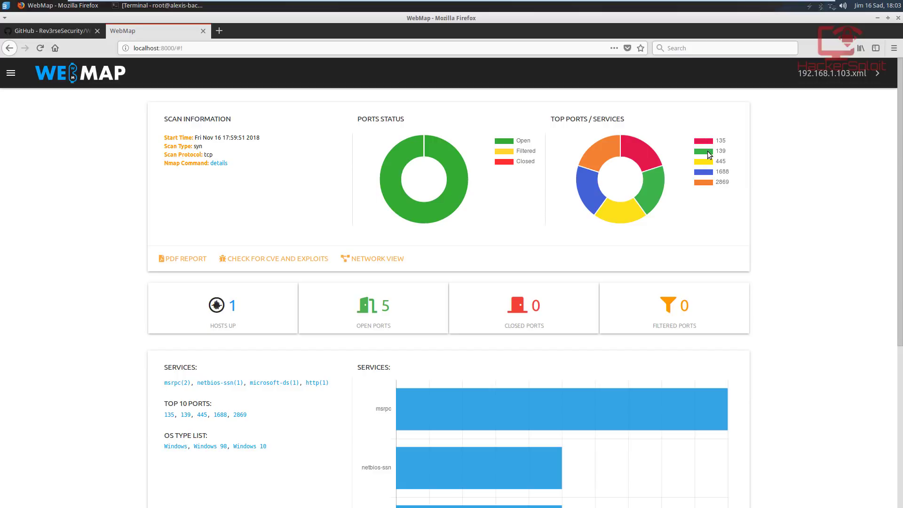
mouse_move(722, 158)
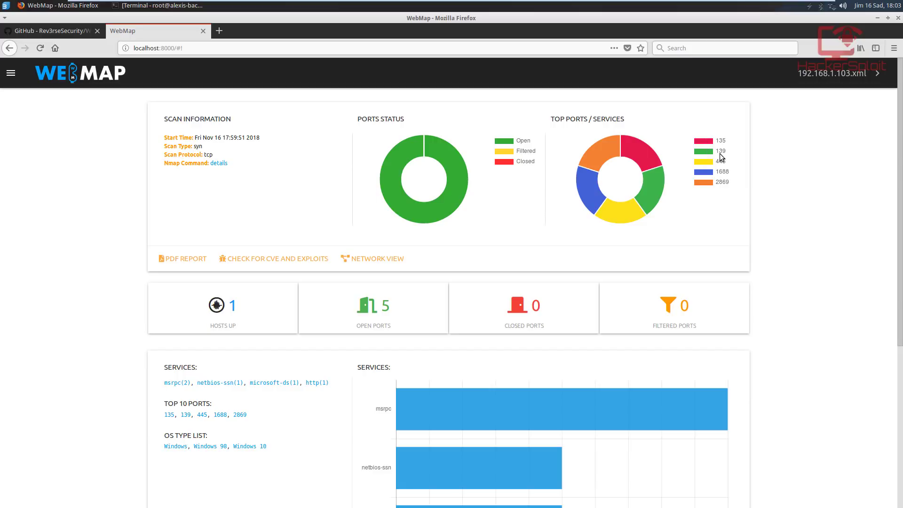
scroll(down, 3)
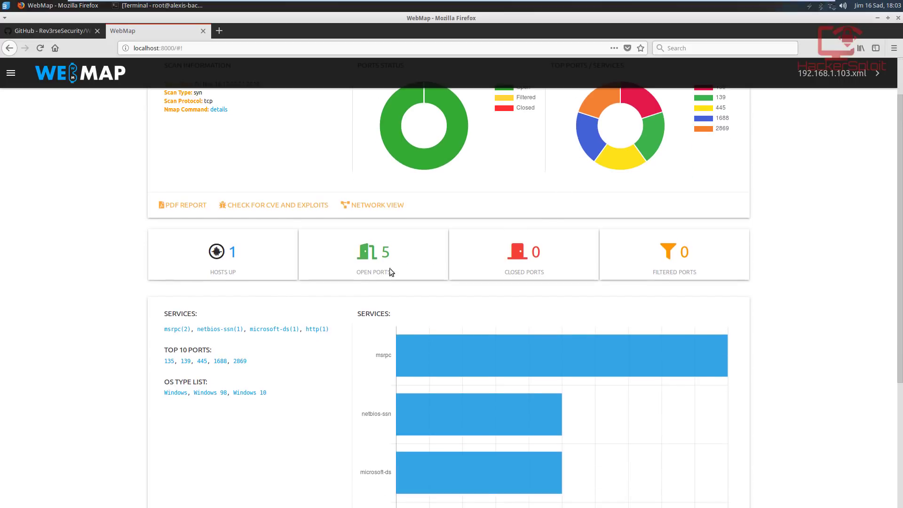
mouse_move(282, 284)
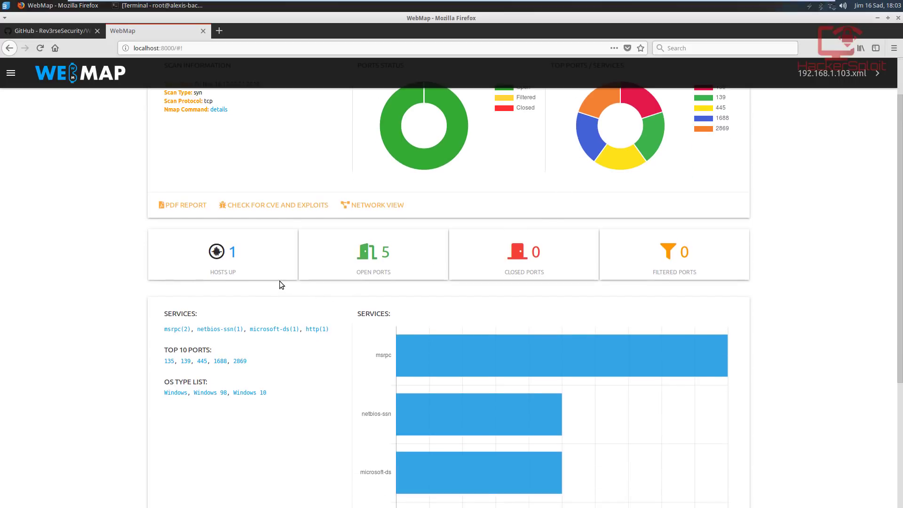
scroll(down, 3)
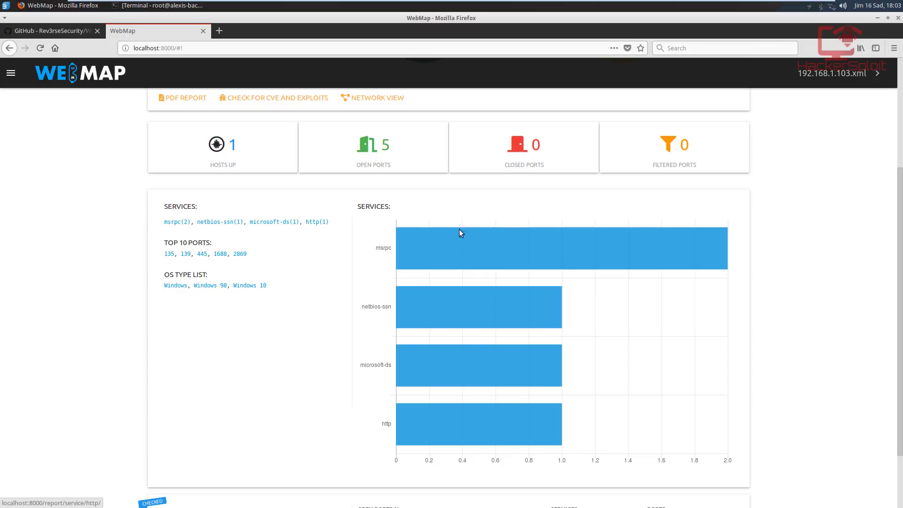
mouse_move(460, 248)
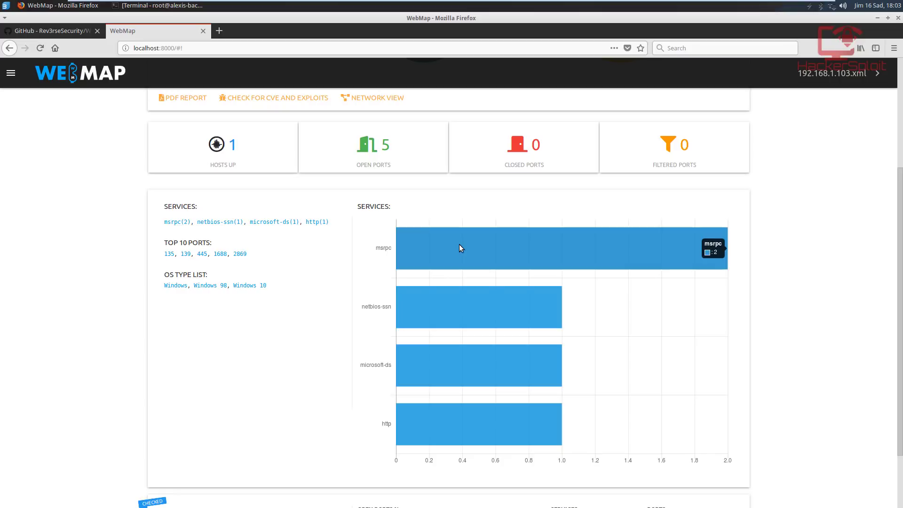
mouse_move(467, 296)
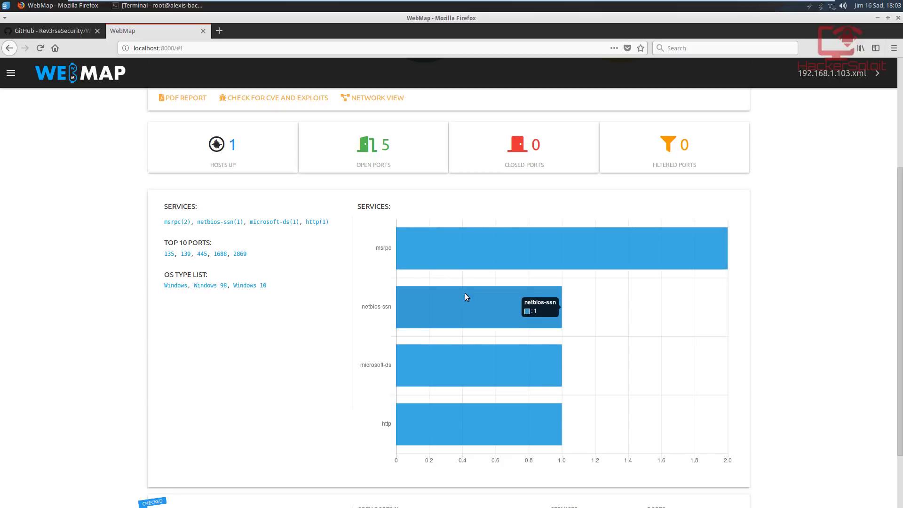
mouse_move(470, 255)
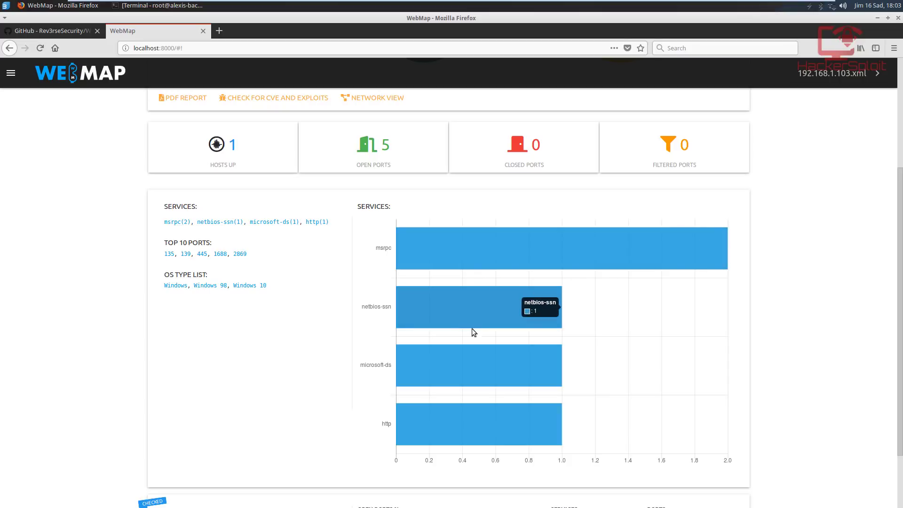
mouse_move(457, 428)
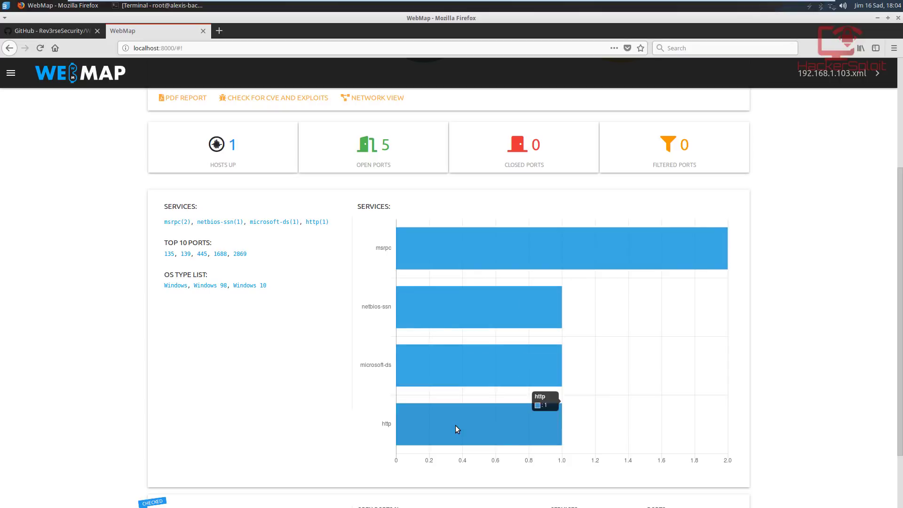
mouse_move(188, 271)
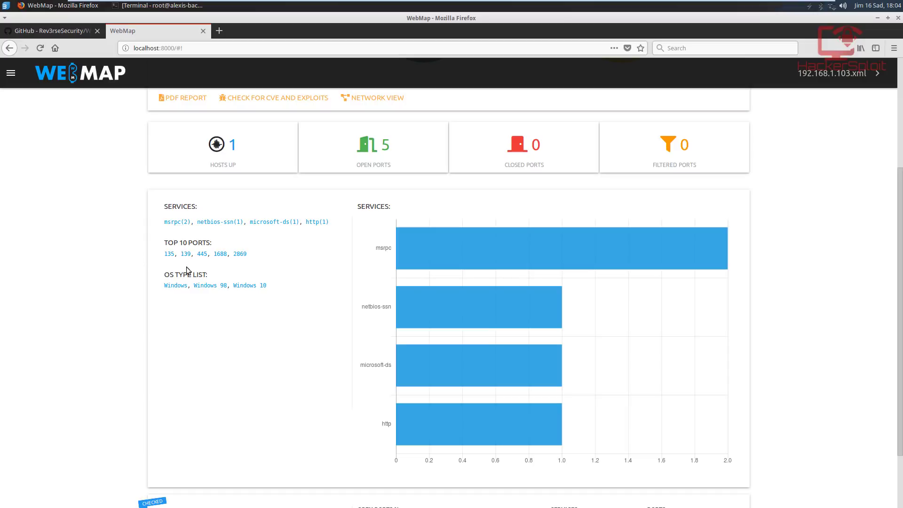
double_click(186, 273)
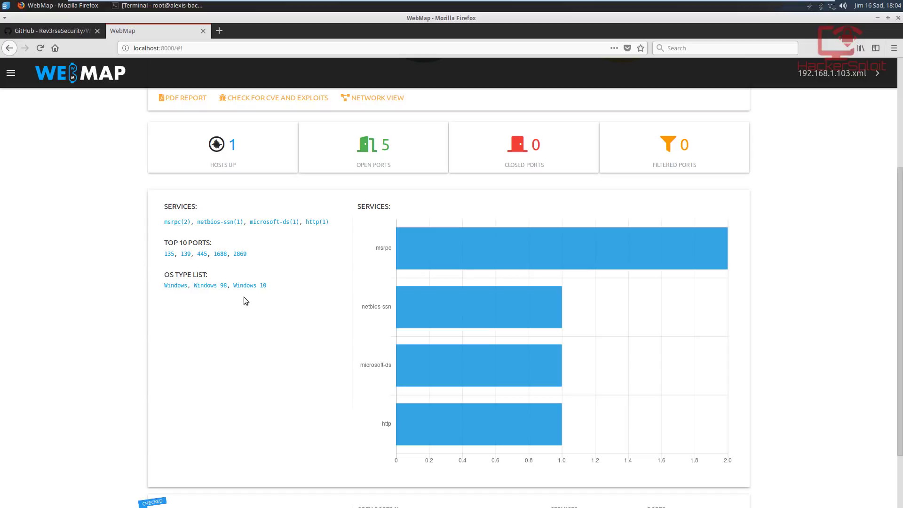
mouse_move(253, 293)
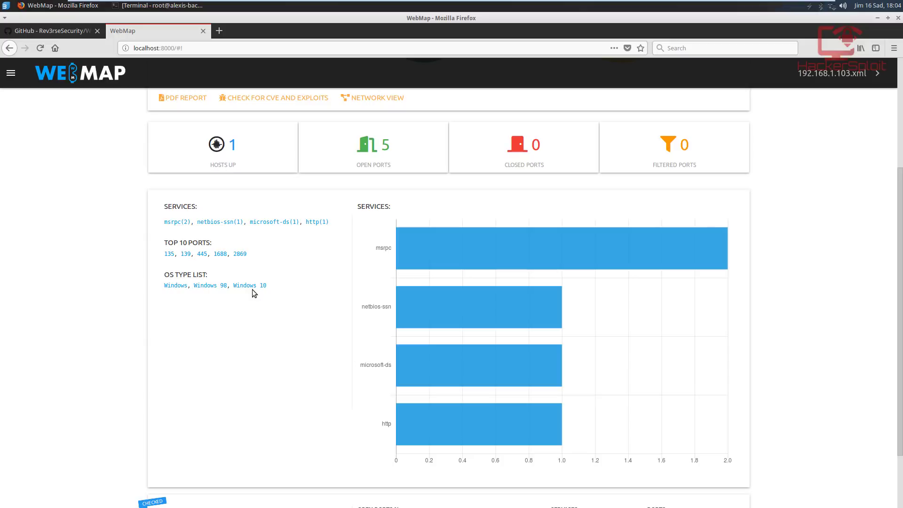
mouse_move(256, 294)
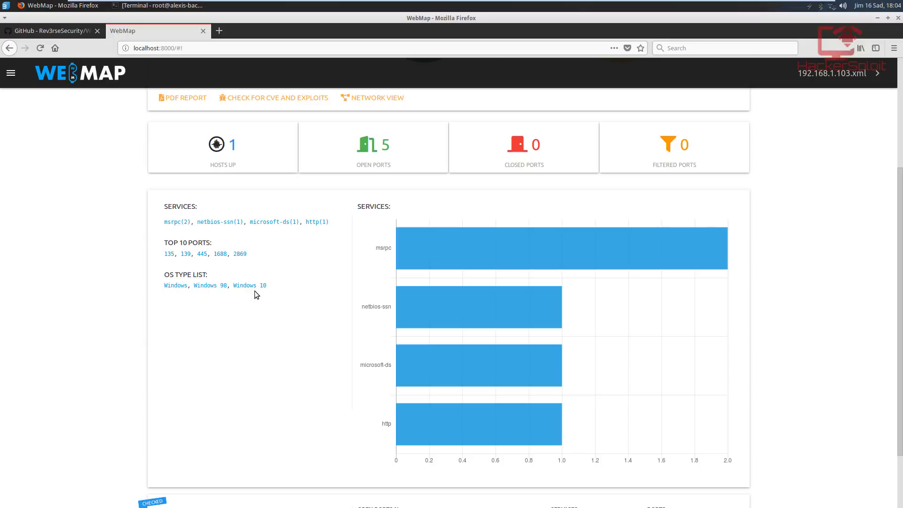
mouse_move(259, 294)
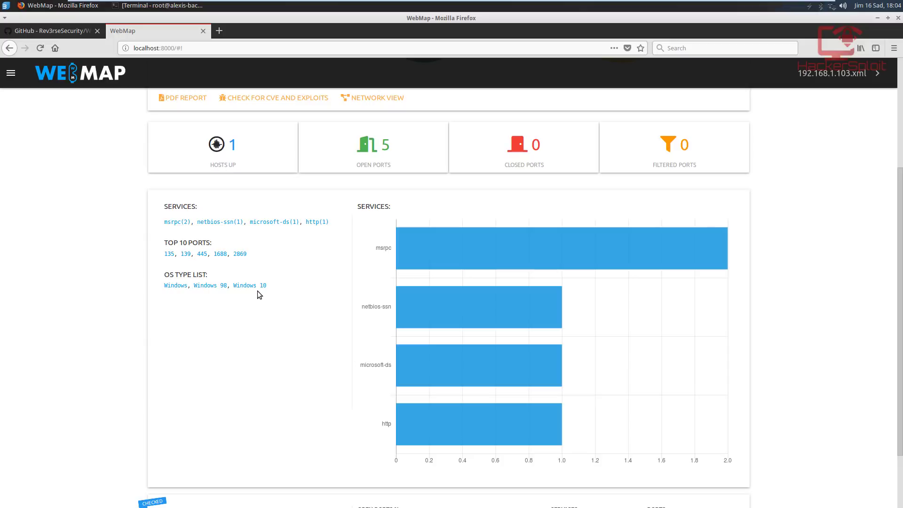
scroll(down, 3)
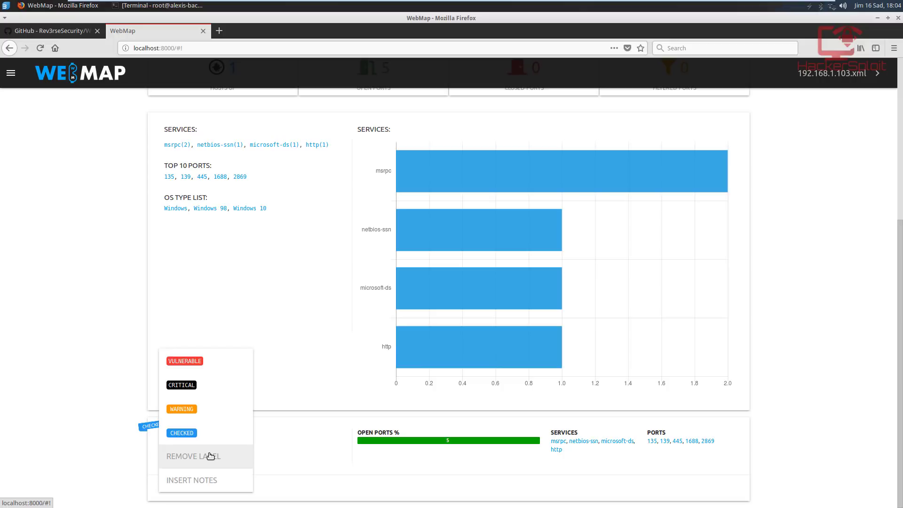
mouse_move(220, 456)
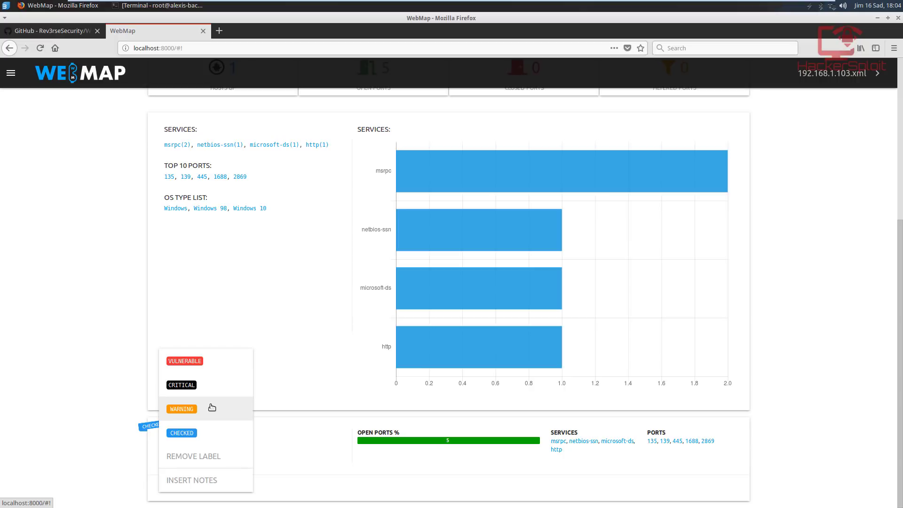
mouse_move(217, 395)
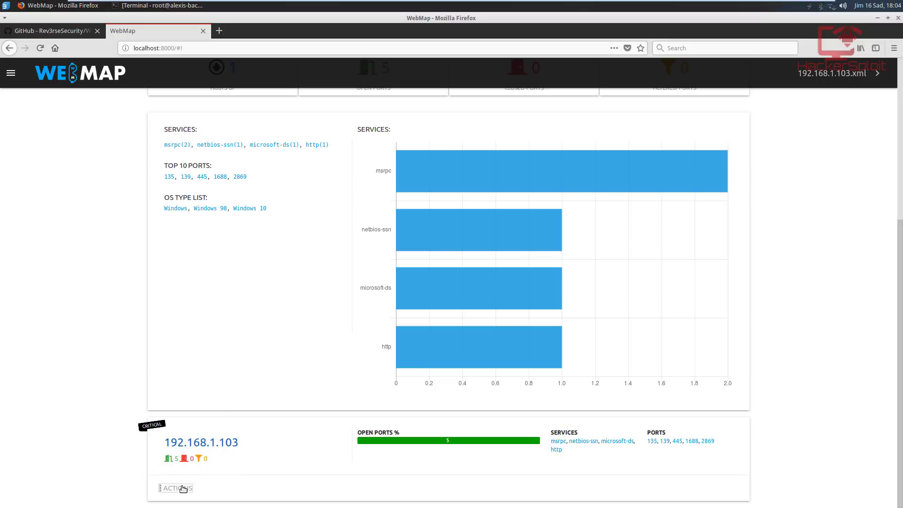
click(176, 488)
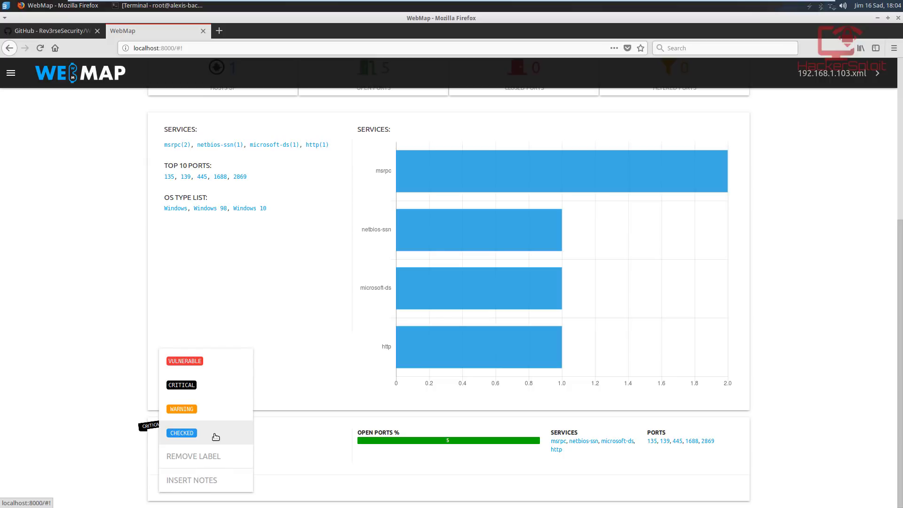
click(182, 433)
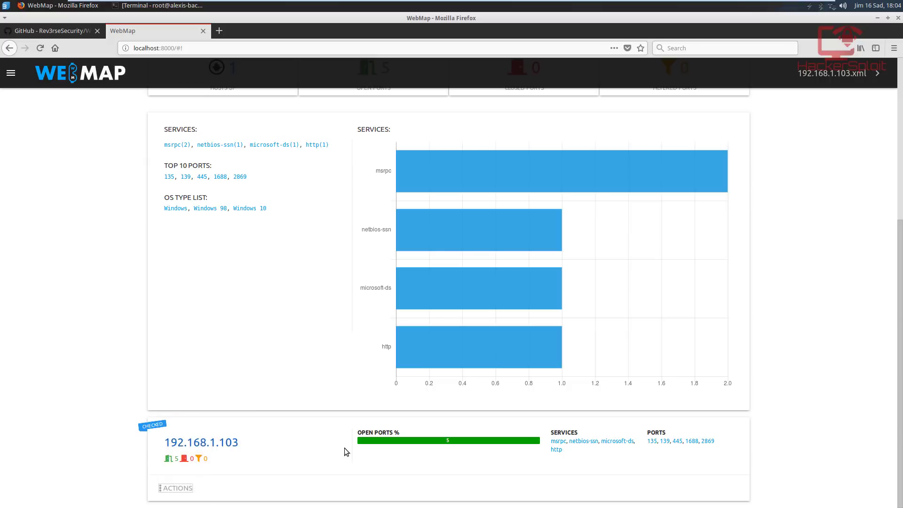
mouse_move(197, 490)
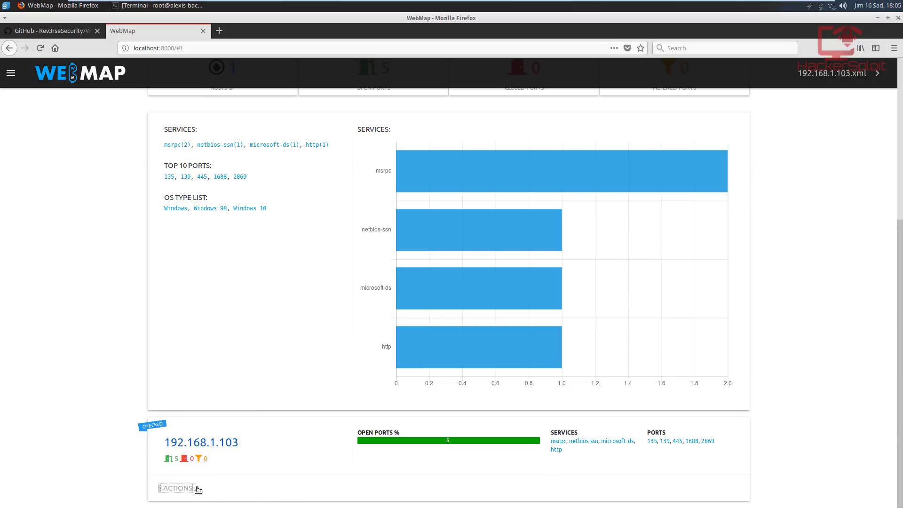
- Insert and save the note 'Windows workstation - rendering videos' on host 192.168.1.103
click(178, 488)
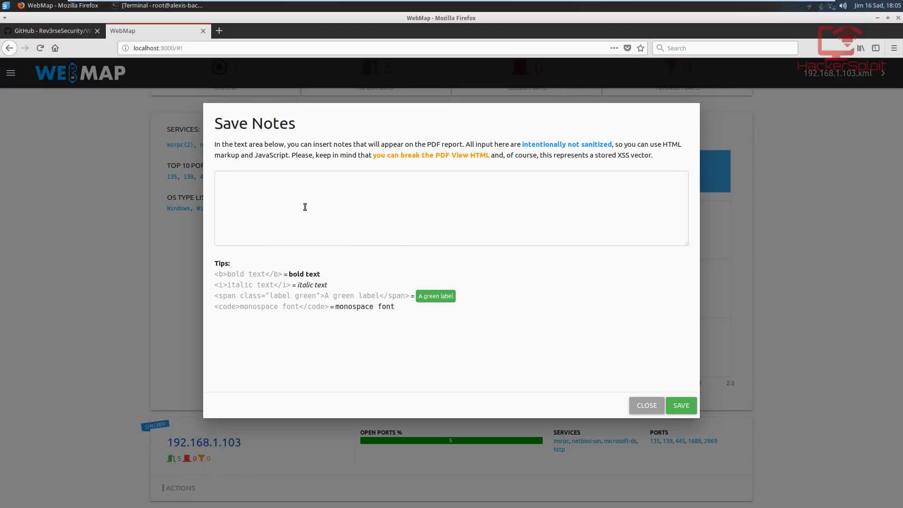
text(Windoiws)
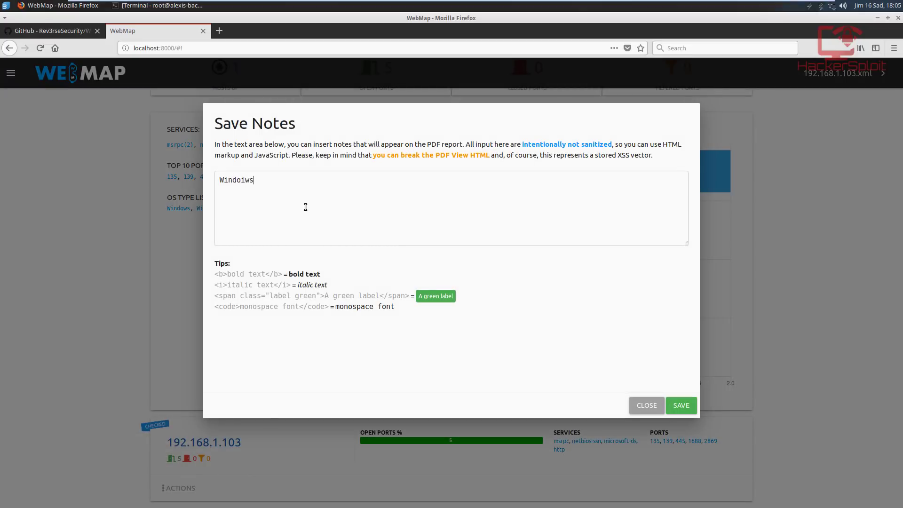
text(Windows workstation -)
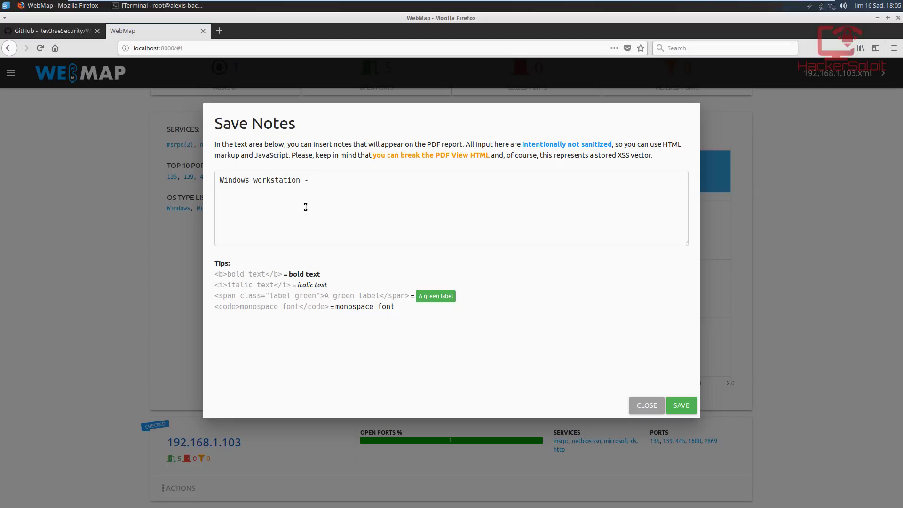
text(rendering)
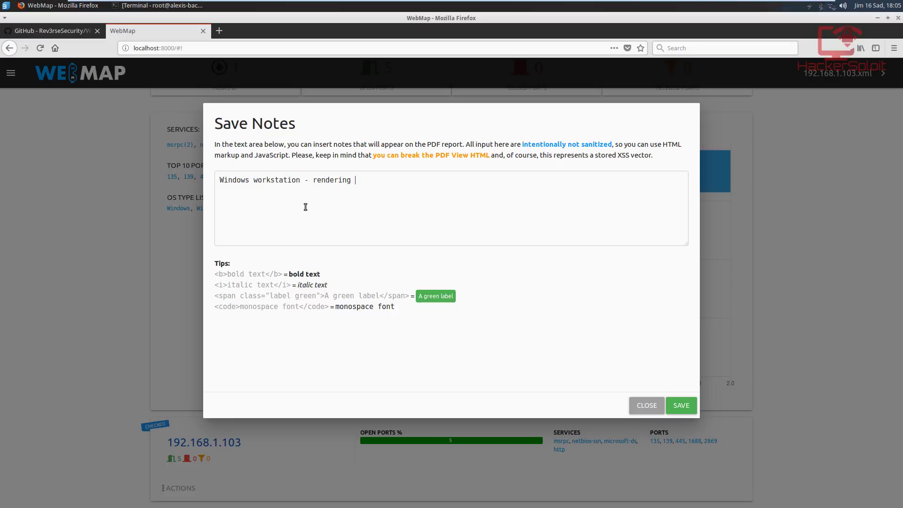
text(vidfe)
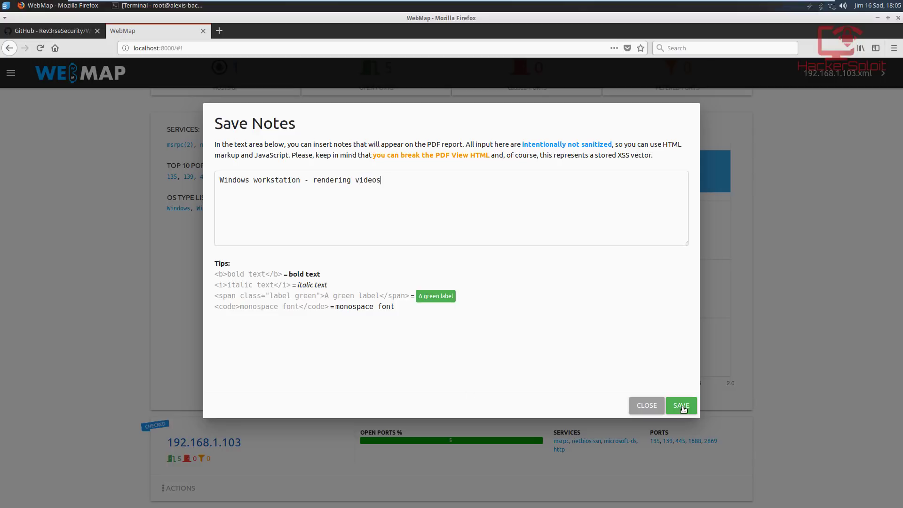
click(681, 405)
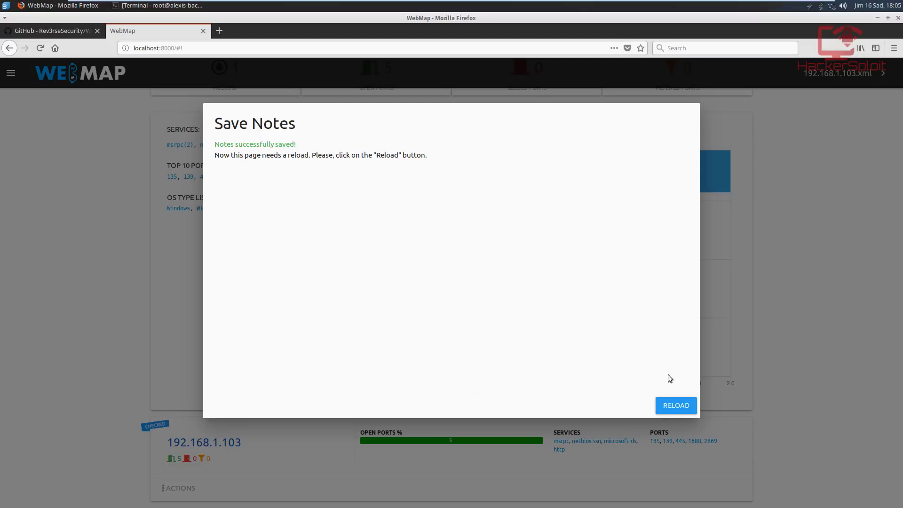
- Reload the page so host 192.168.1.103 shows it contains notes
click(675, 404)
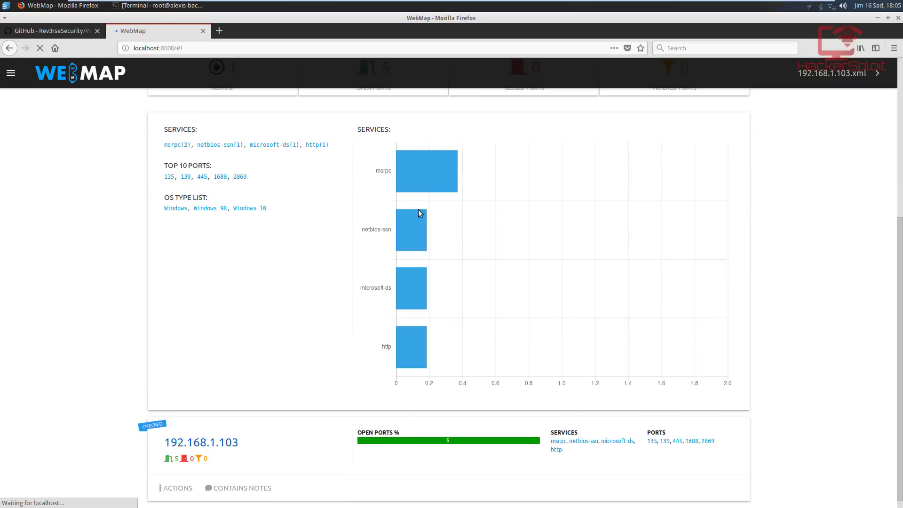
mouse_move(401, 279)
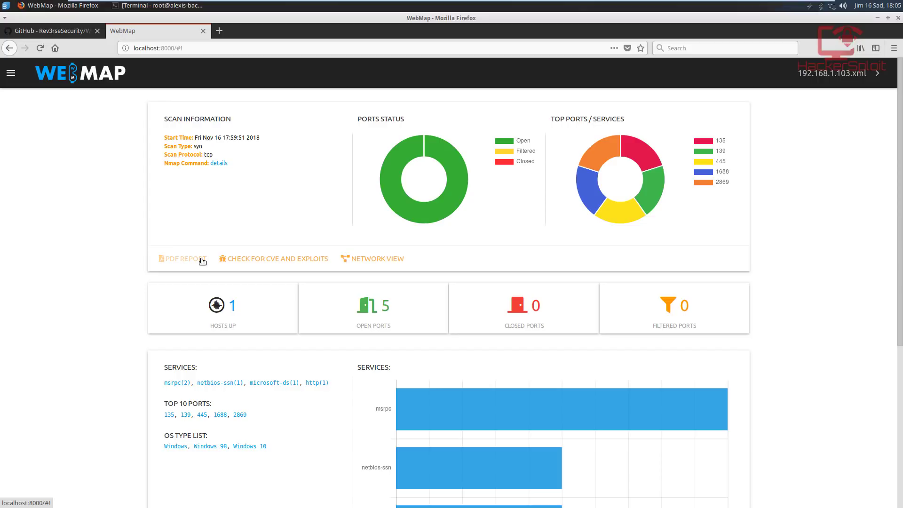
mouse_move(266, 265)
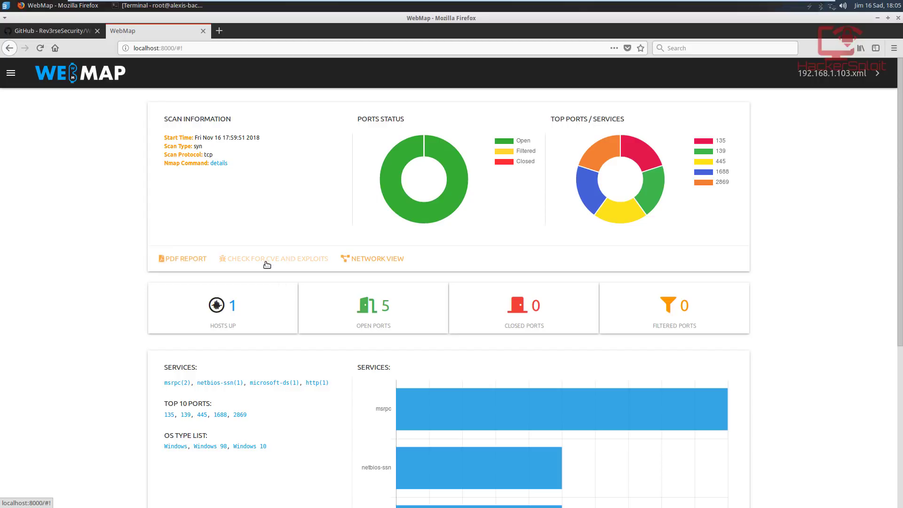
mouse_move(284, 263)
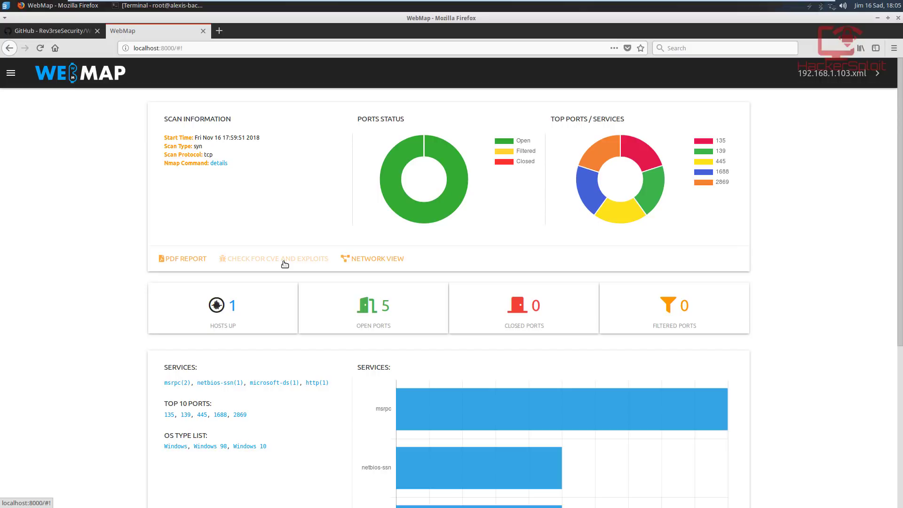
- Run Check for CVE and Exploits on the scan, then Reload the dashboard and review it
click(278, 258)
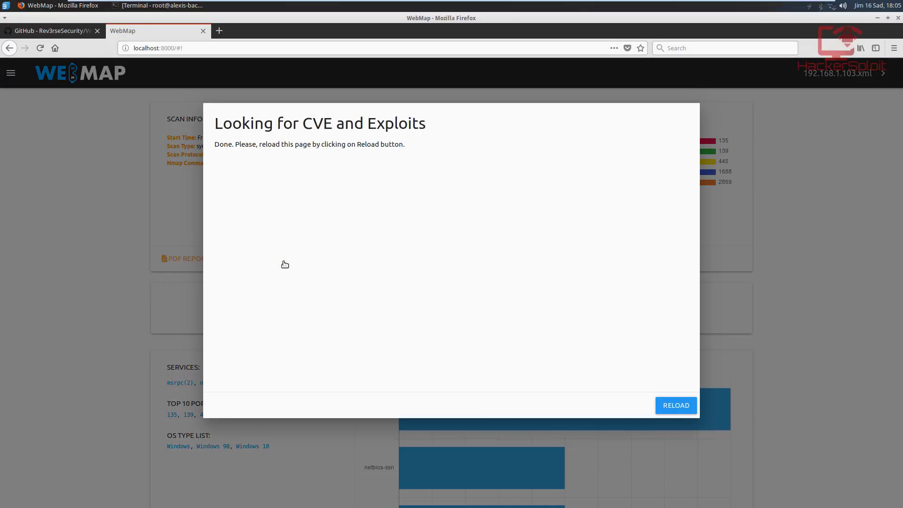
mouse_move(331, 158)
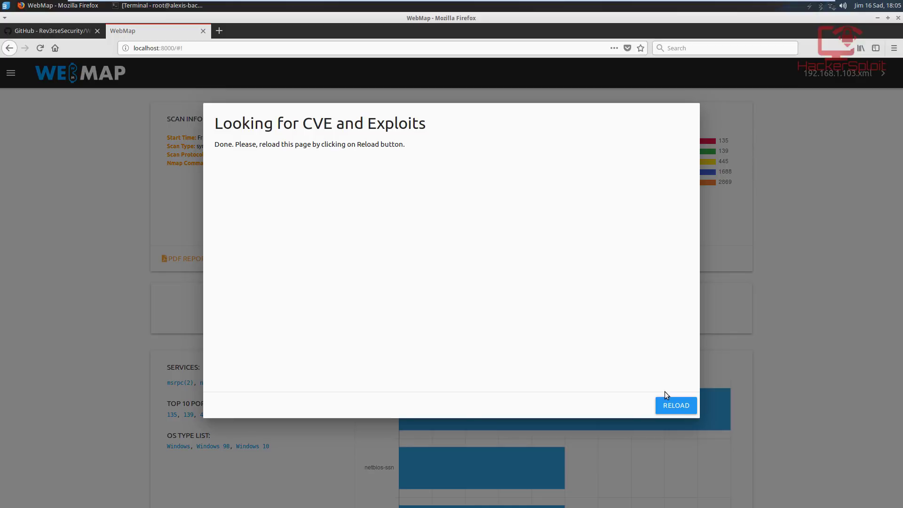
click(676, 404)
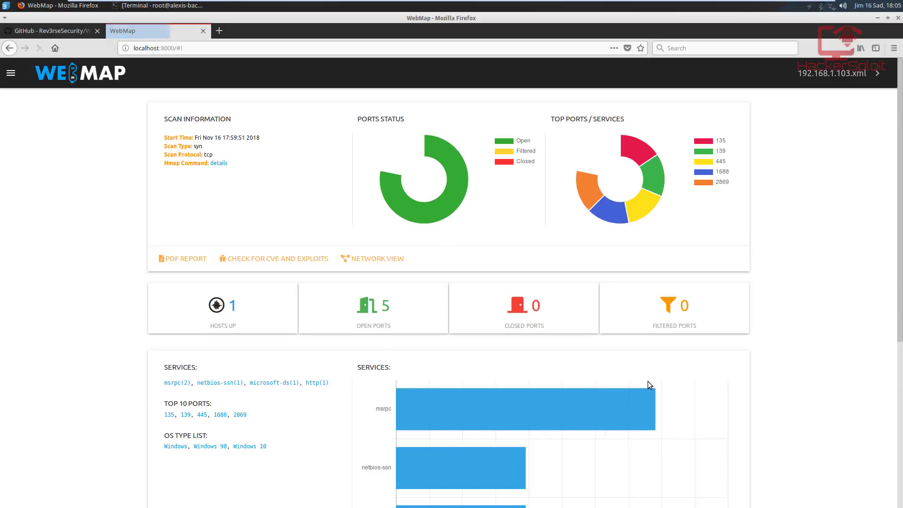
scroll(down, 3)
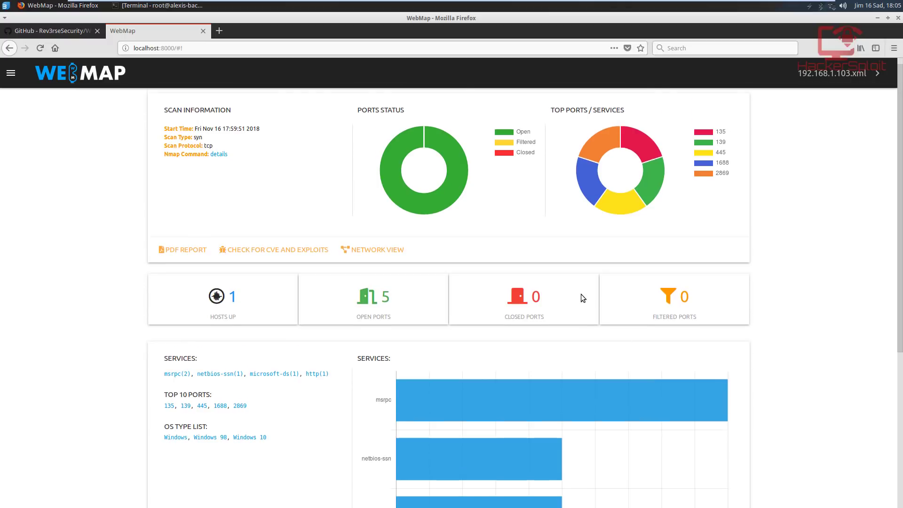
scroll(down, 3)
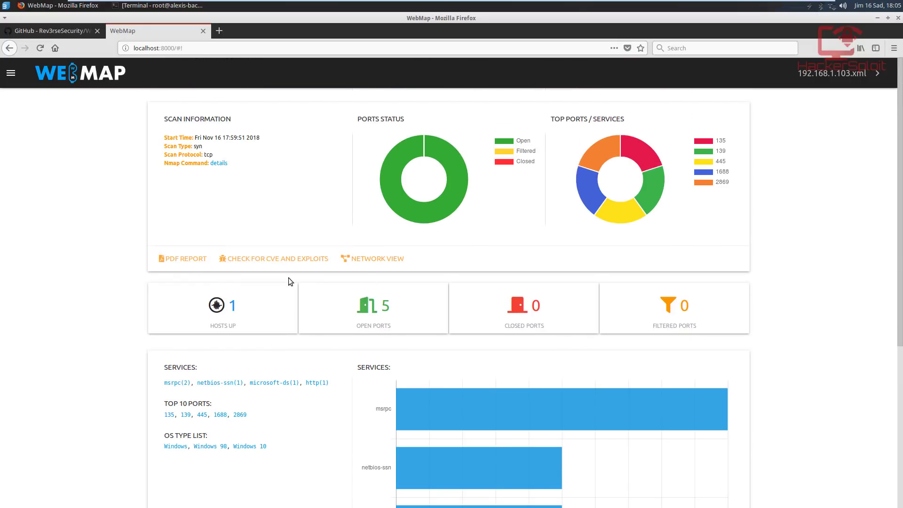
mouse_move(287, 263)
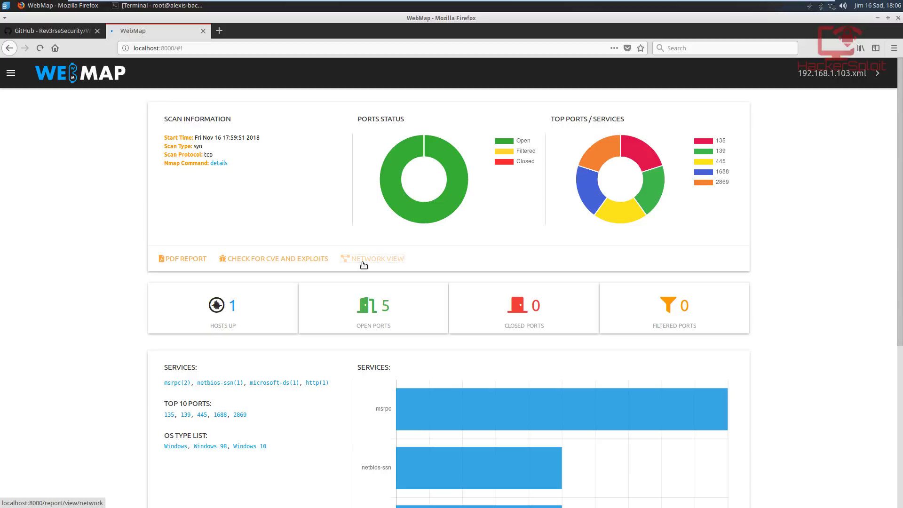
- In Network View, expand host 192.168.1.103's node to reveal its open ports and services
click(375, 258)
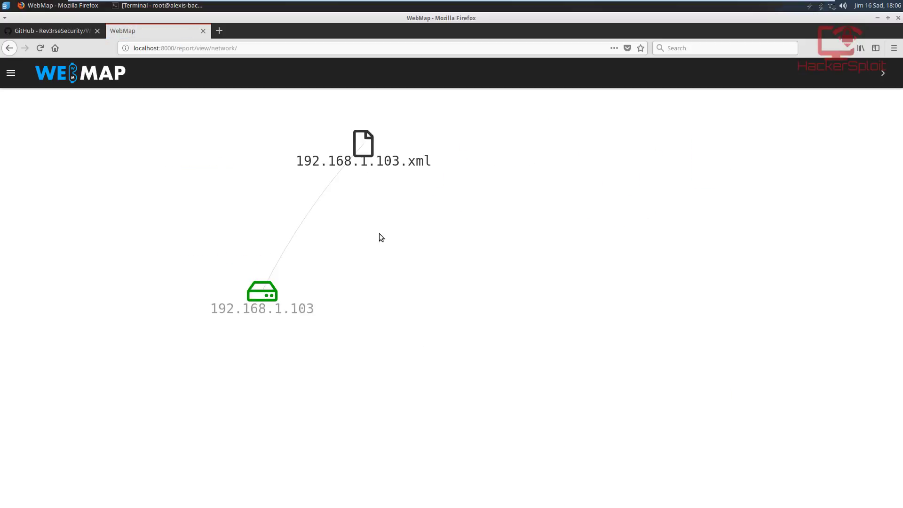
drag(263, 291, 411, 255)
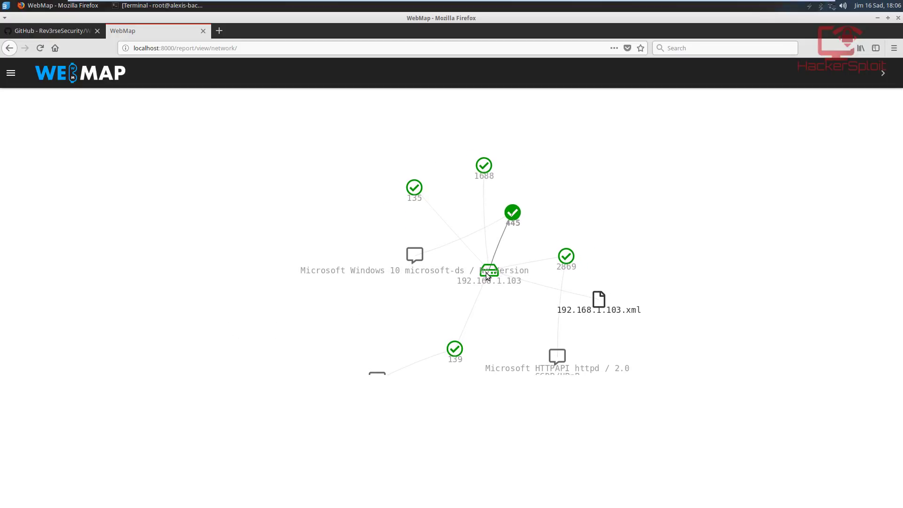
drag(489, 271, 215, 318)
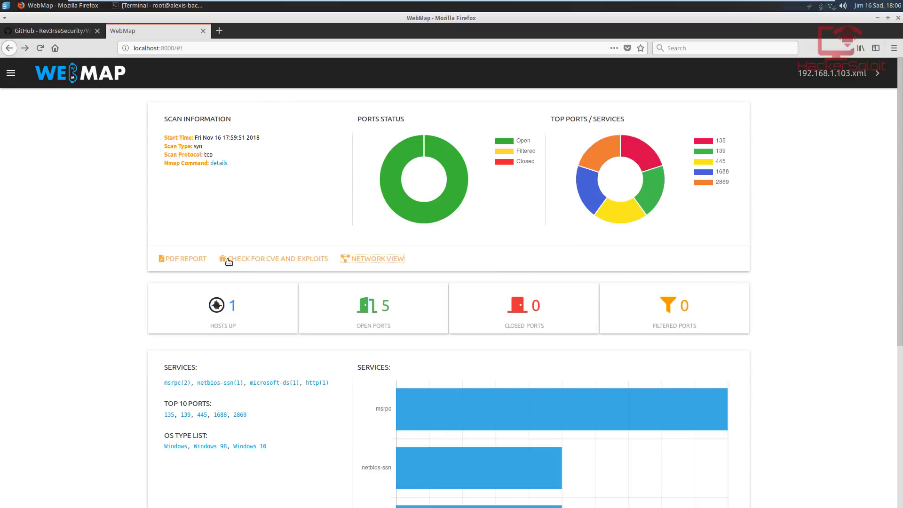
- Generate the PDF Port Scan Report for 192.168.1.103 from the dashboard
click(182, 258)
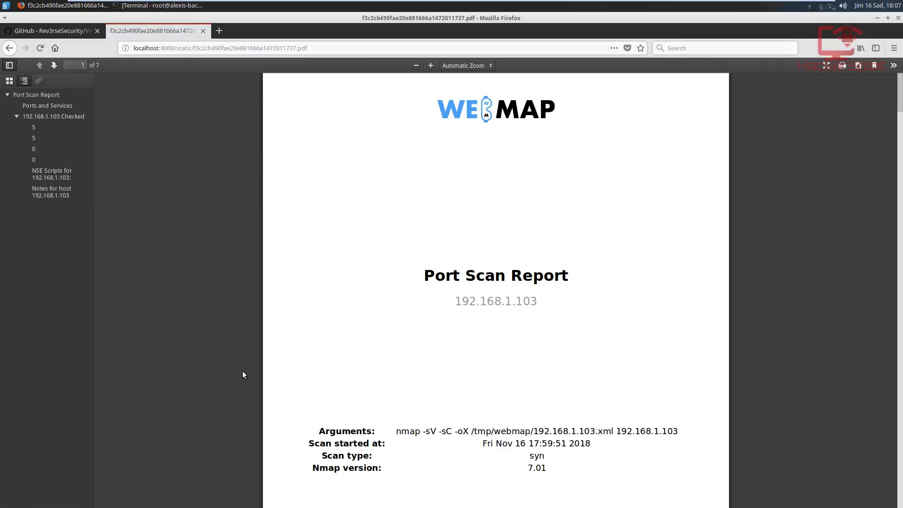
mouse_move(256, 374)
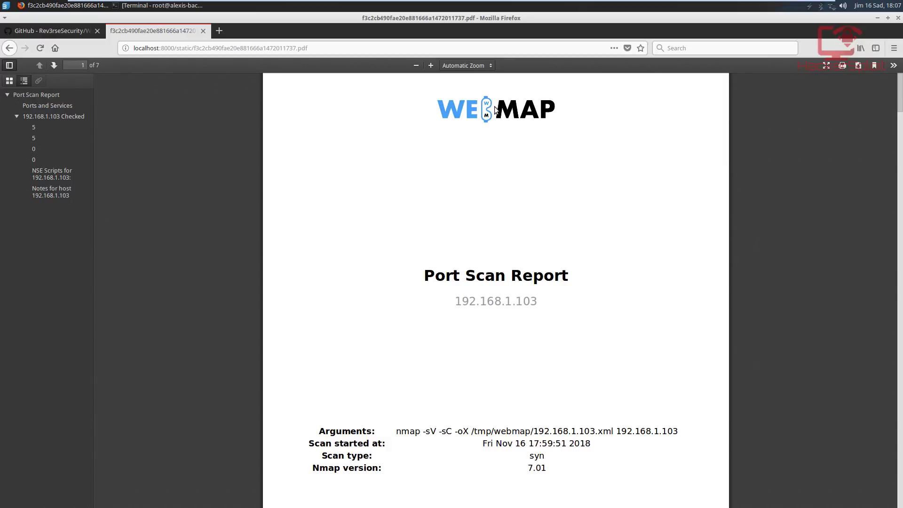
mouse_move(507, 111)
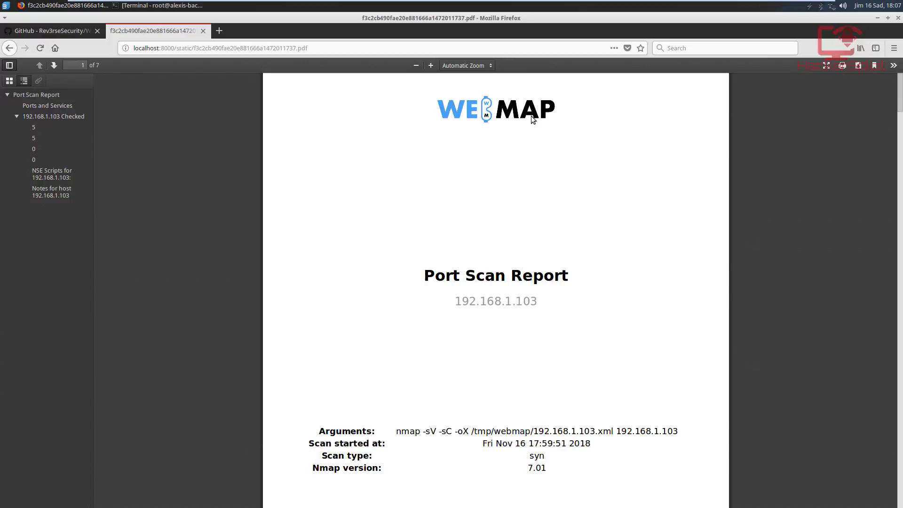
mouse_move(528, 165)
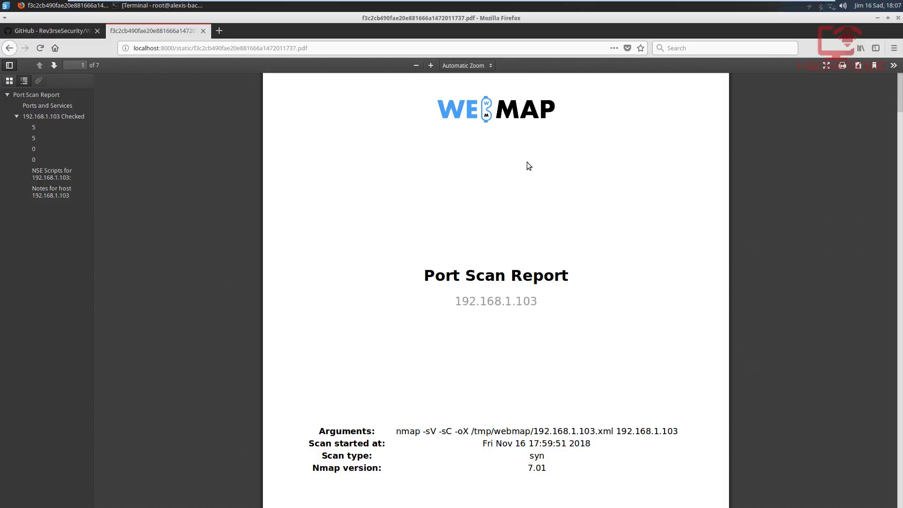
- Read past the scan arguments and confidentiality notice to the Ports and Services page
scroll(down, 3)
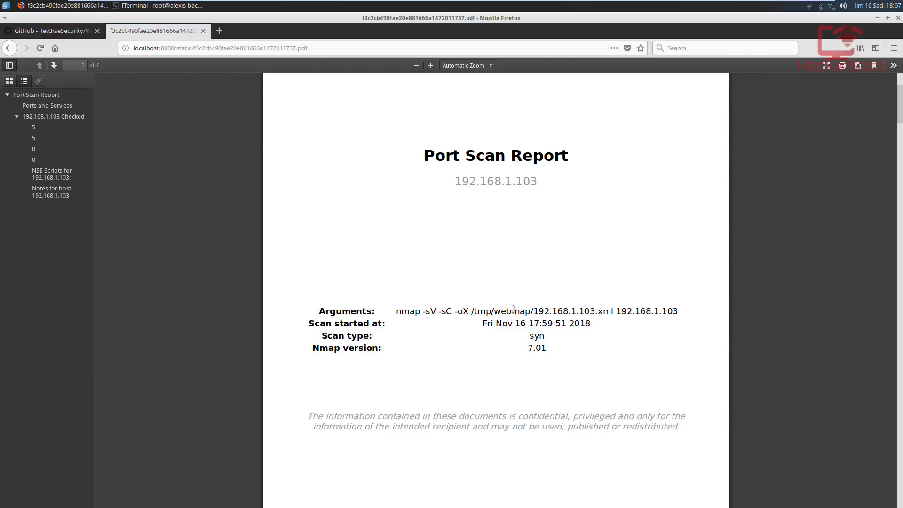
mouse_move(381, 326)
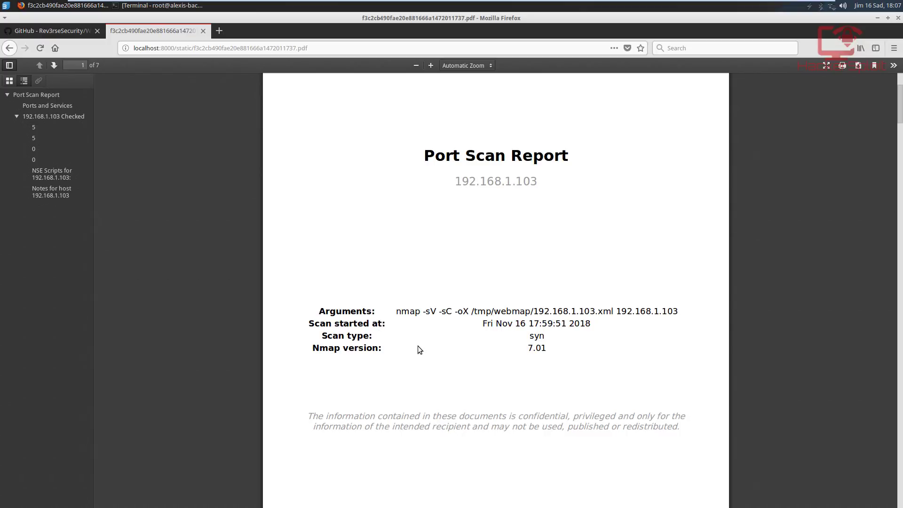
scroll(down, 3)
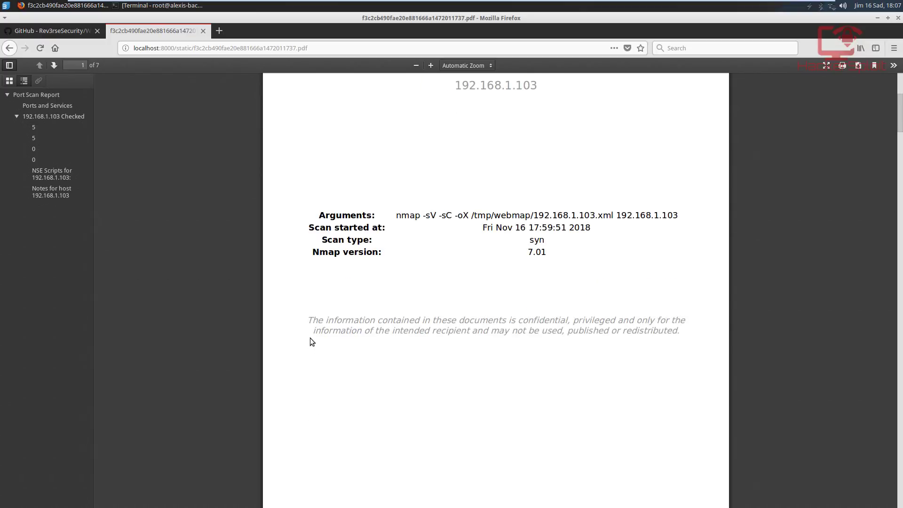
drag(309, 320, 404, 322)
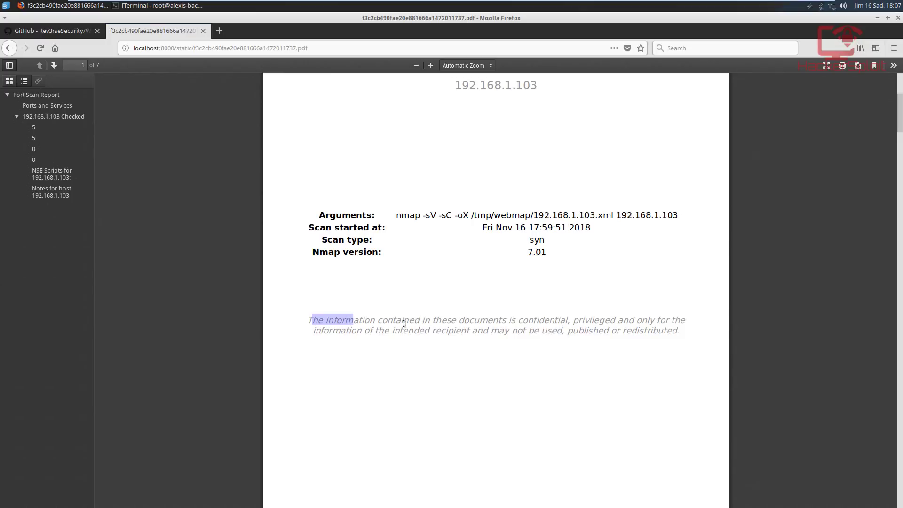
scroll(down, 3)
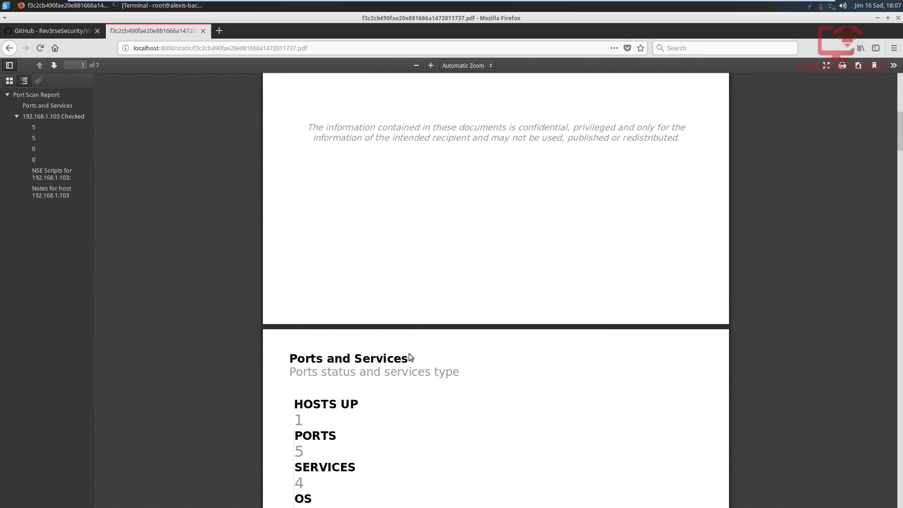
- Page through all 7 report pages to the final page with the WebMap credit
scroll(down, 3)
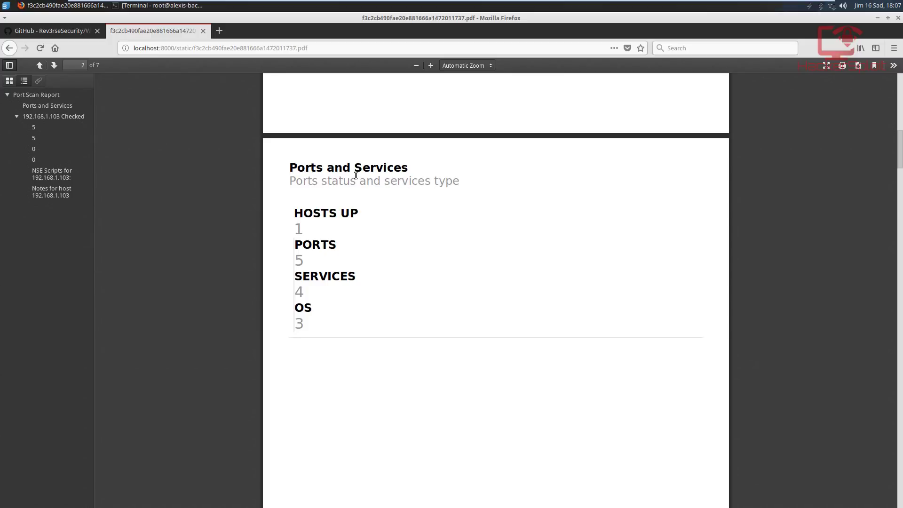
scroll(down, 3)
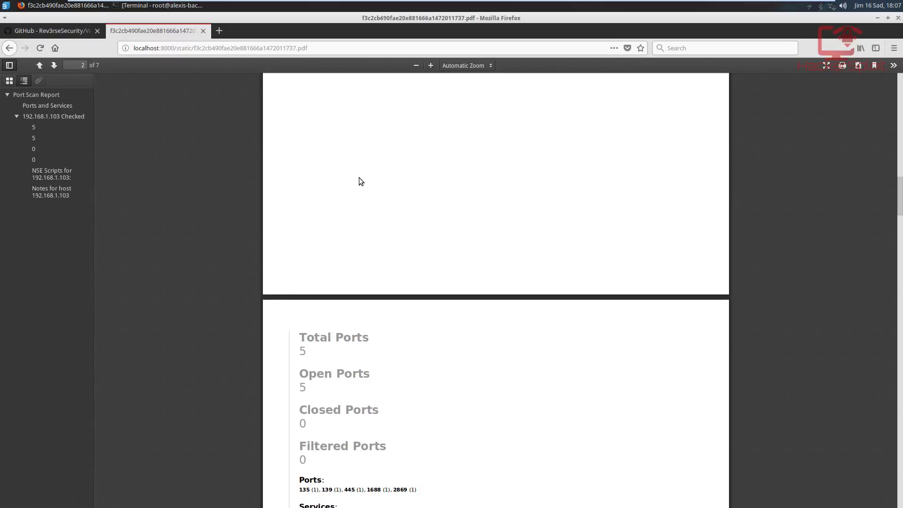
scroll(down, 3)
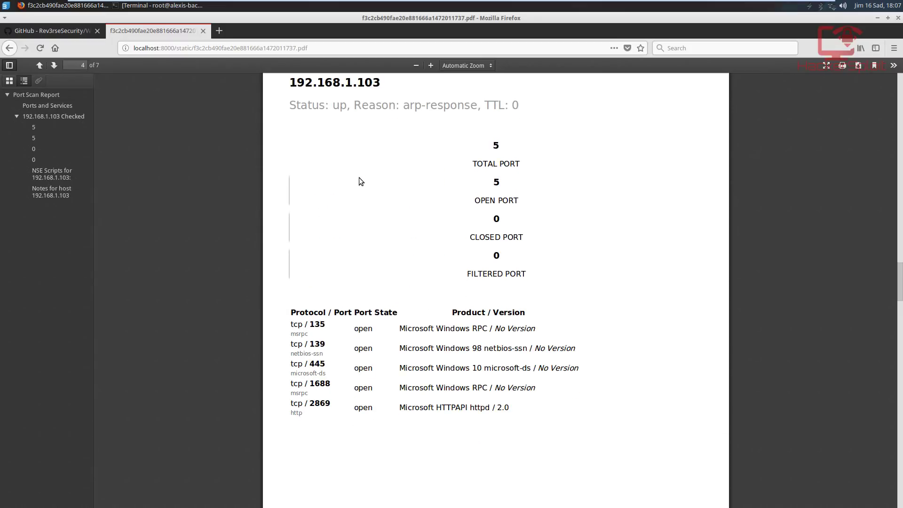
scroll(down, 3)
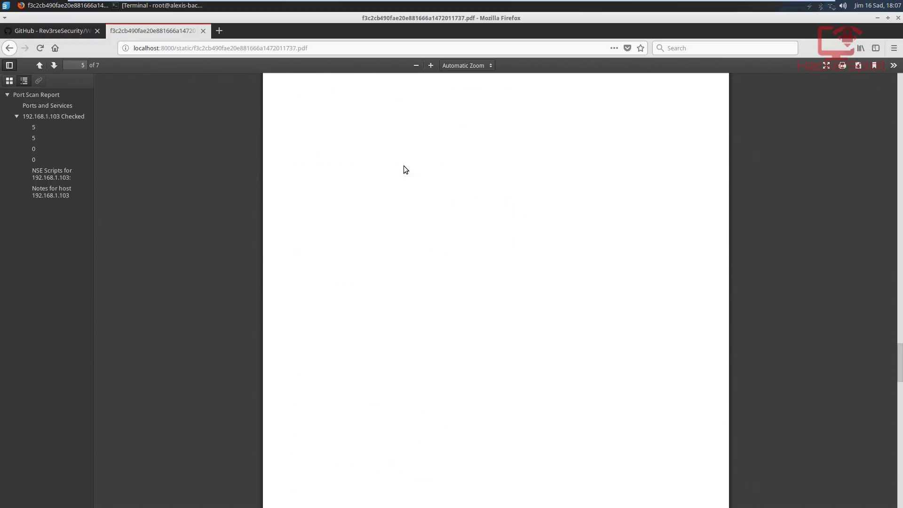
scroll(down, 3)
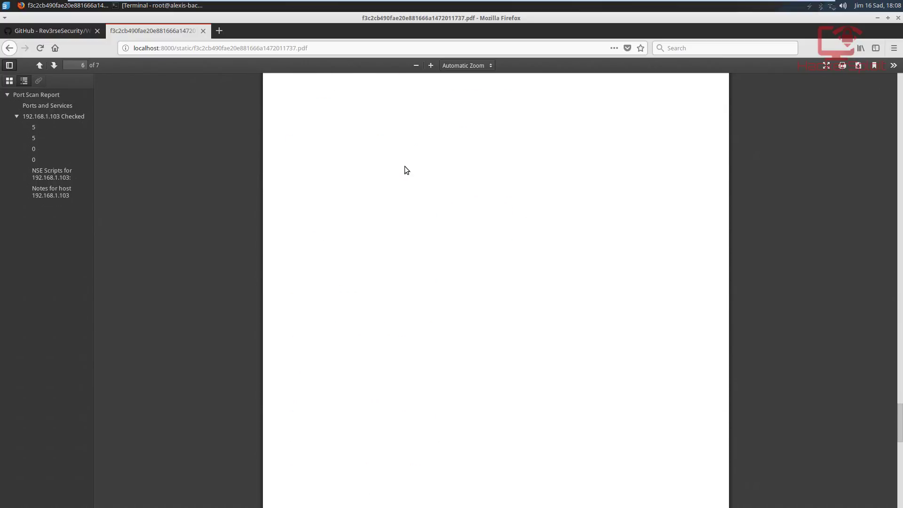
scroll(down, 3)
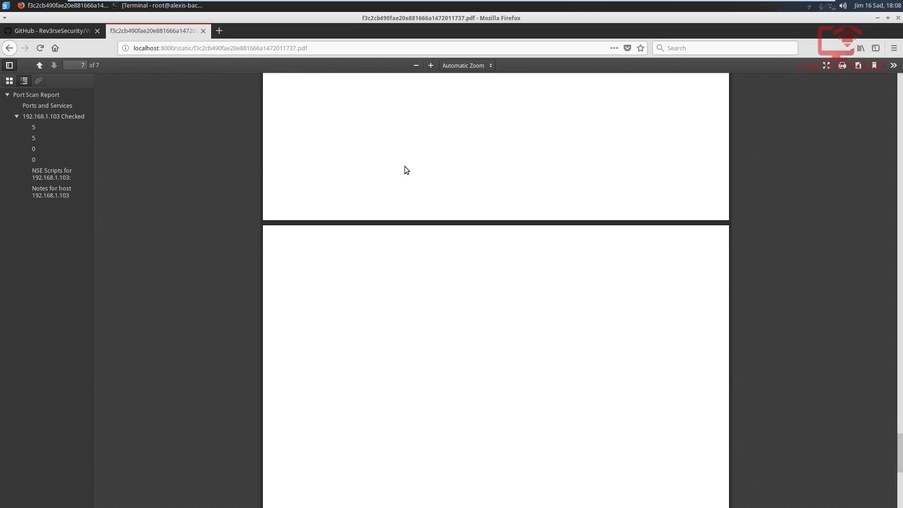
scroll(down, 3)
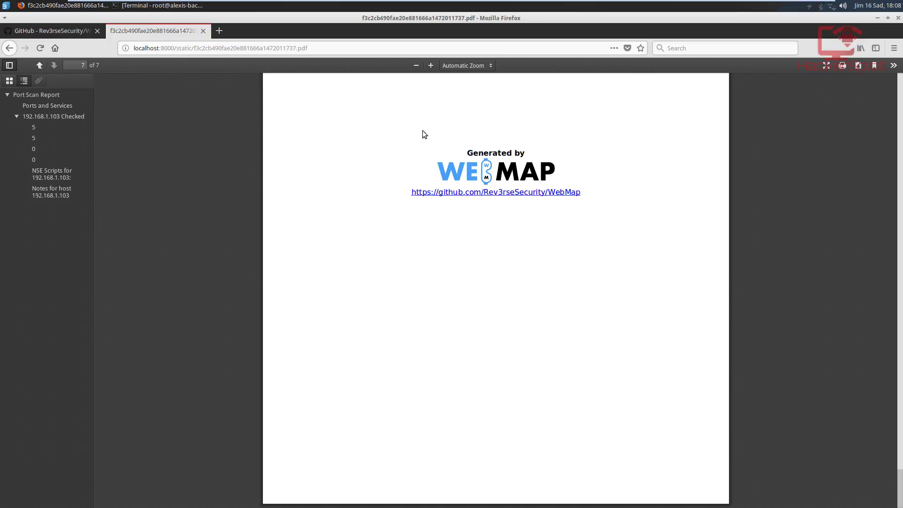
mouse_move(537, 169)
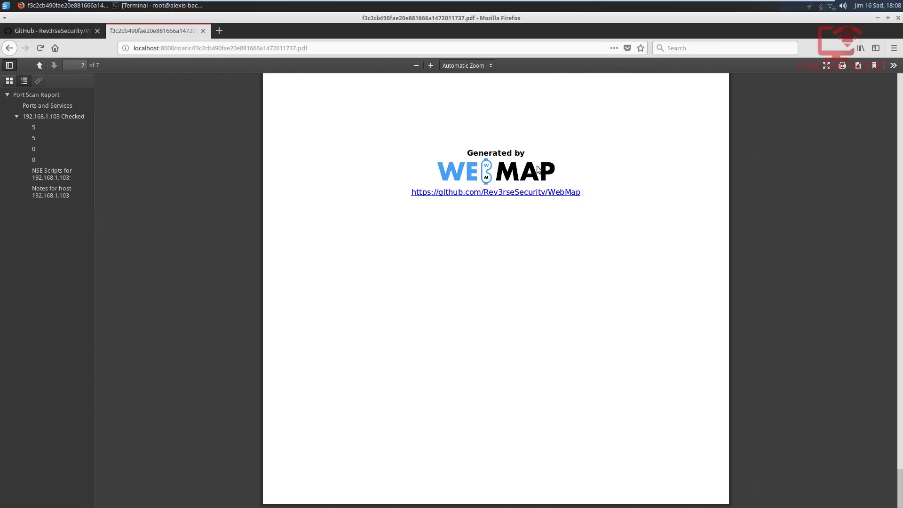
mouse_move(500, 204)
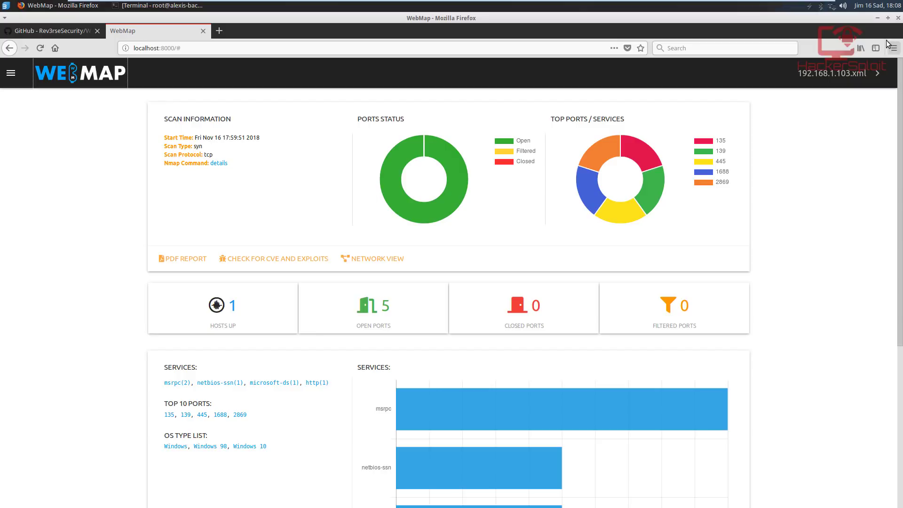
mouse_move(73, 97)
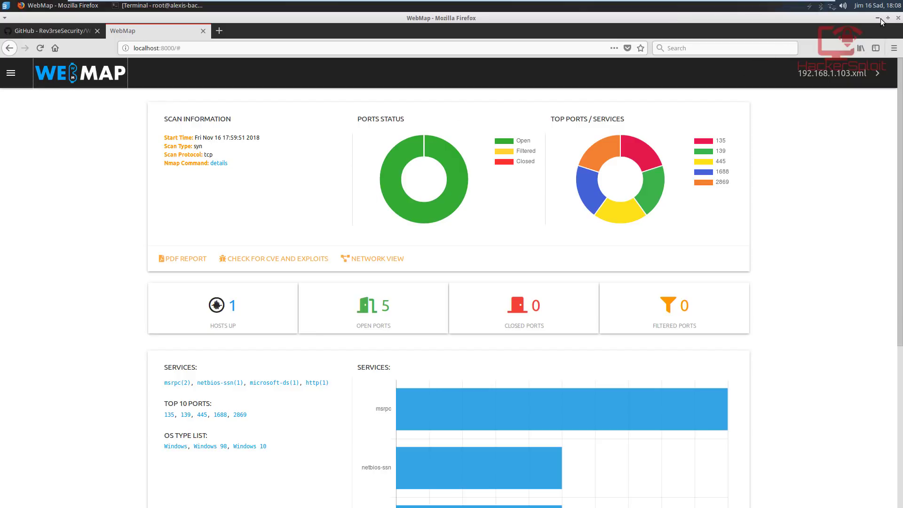
- Minimize Firefox to return to the terminal showing the Nmap scan output
click(160, 5)
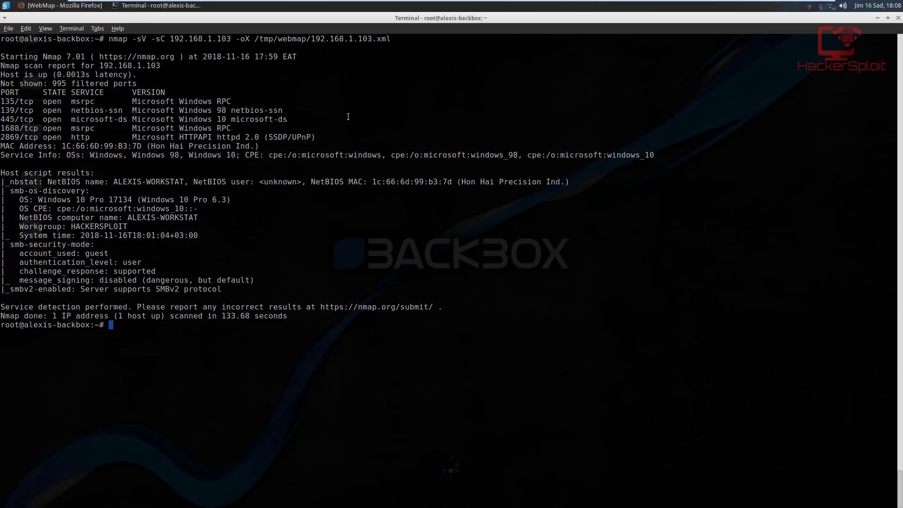
mouse_move(699, 42)
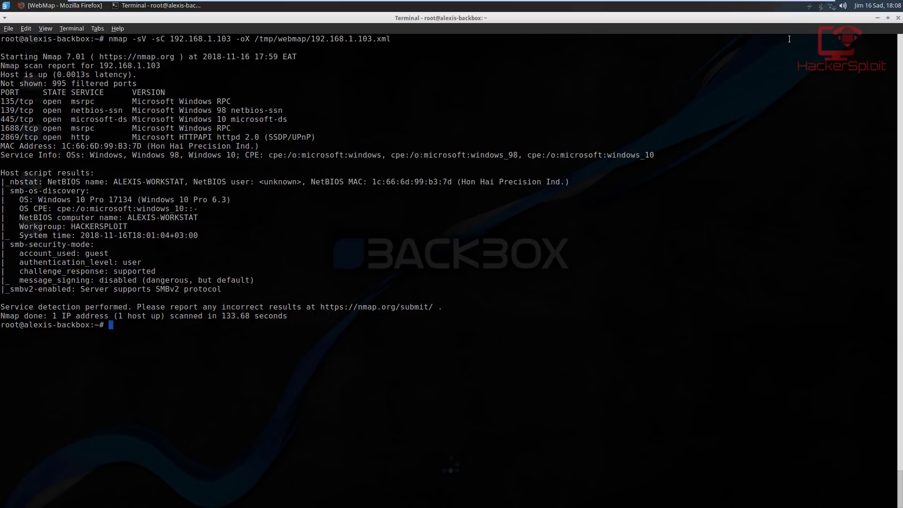
mouse_move(568, 171)
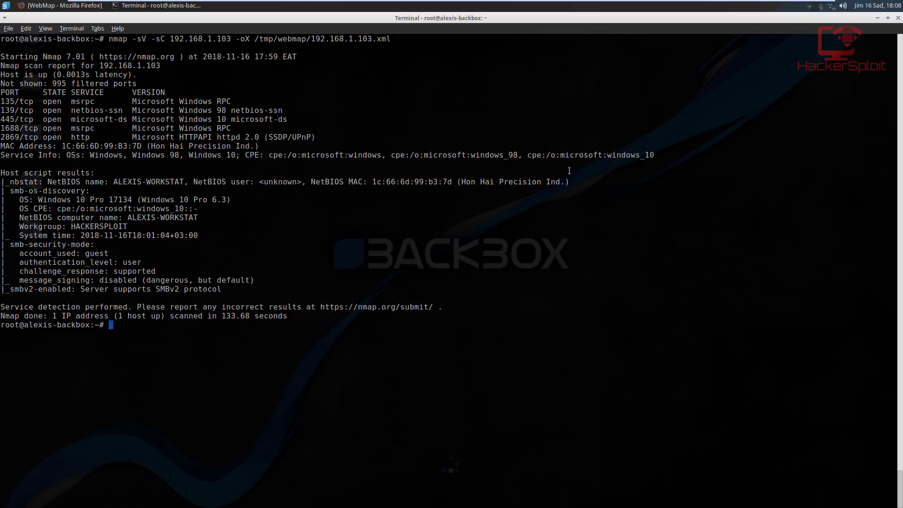
mouse_move(558, 191)
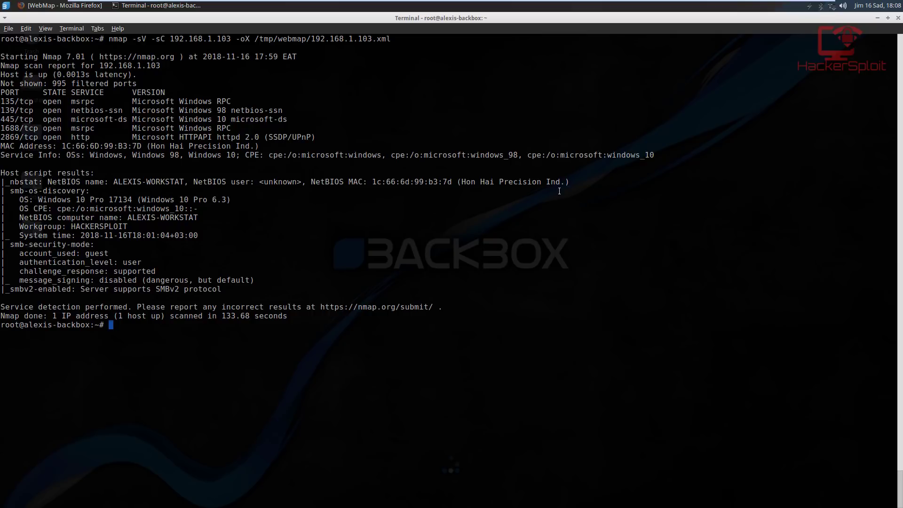
mouse_move(507, 178)
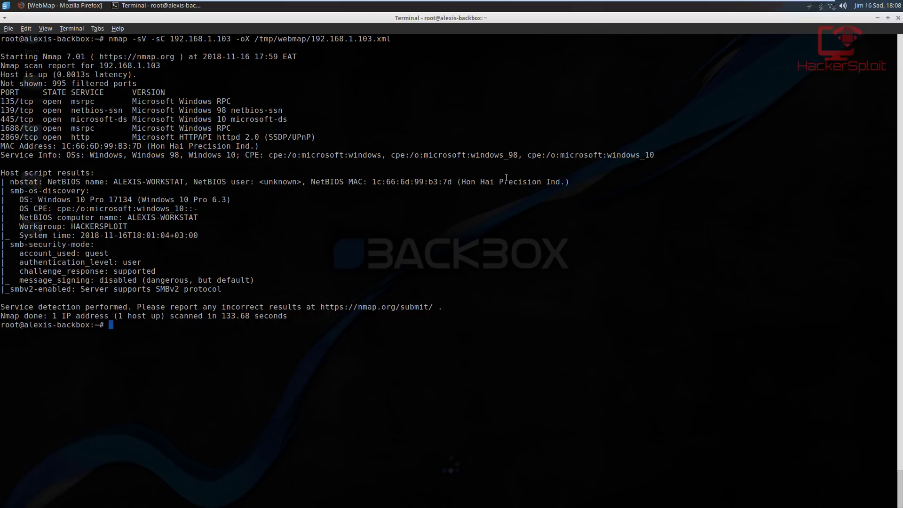
mouse_move(507, 178)
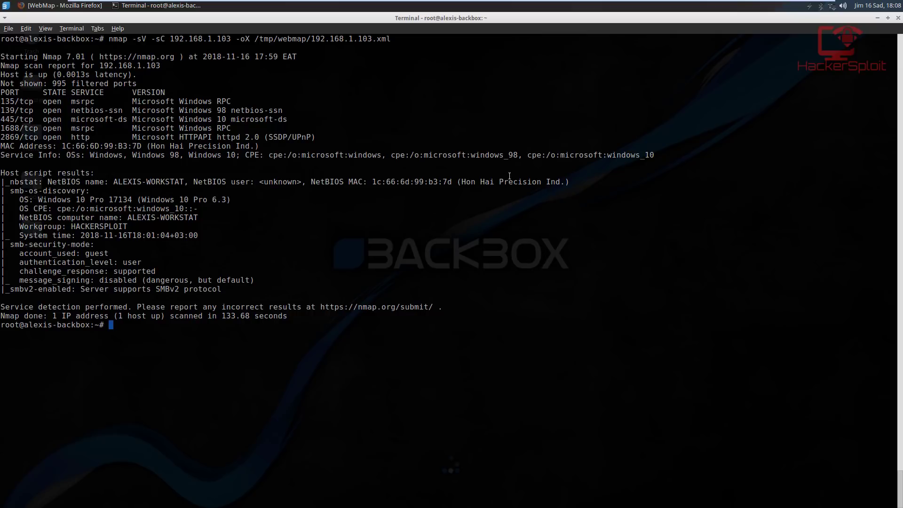